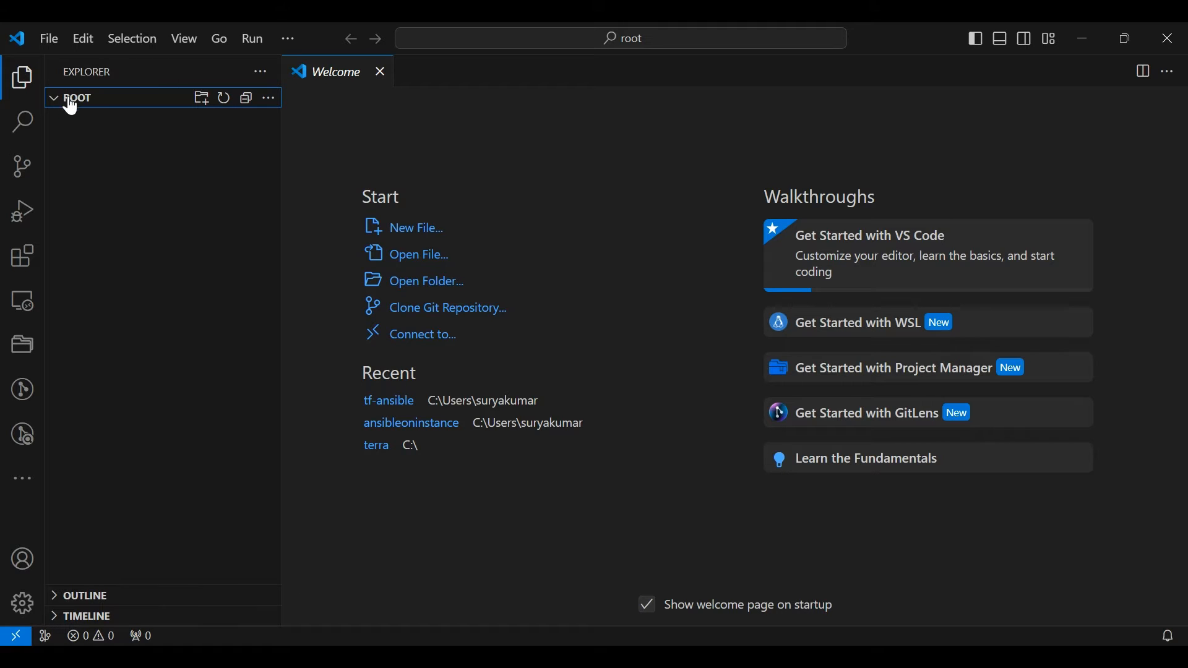
mouse_move(143, 127)
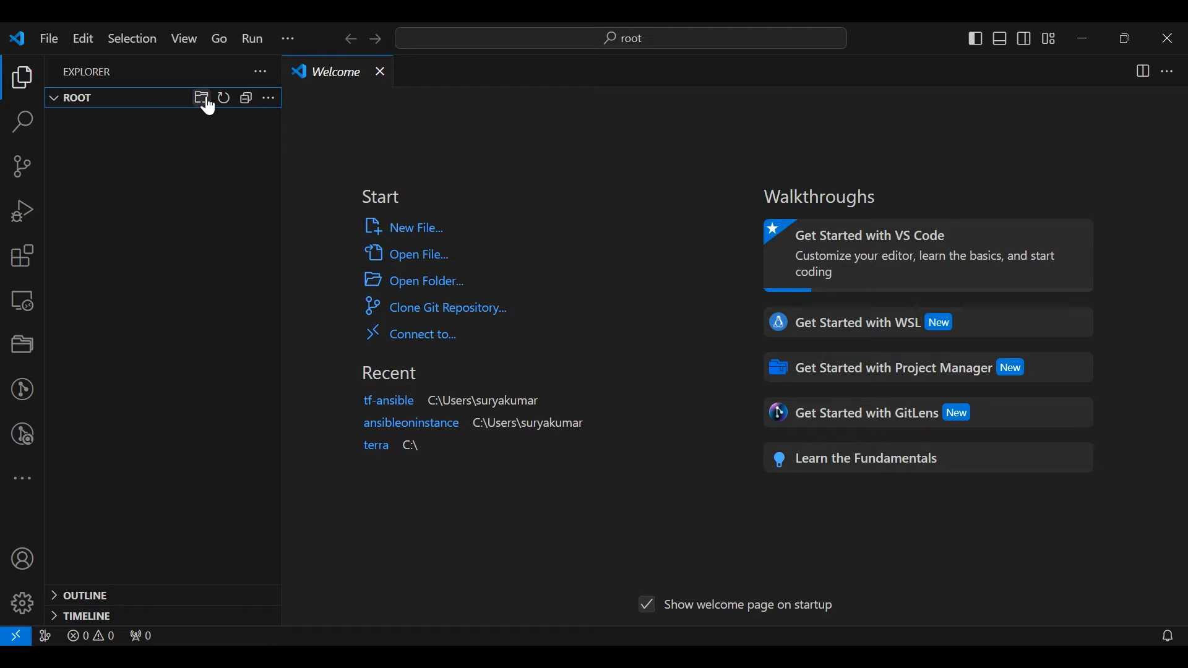
Create a new folder named module at the project root
left_click(202, 98)
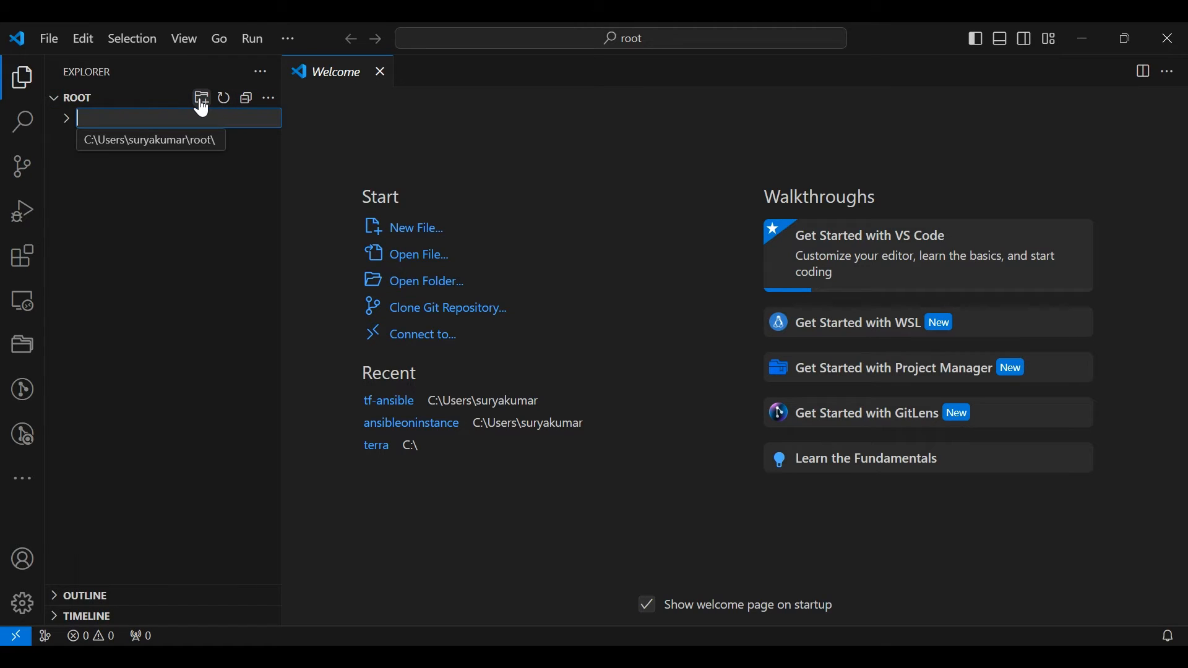
type("module")
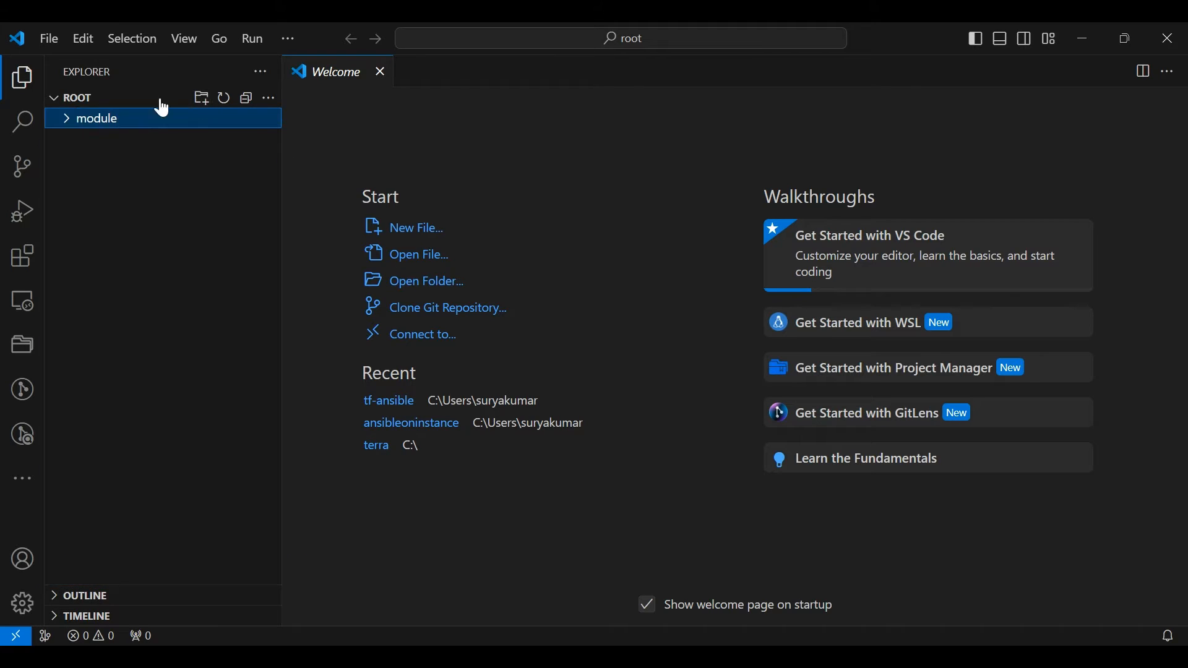
Add empty main.tf and var.tf files inside the module folder
right_click(97, 119)
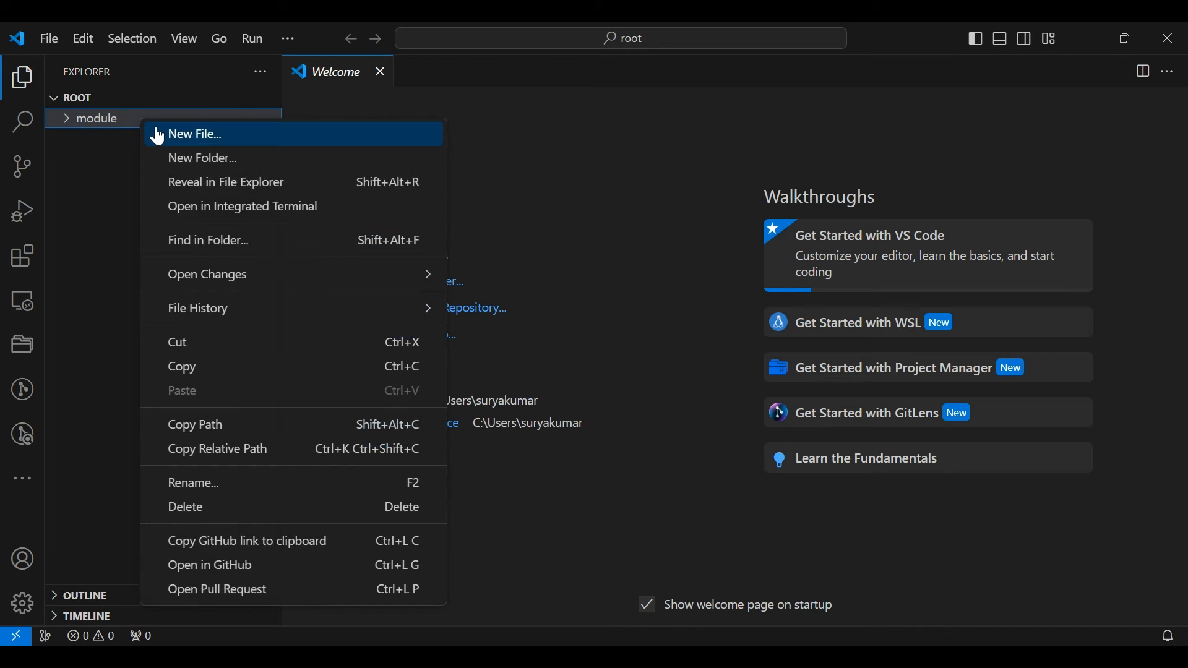
left_click(194, 134)
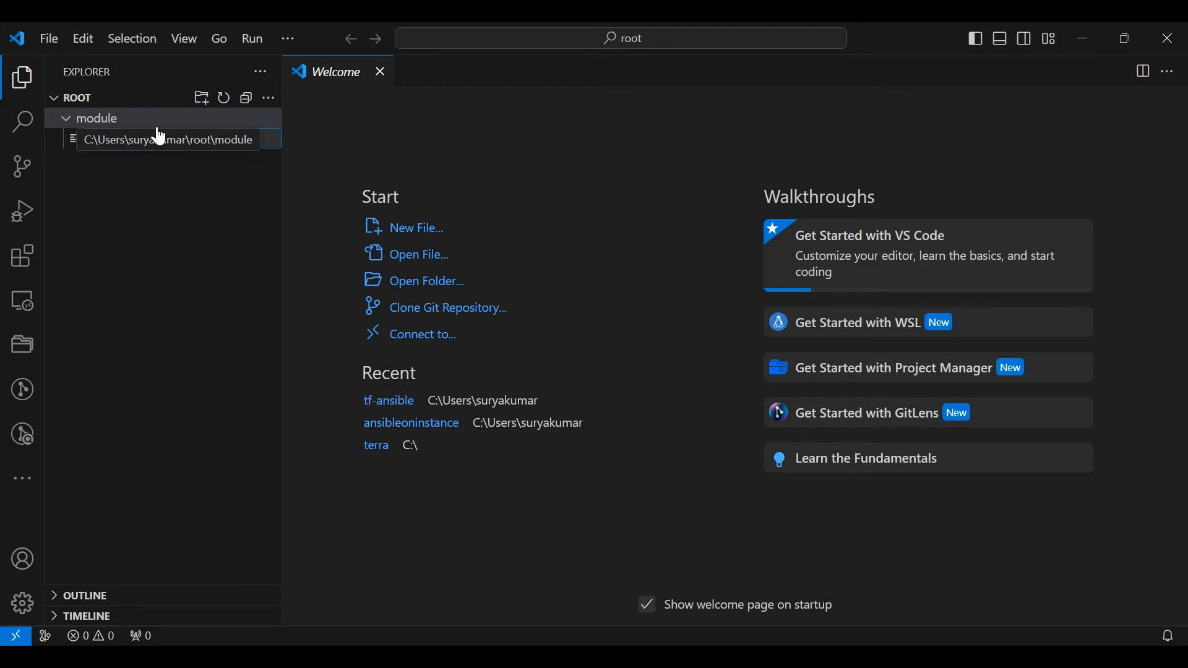
type("main.tf")
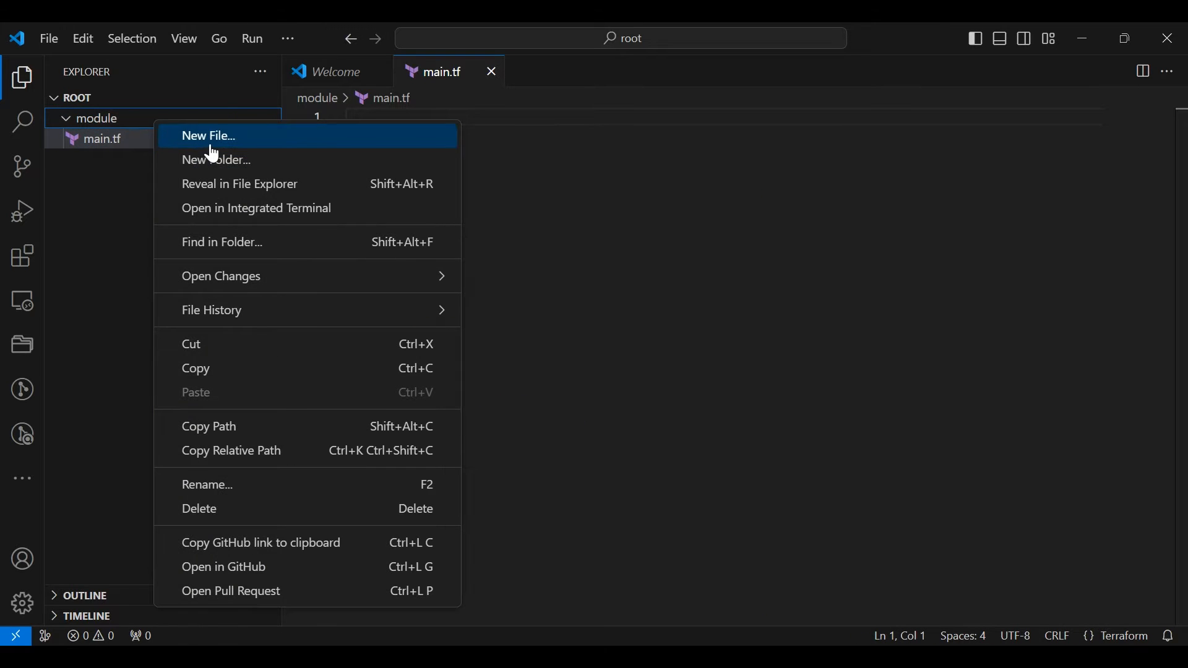
left_click(207, 136)
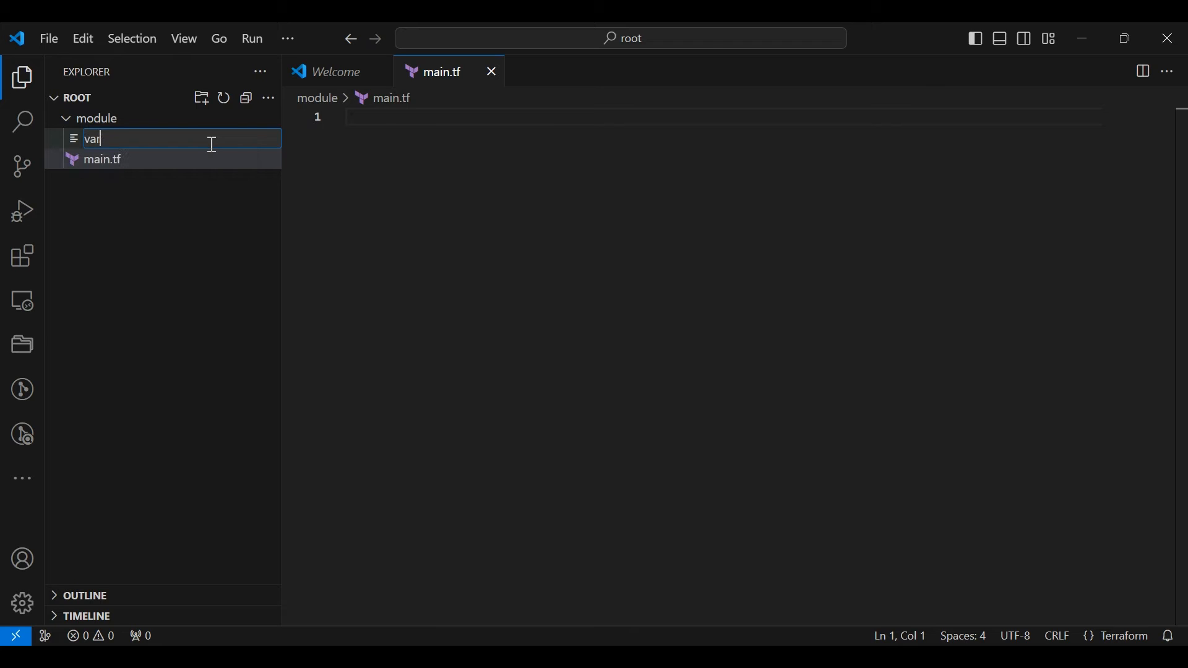
type(".f")
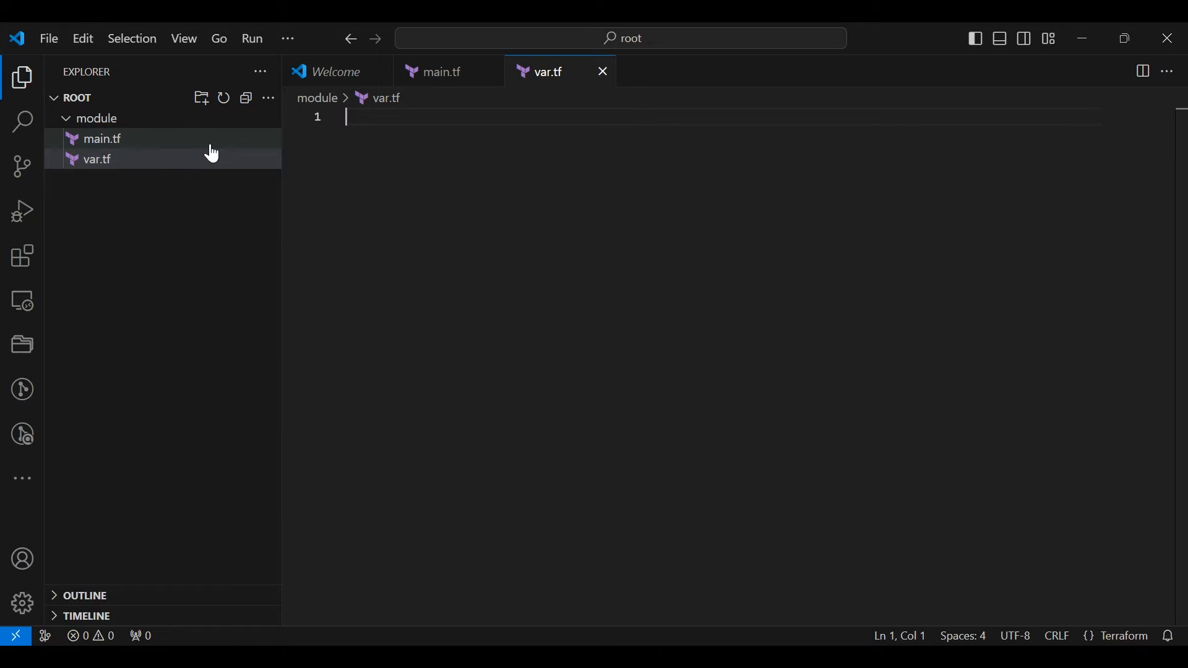
mouse_move(437, 72)
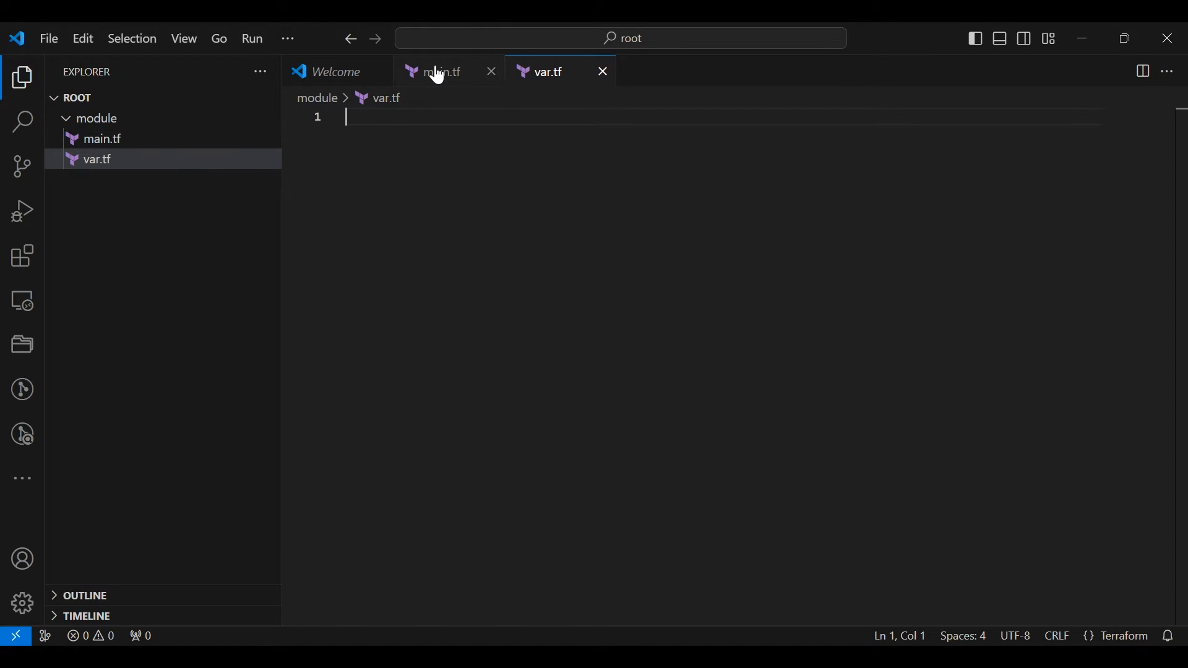
Paste the prepared Terraform configuration into the module's main.tf
left_click(438, 72)
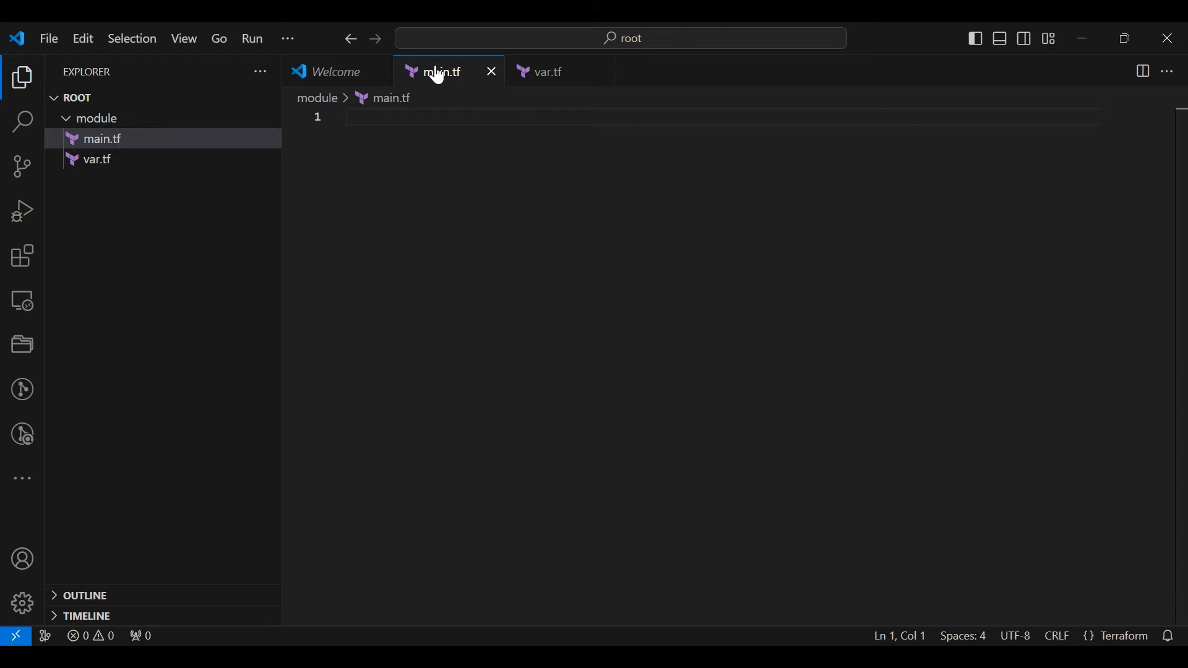
mouse_move(845, 247)
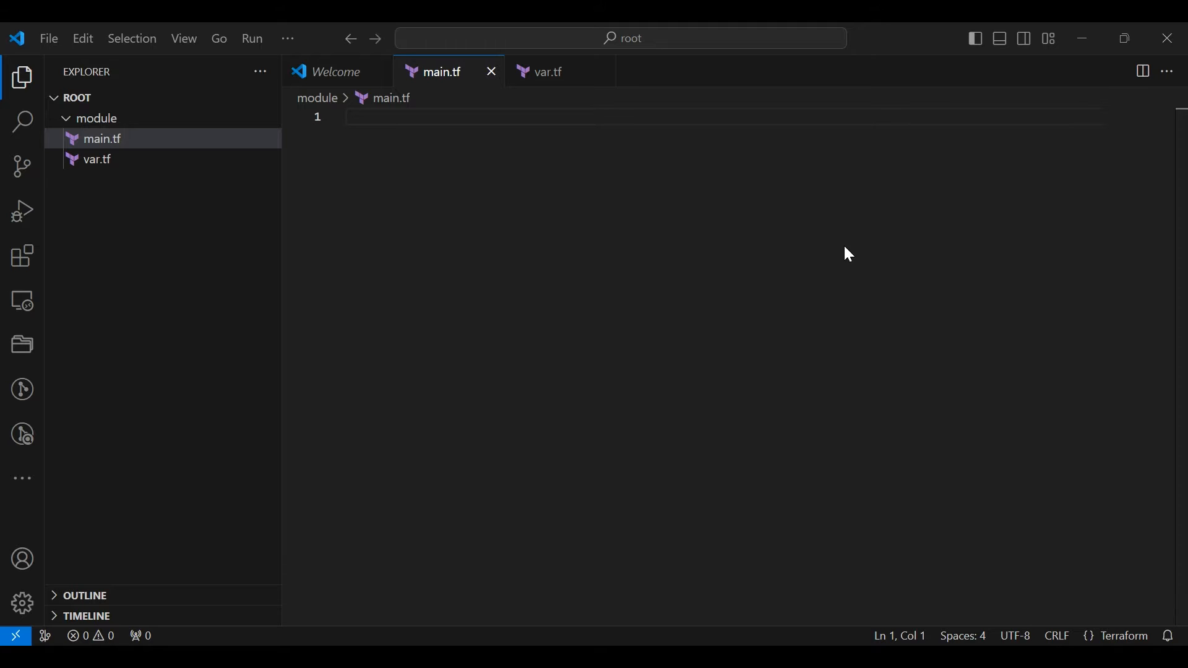
mouse_move(49, 143)
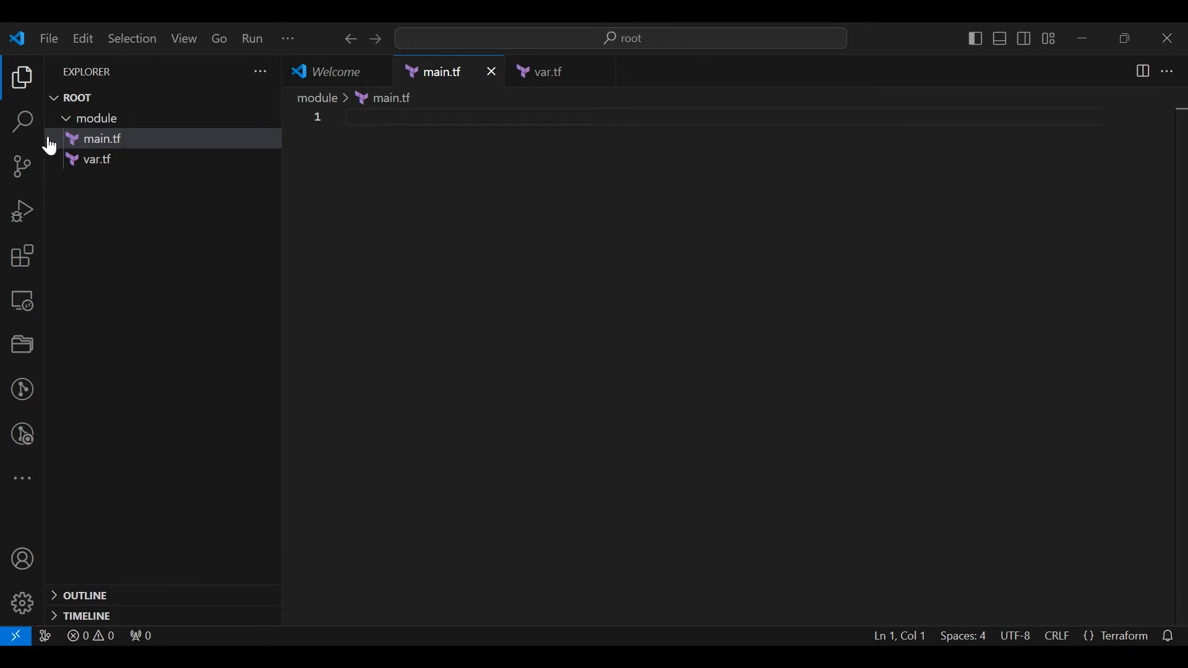
mouse_move(863, 295)
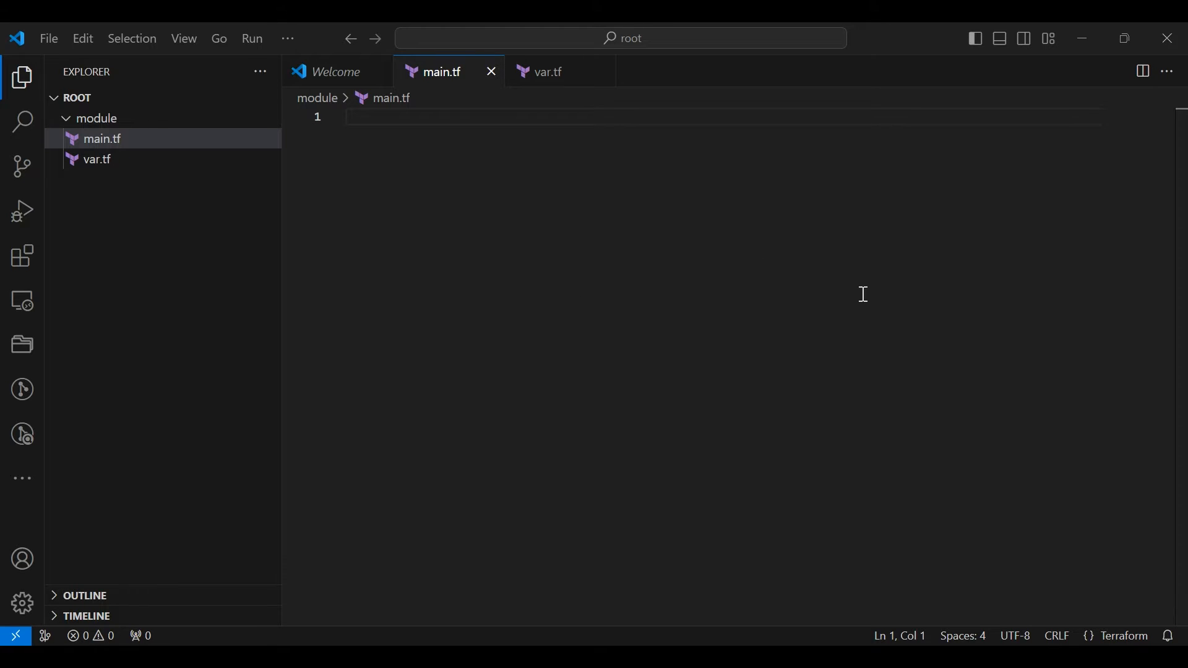
mouse_move(759, 310)
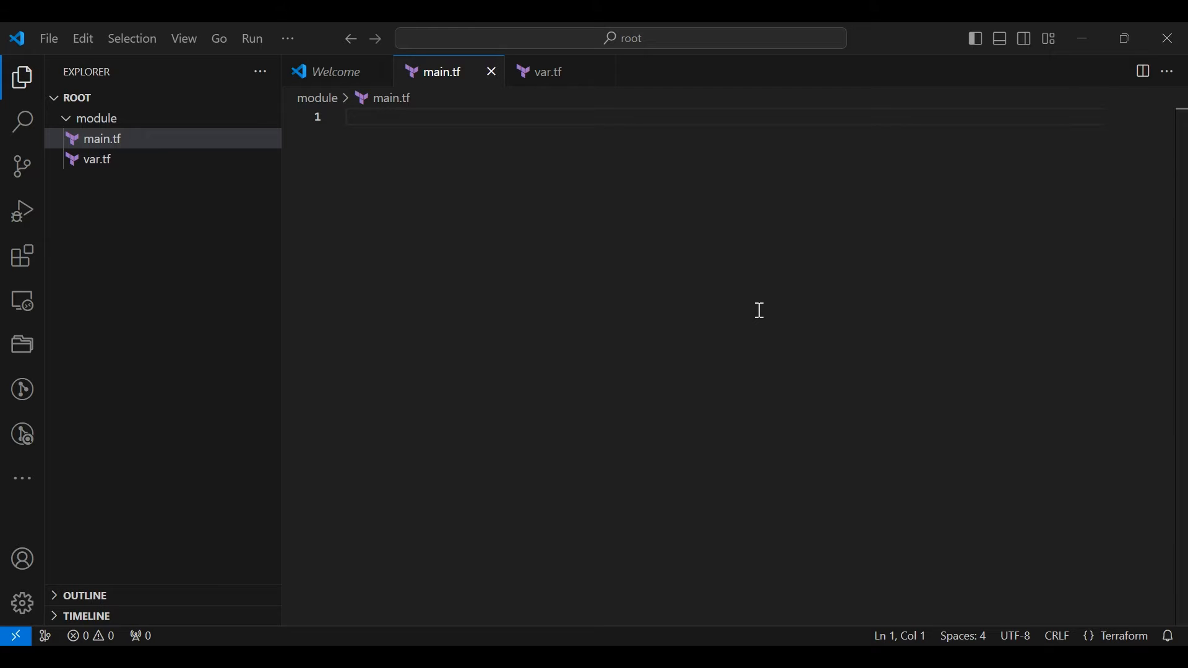
right_click(757, 311)
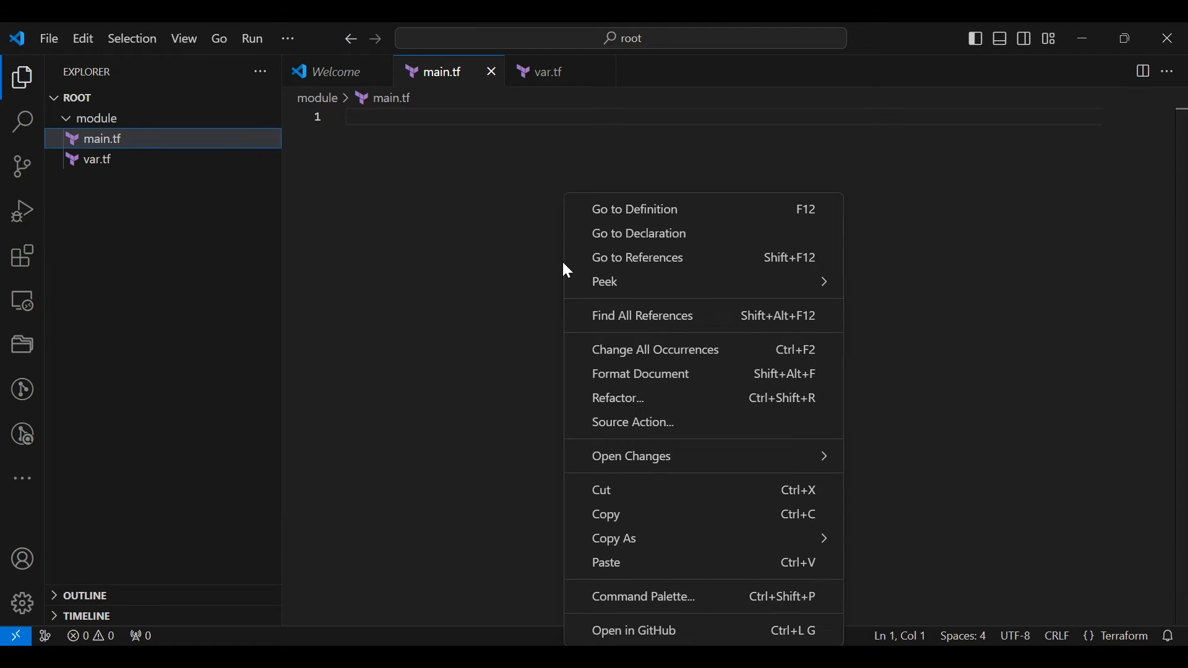
mouse_move(631, 455)
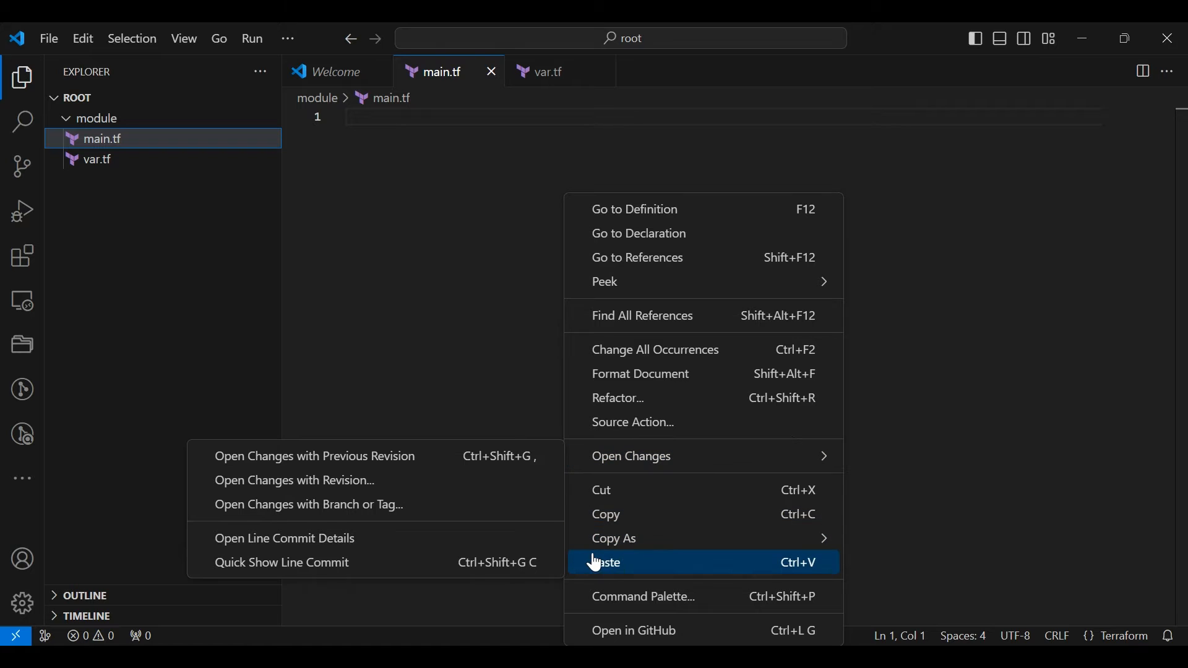
left_click(606, 562)
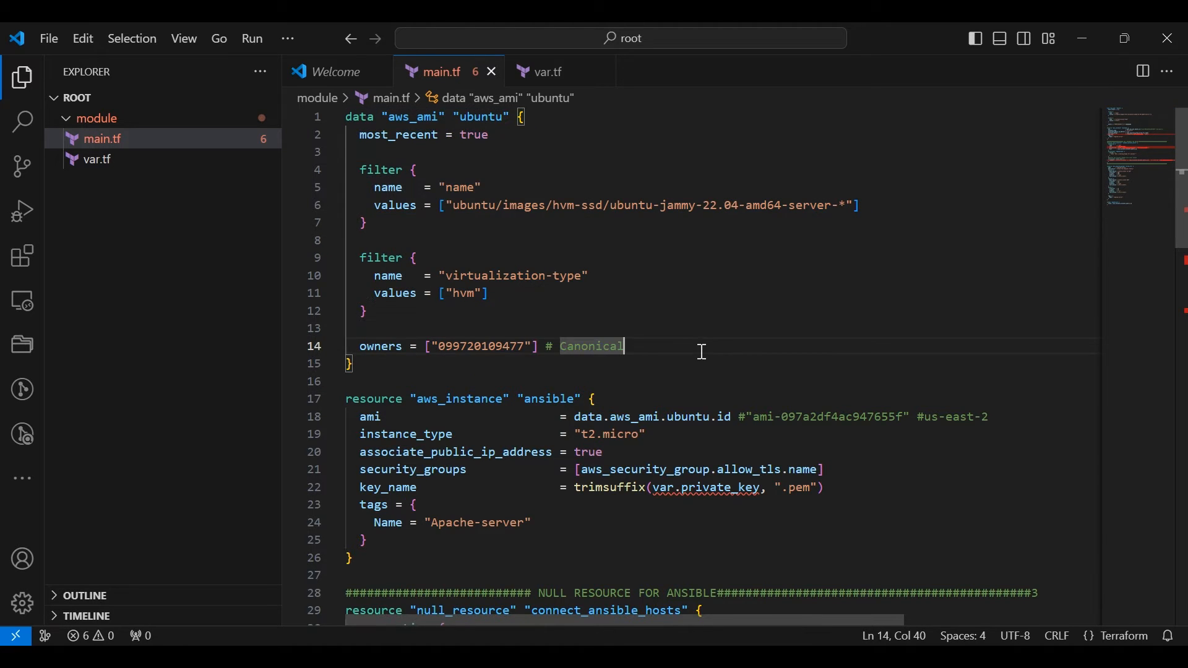
Review the aws_instance and connect_ansible_hosts blocks down to the apache_ip output
scroll("down", 3)
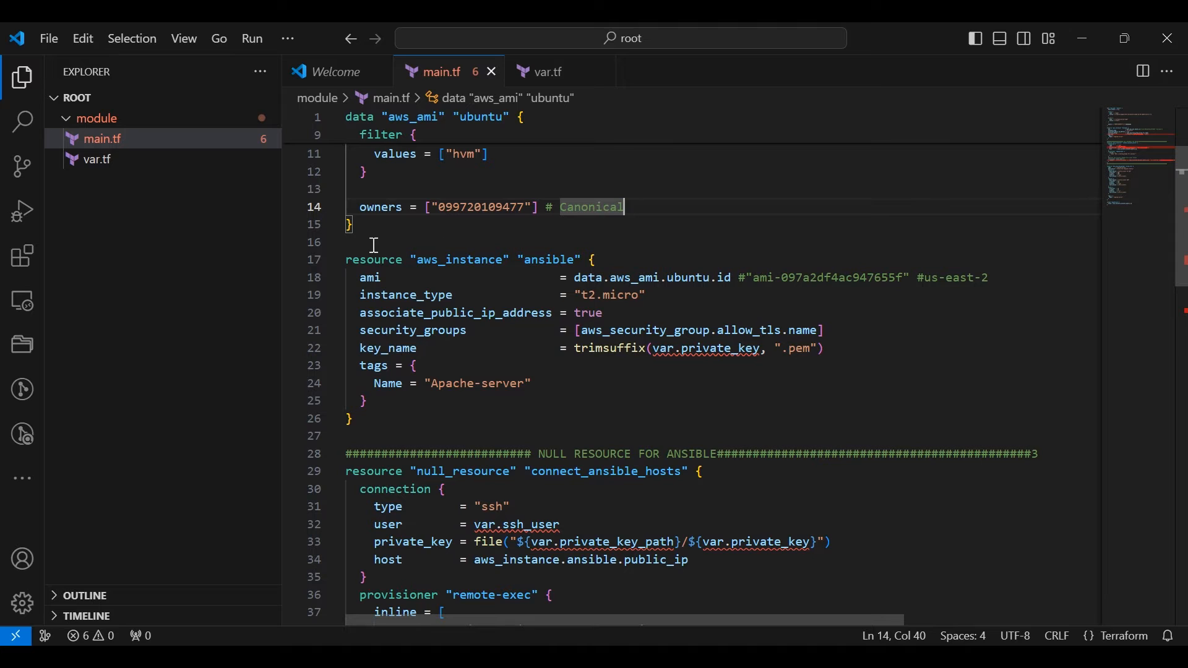
left_click_drag(345, 258, 362, 294)
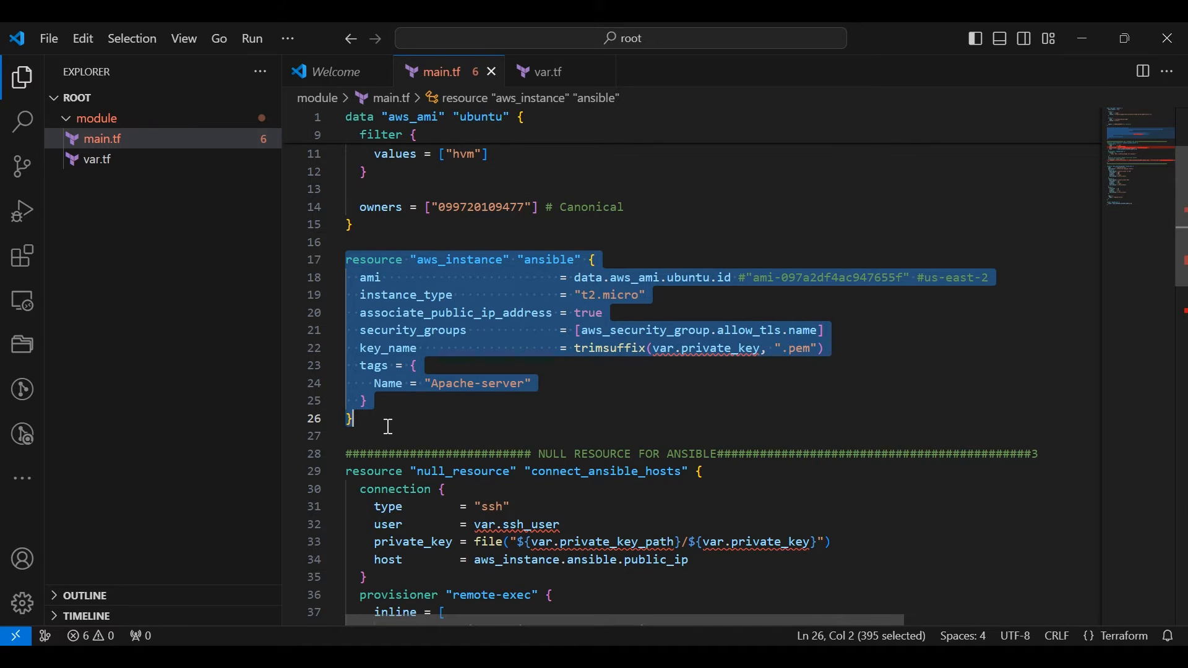
left_click(723, 378)
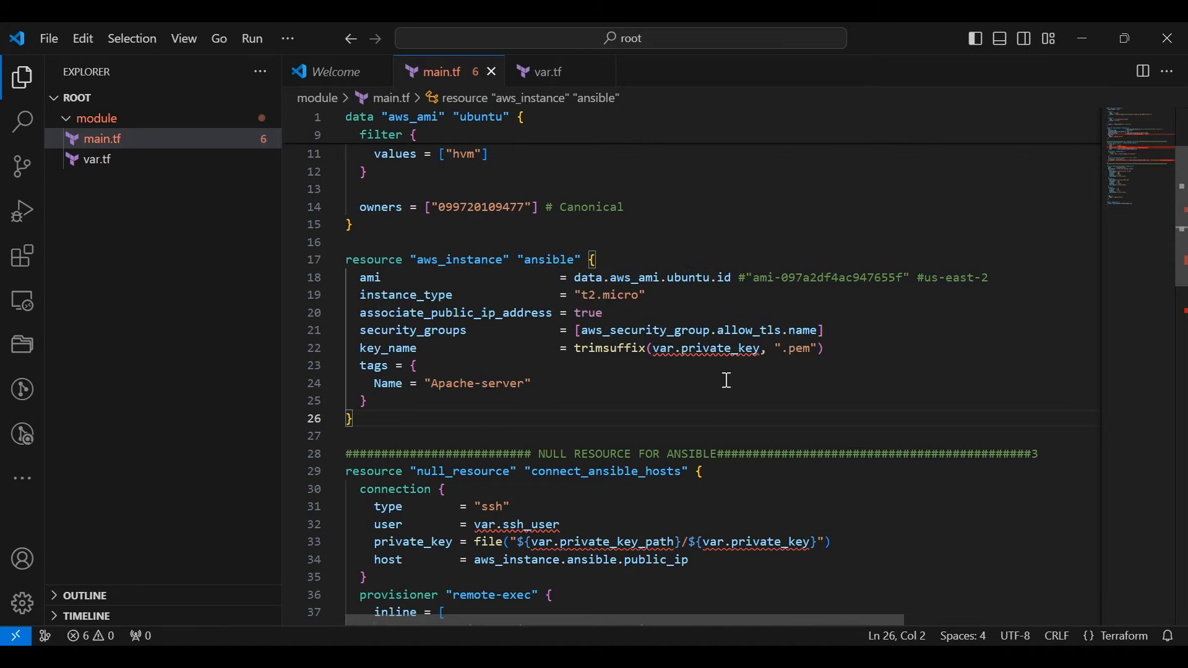
scroll("down", 3)
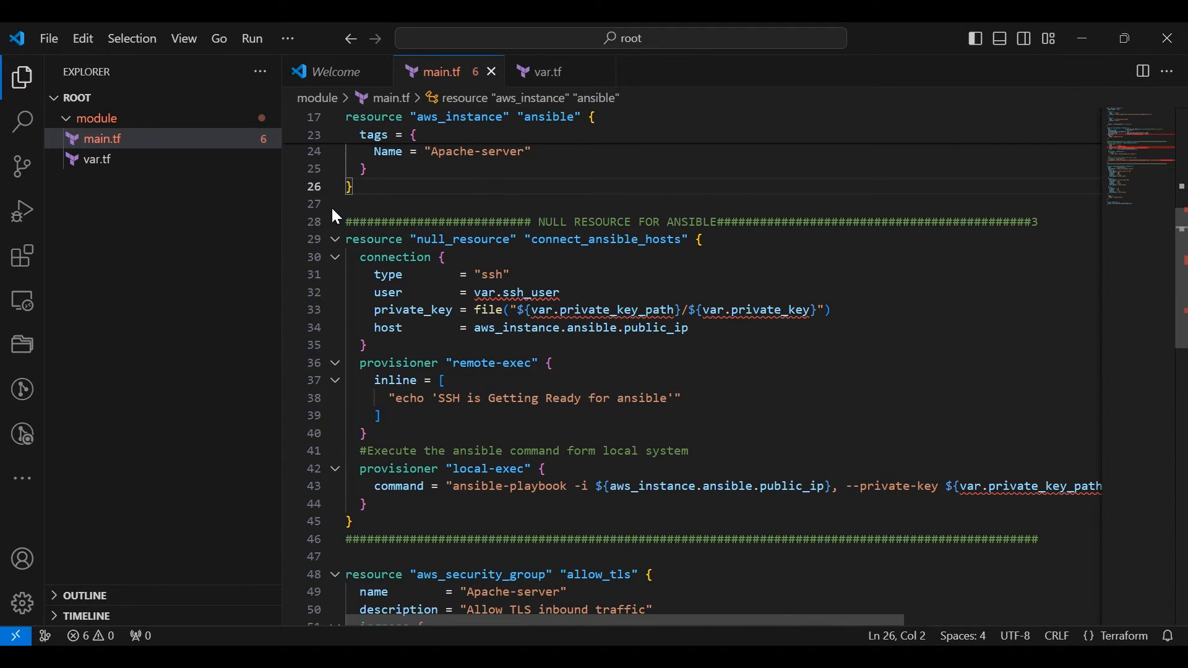
left_click(346, 239)
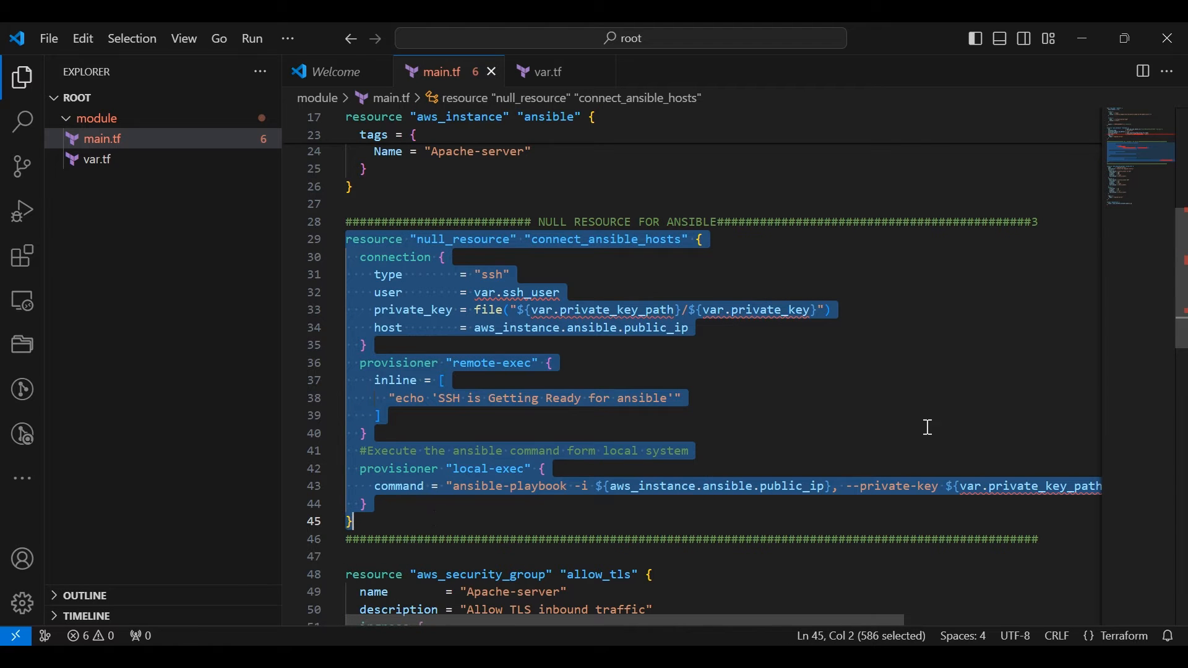
mouse_move(957, 413)
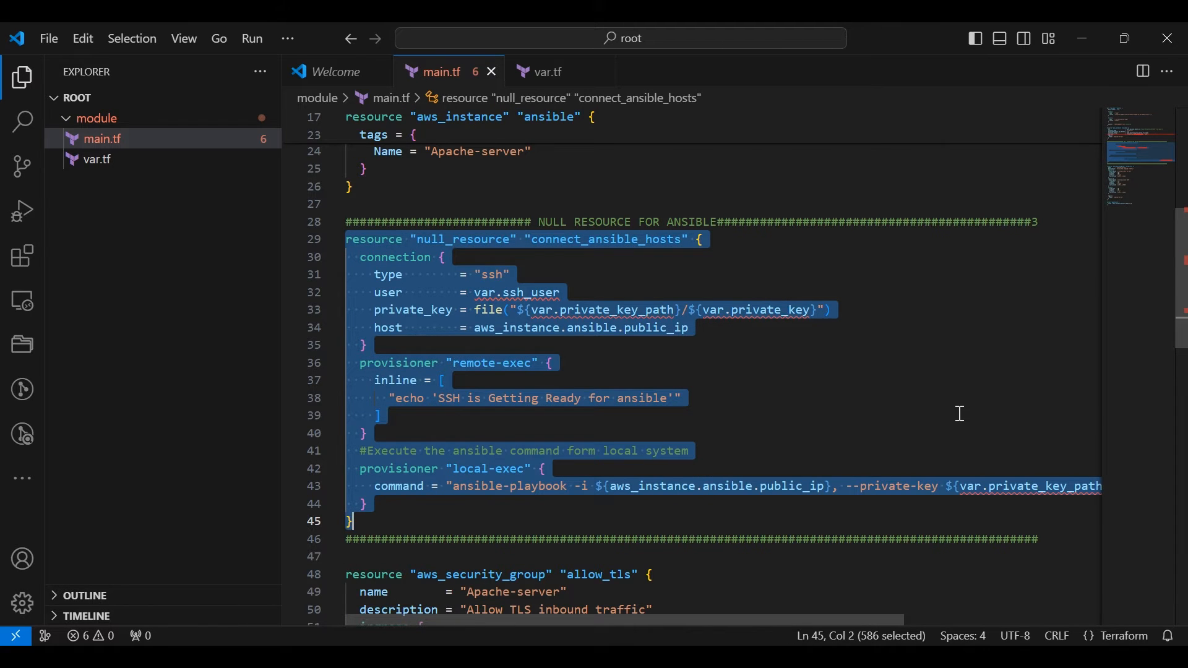
mouse_move(785, 397)
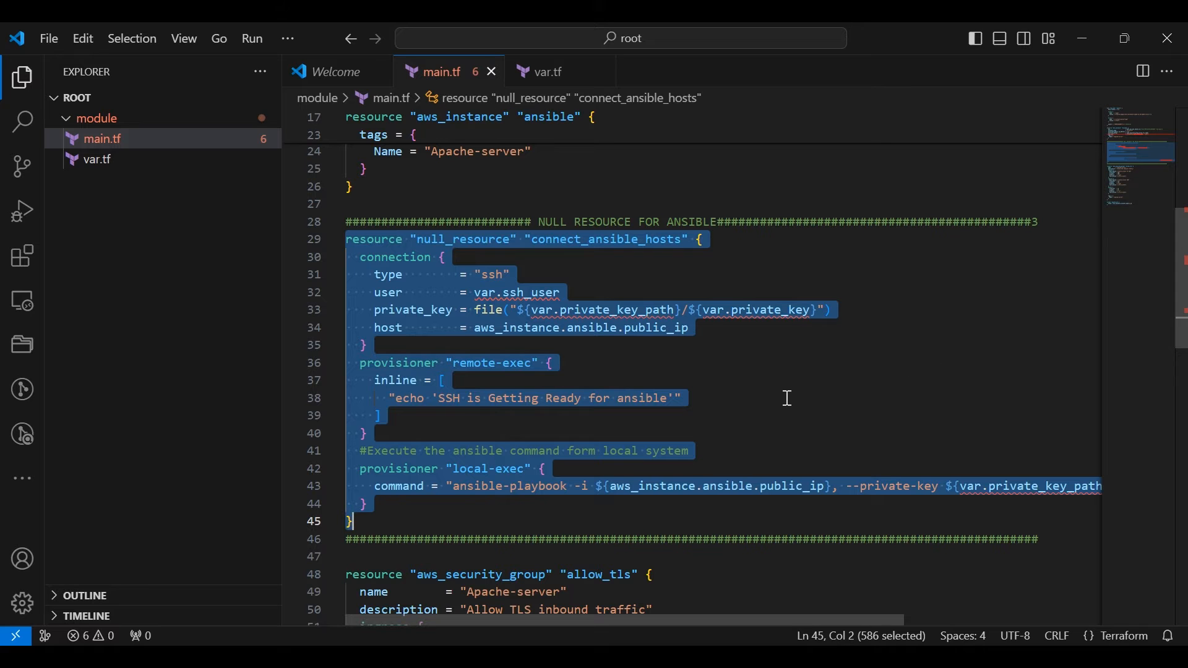
mouse_move(810, 397)
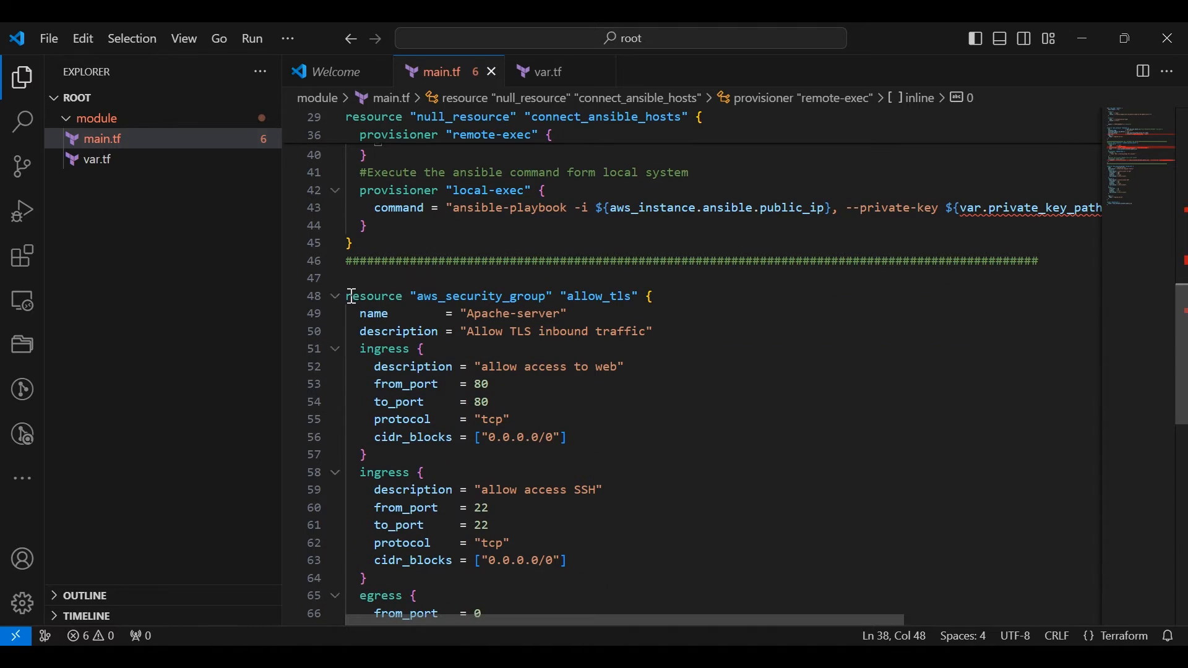
mouse_move(372, 296)
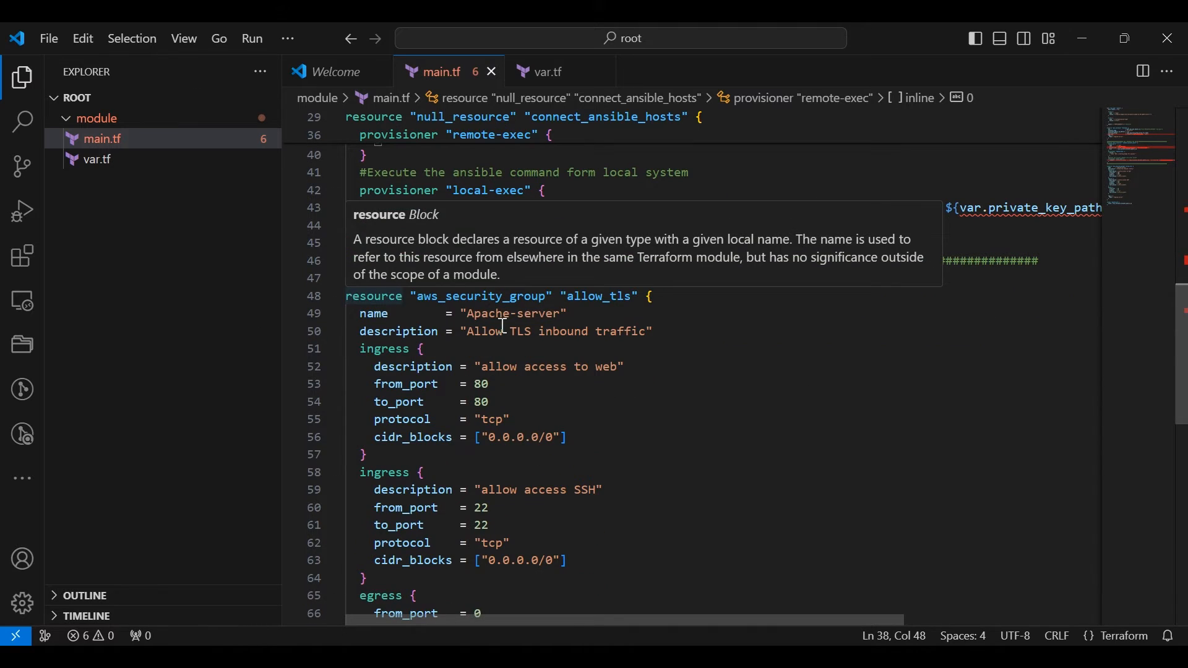
scroll("down", 3)
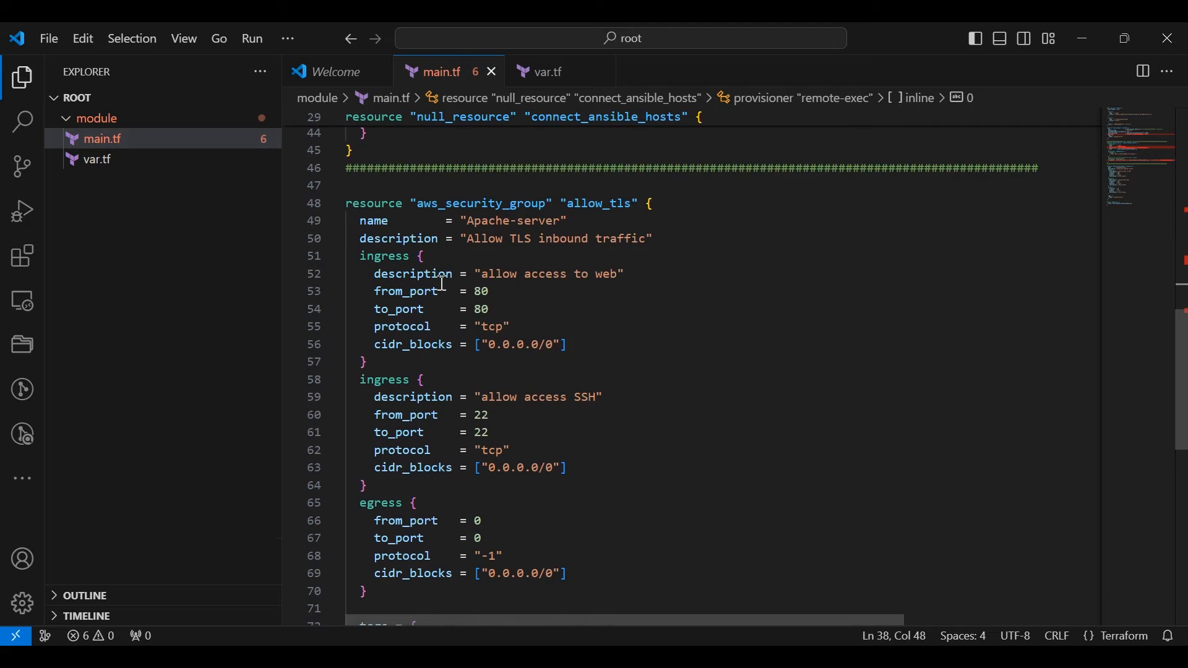
scroll("down", 3)
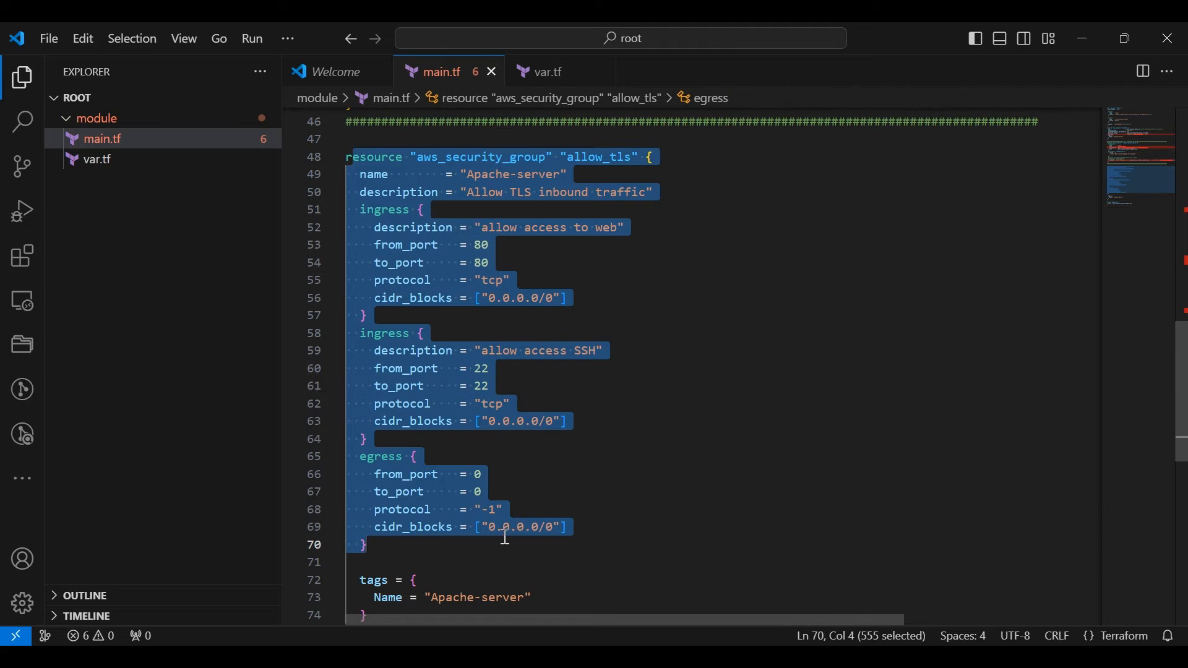
mouse_move(816, 311)
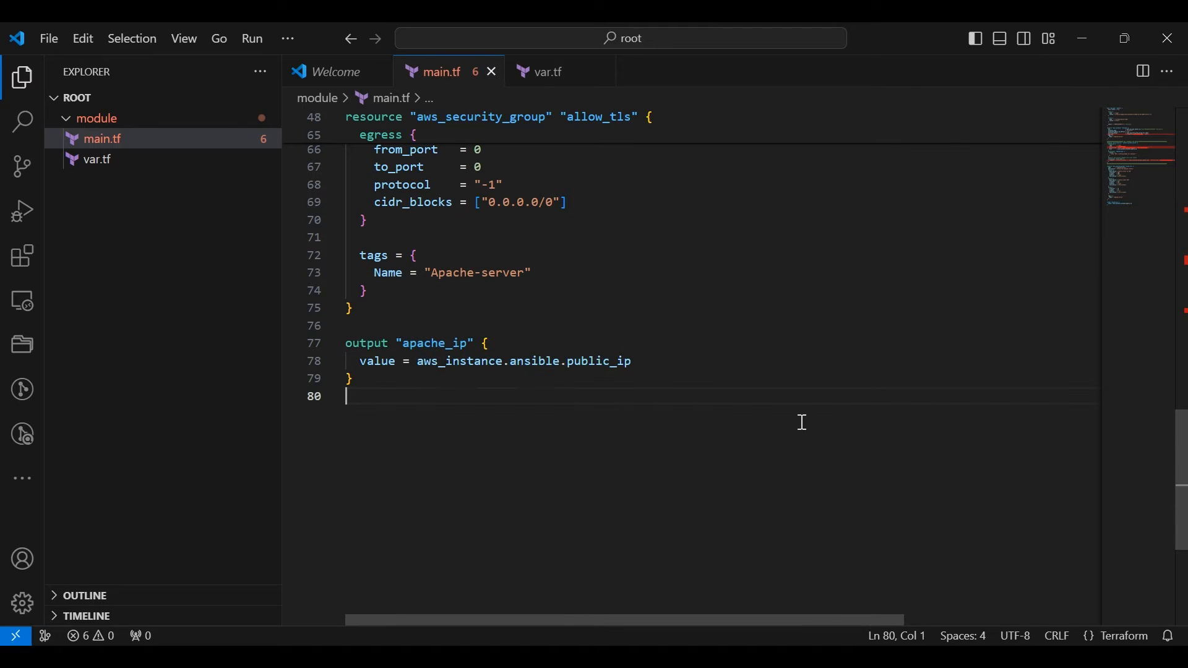
Paste ssh_user, private_key and private_key_path variable blocks into the module's var.tf
left_click(96, 159)
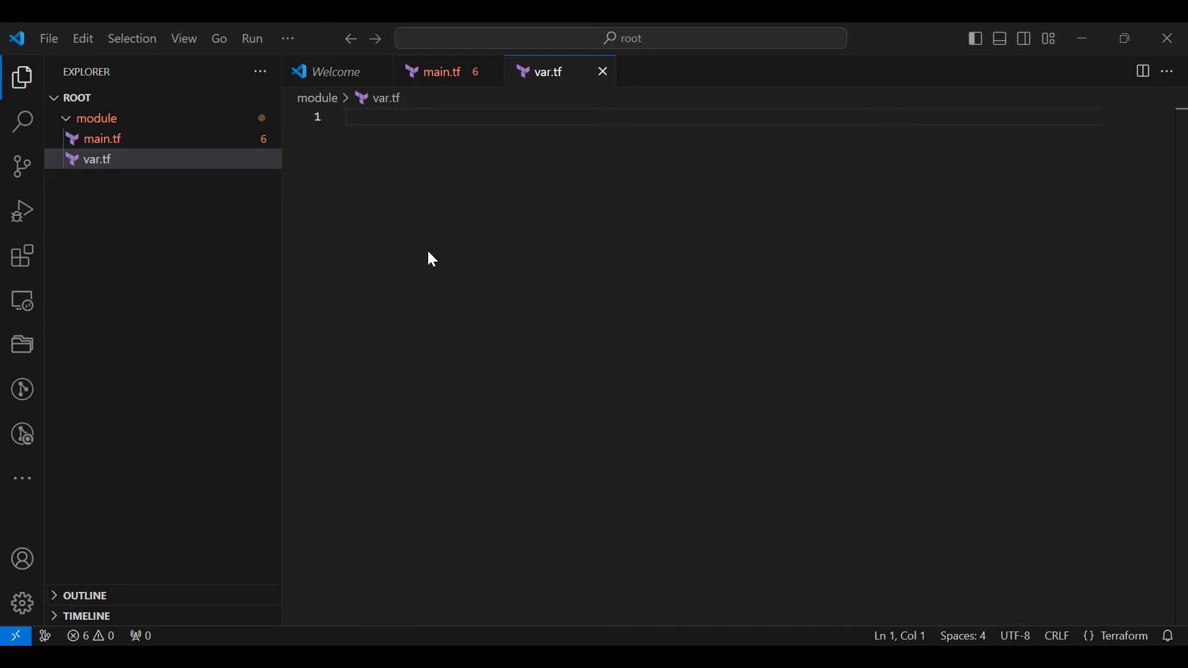
mouse_move(439, 256)
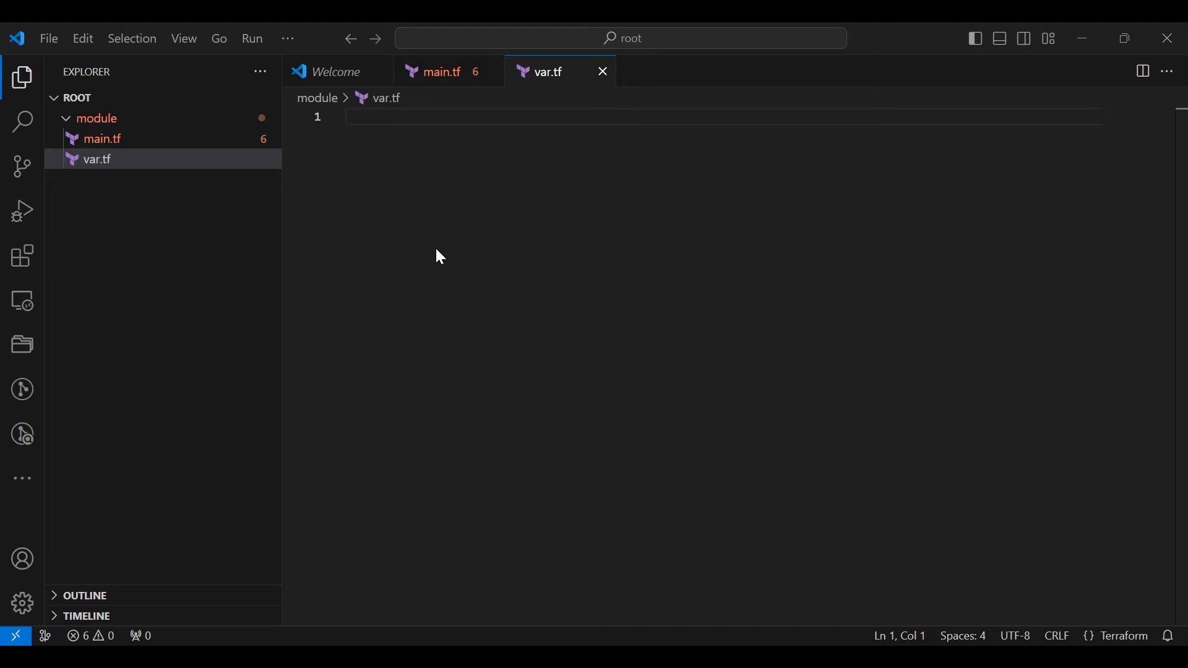
mouse_move(272, 239)
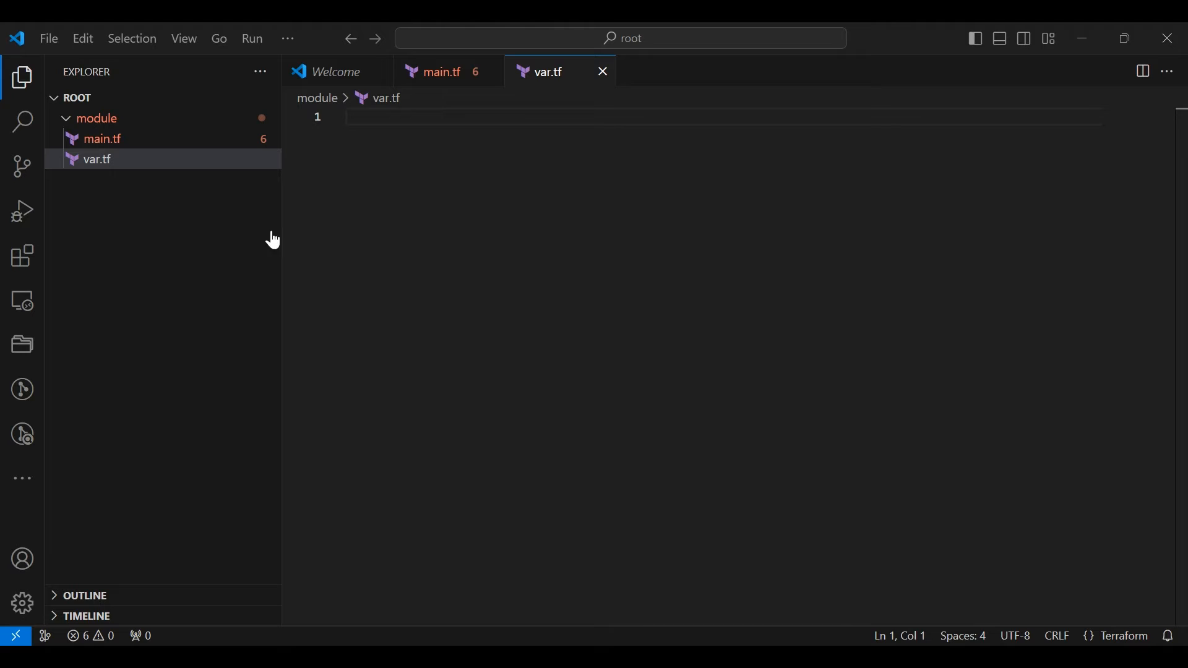
mouse_move(658, 305)
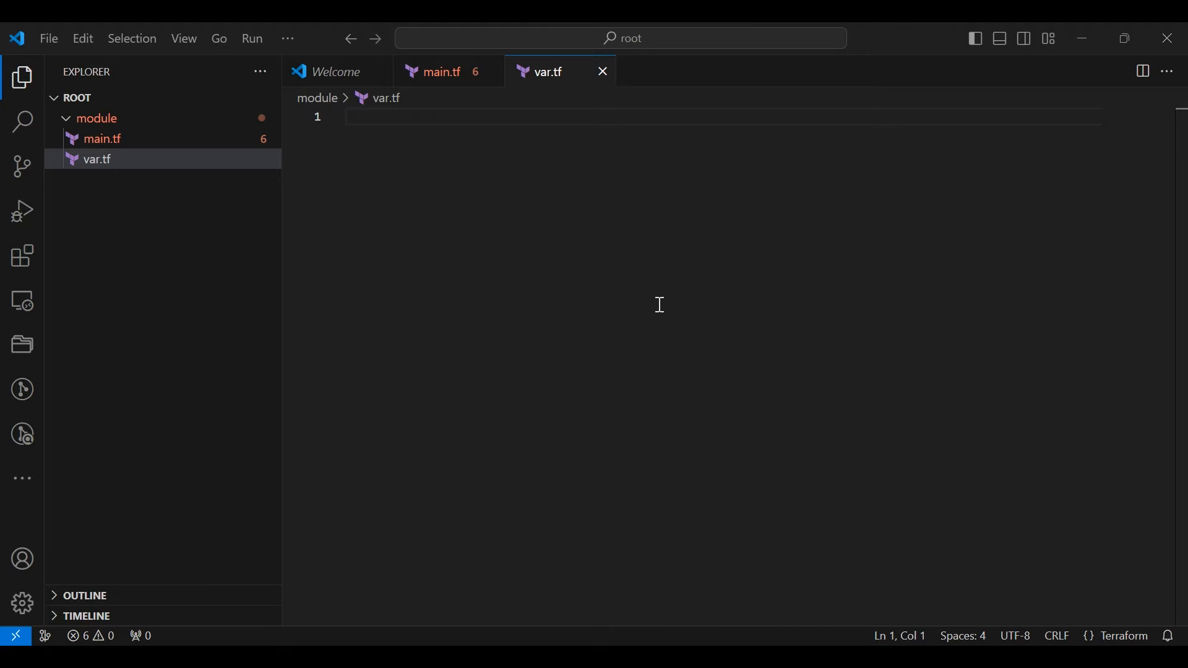
left_click(97, 159)
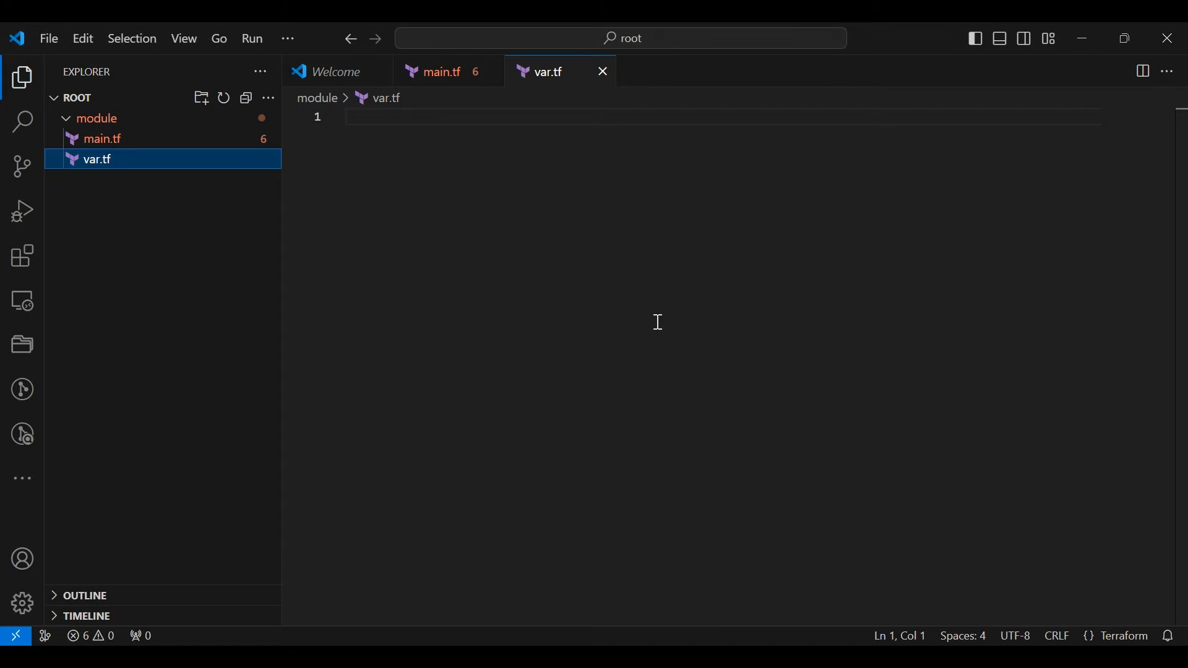
right_click(655, 321)
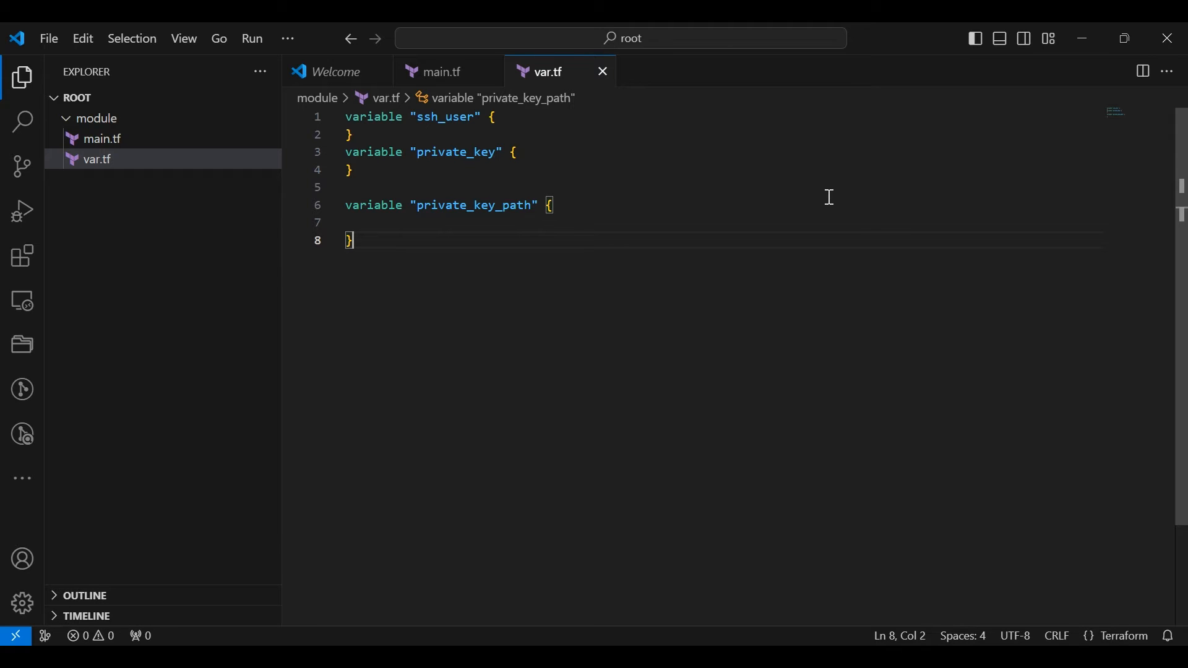
mouse_move(410, 136)
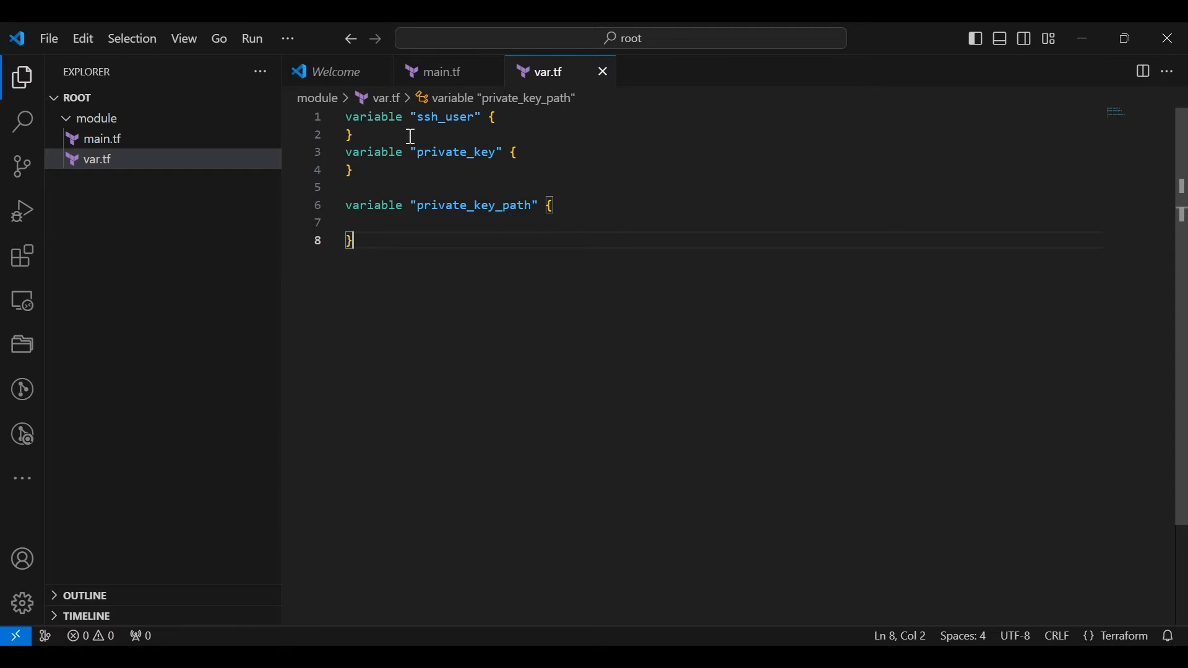
mouse_move(508, 167)
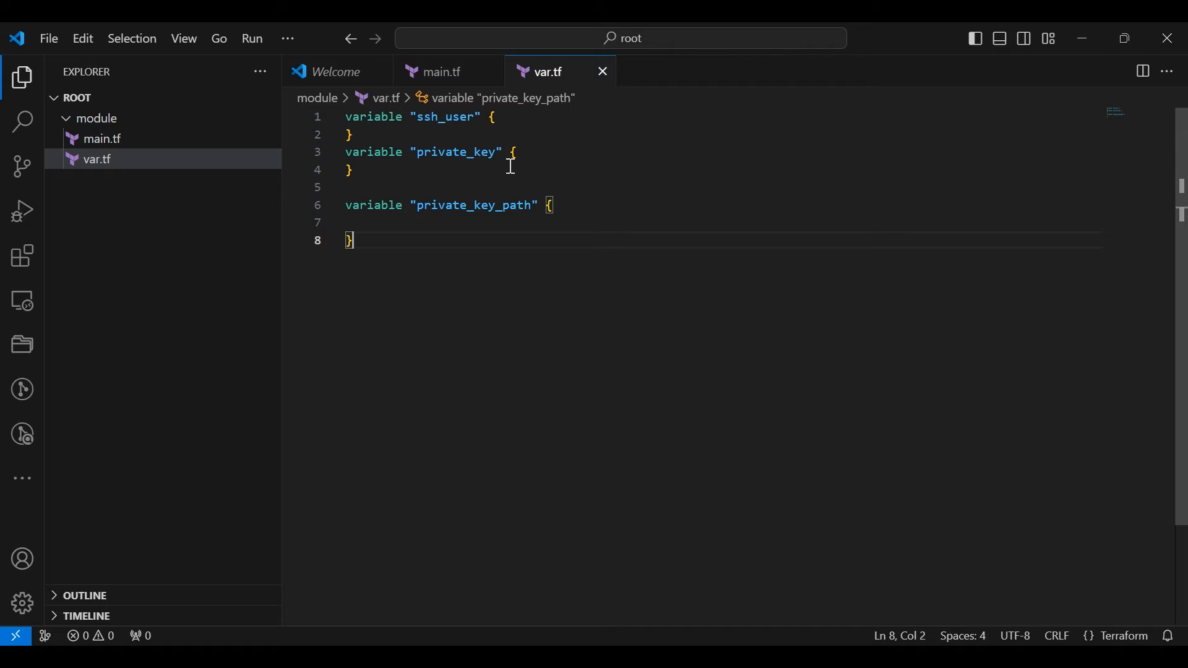
mouse_move(706, 252)
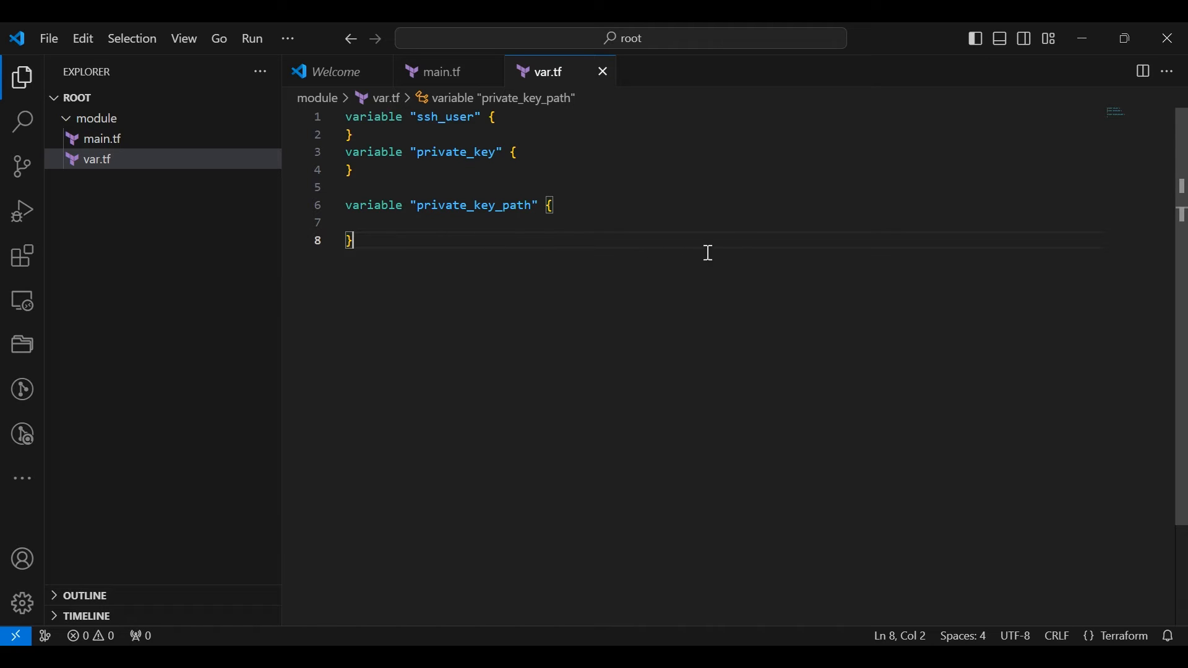
mouse_move(596, 271)
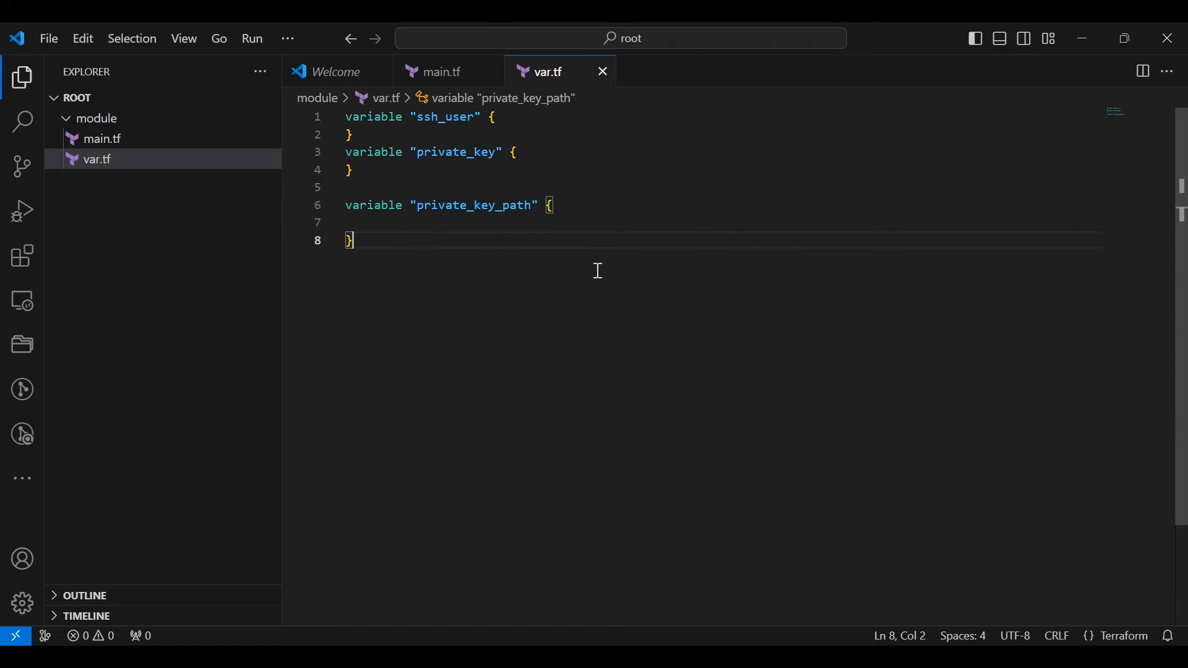
mouse_move(104, 215)
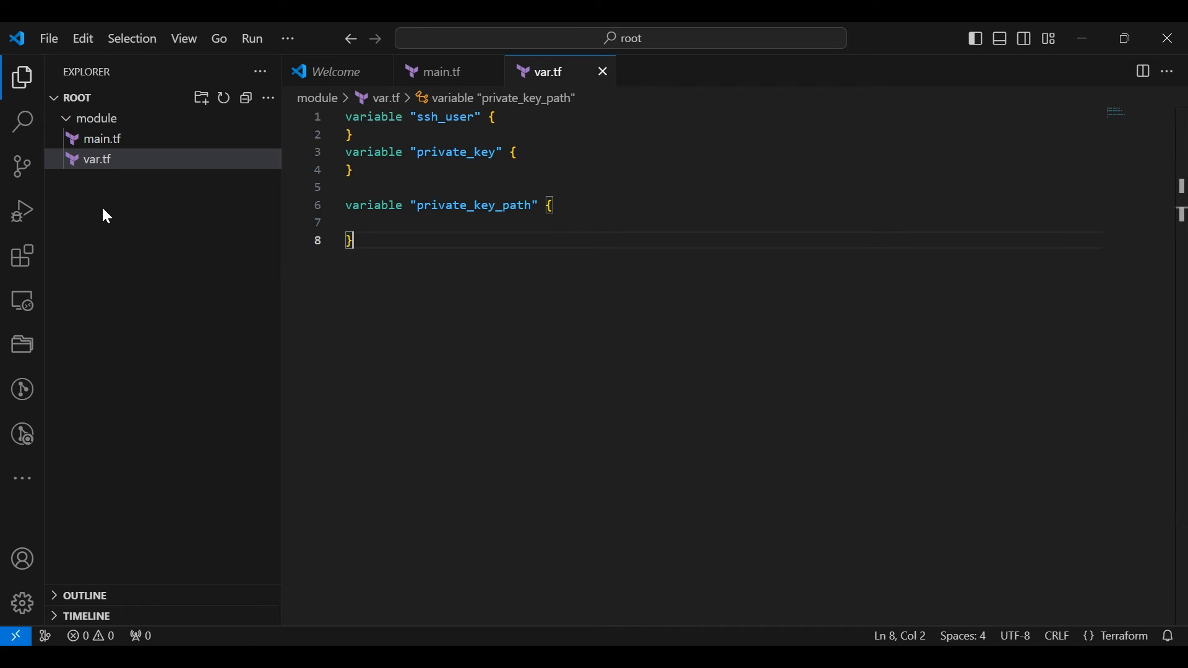
Create an empty main.tf at the project root
left_click(201, 98)
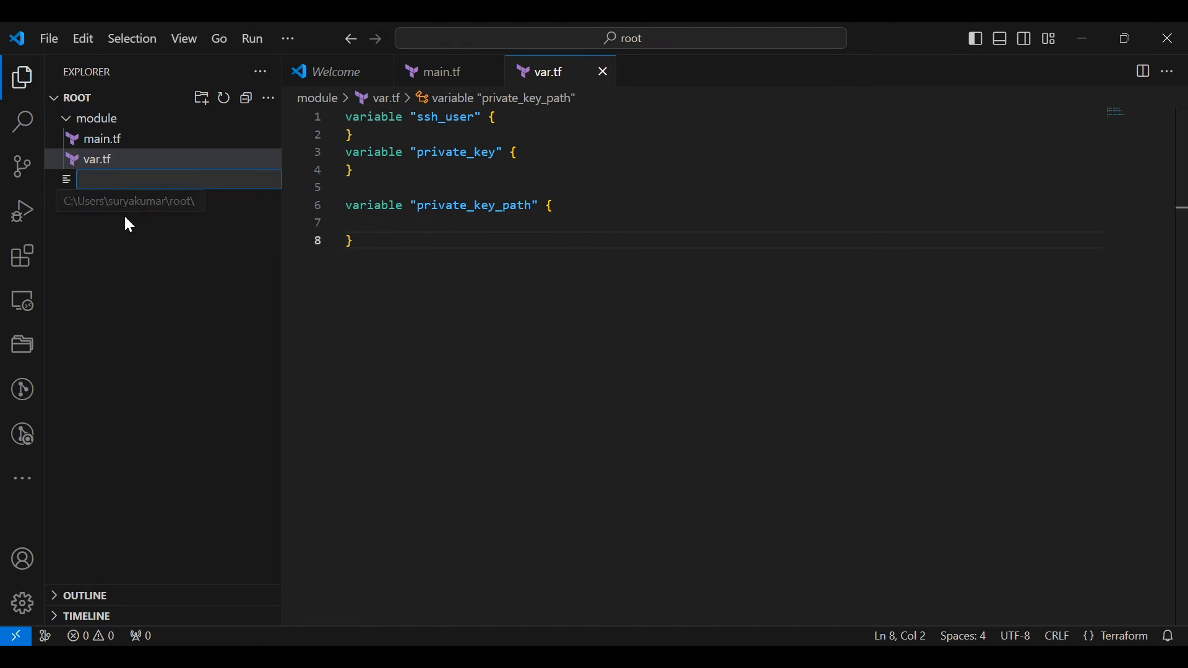
type("m")
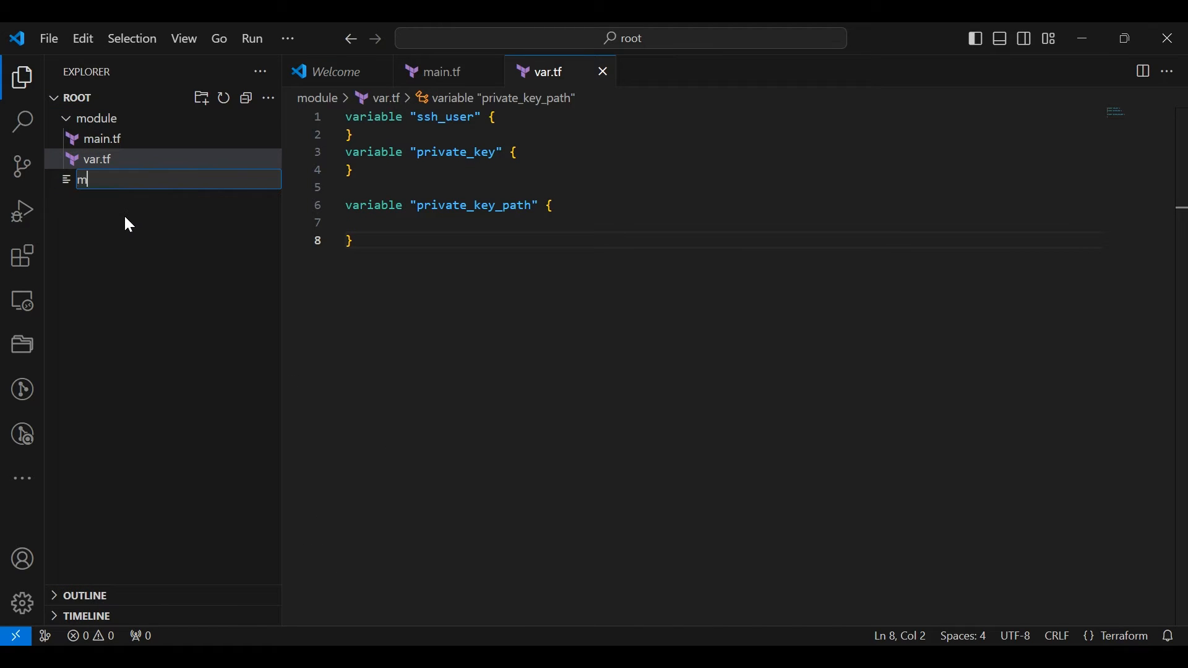
type("ain")
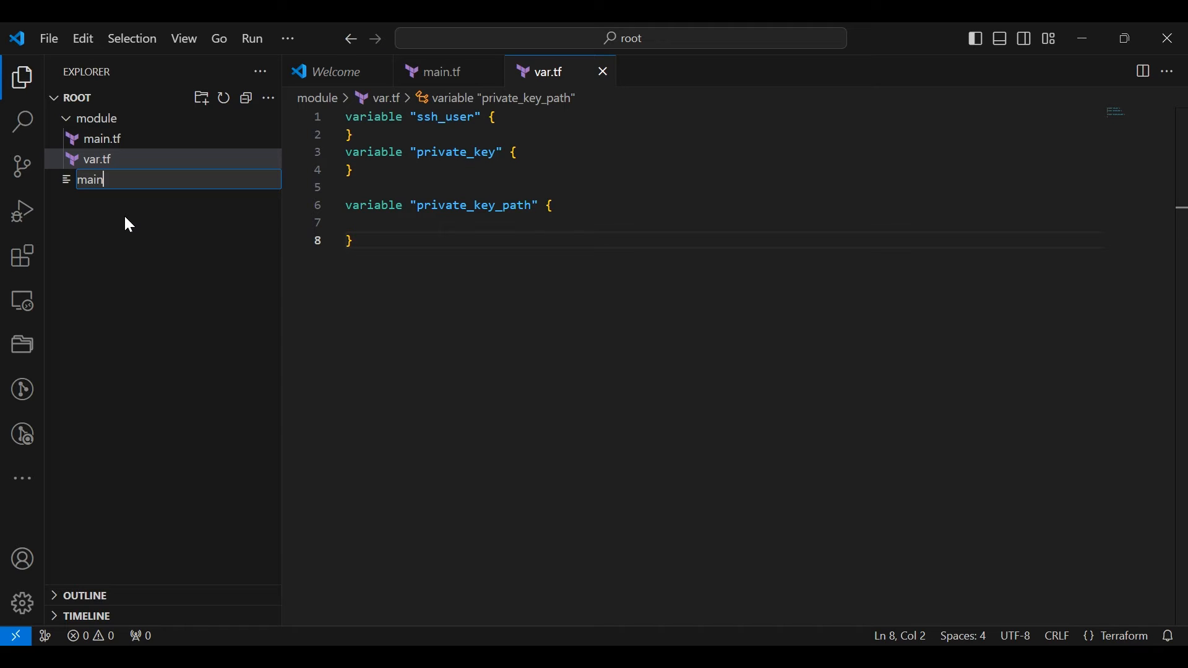
key("Enter")
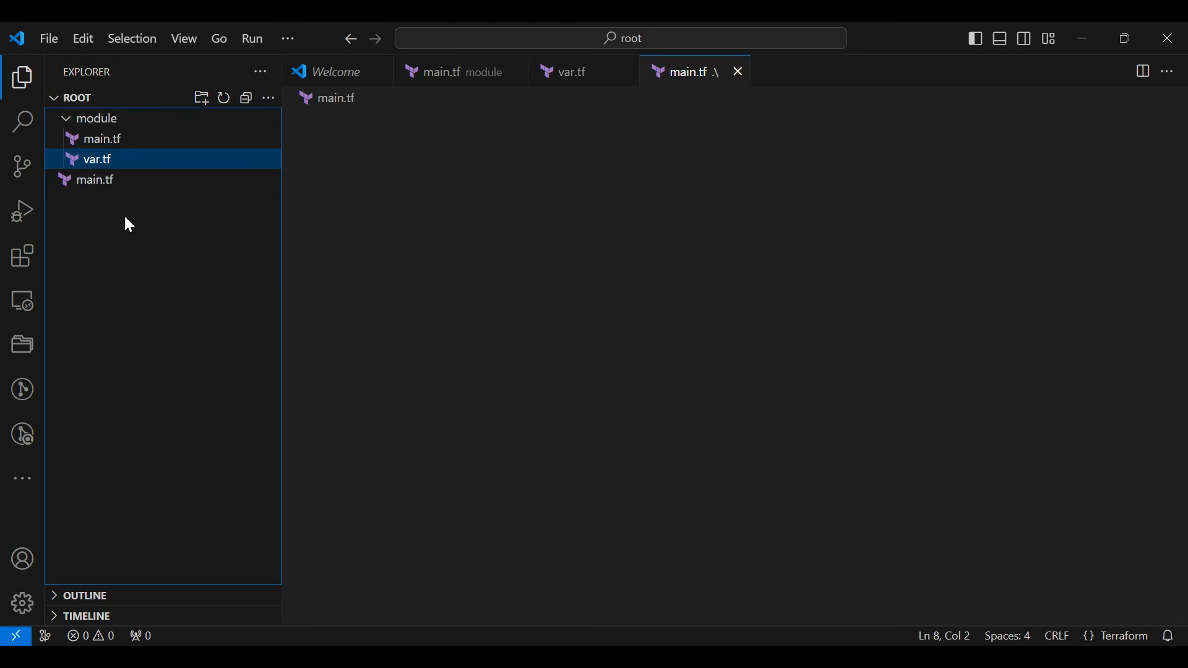
Start a second root-level file named providers.tf
right_click(95, 179)
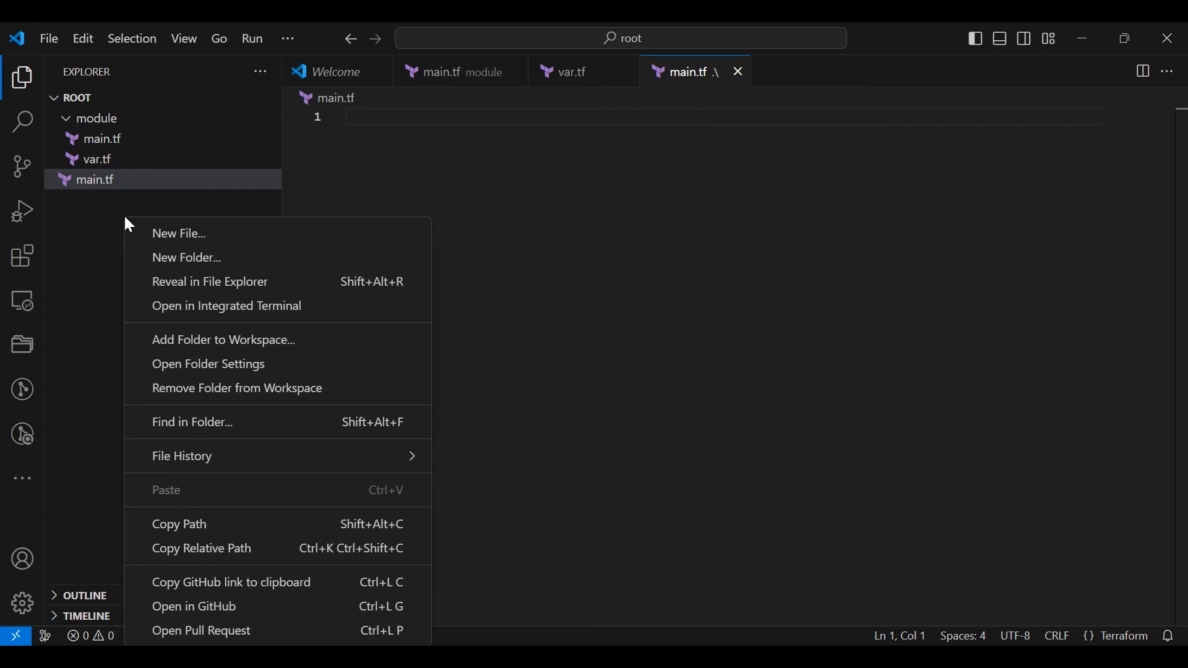
left_click(178, 234)
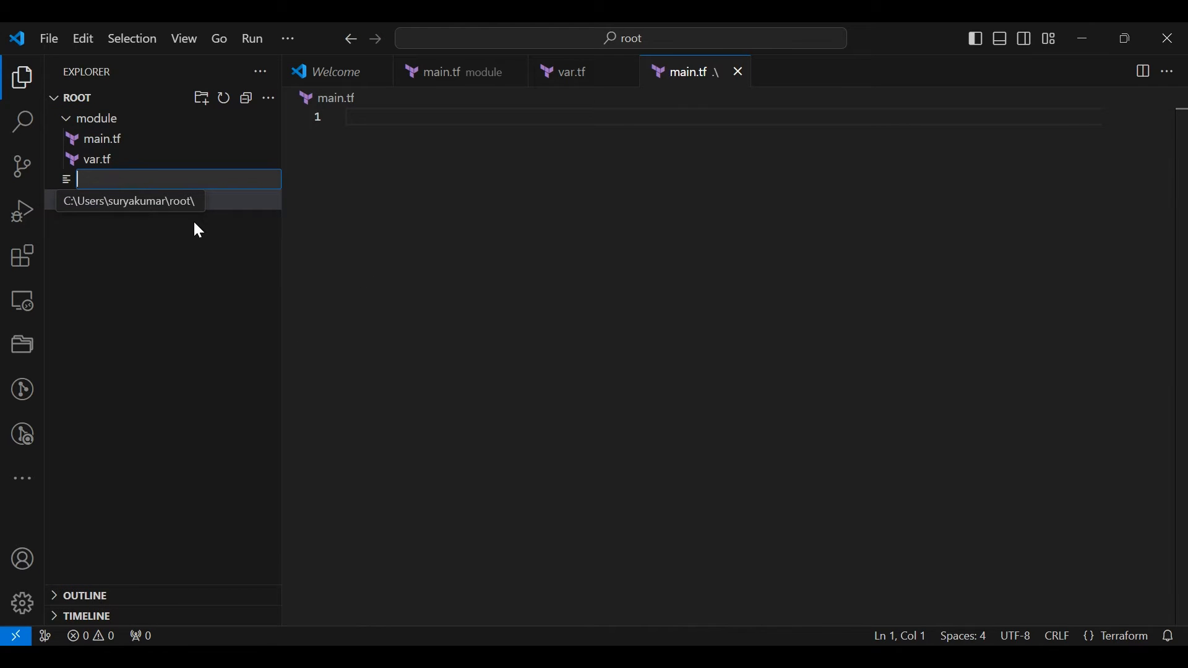
type("providers.tf")
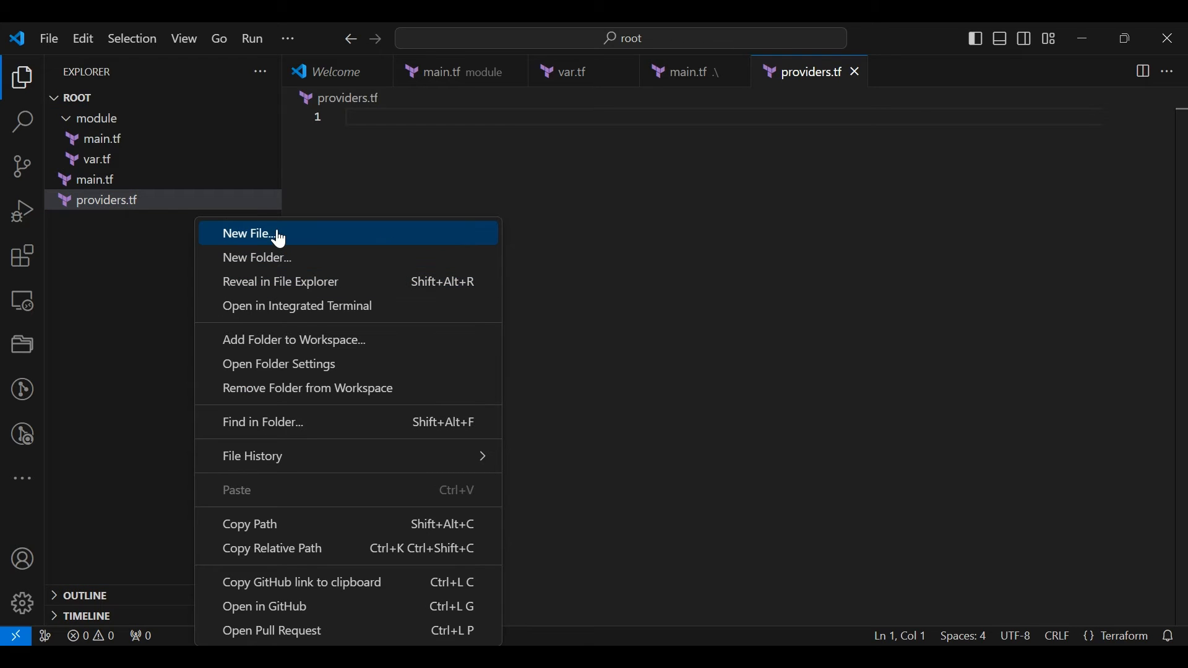
Create an empty variables.tf at the project root
left_click(253, 233)
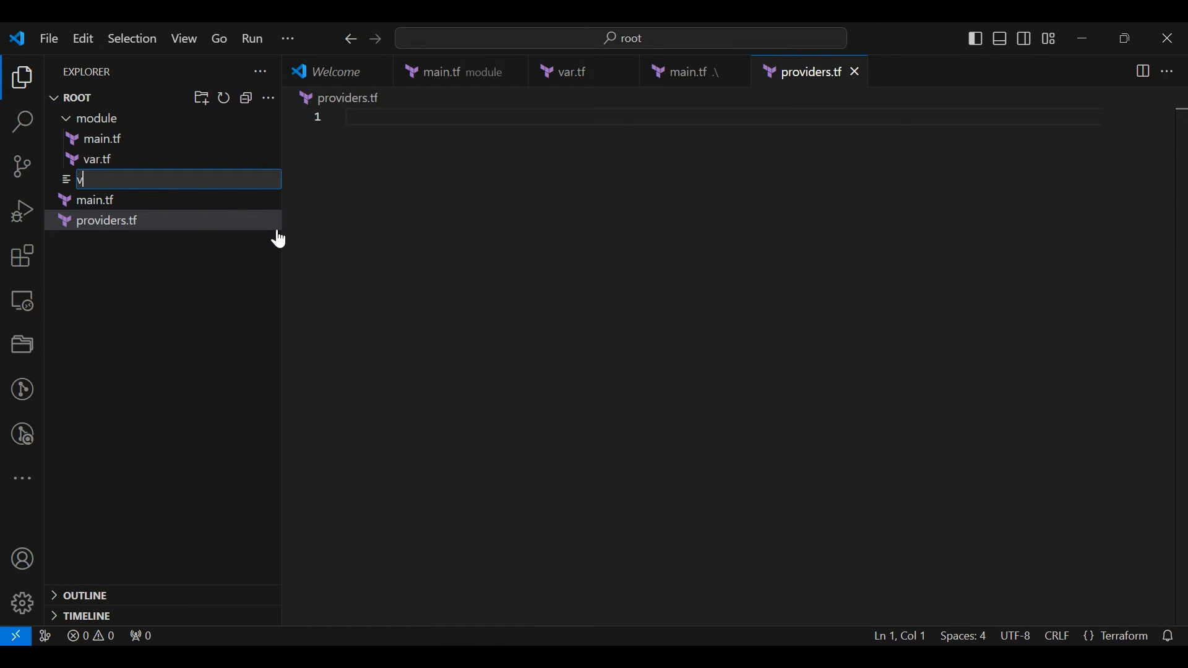
type("ariables.tf")
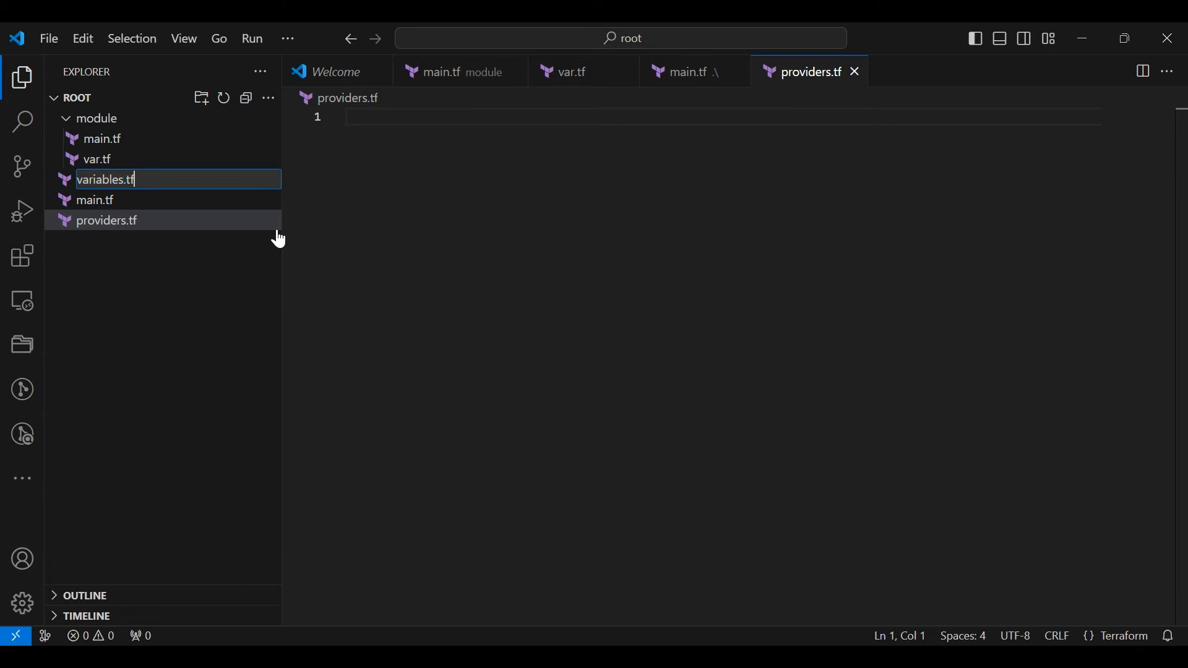
key("Return")
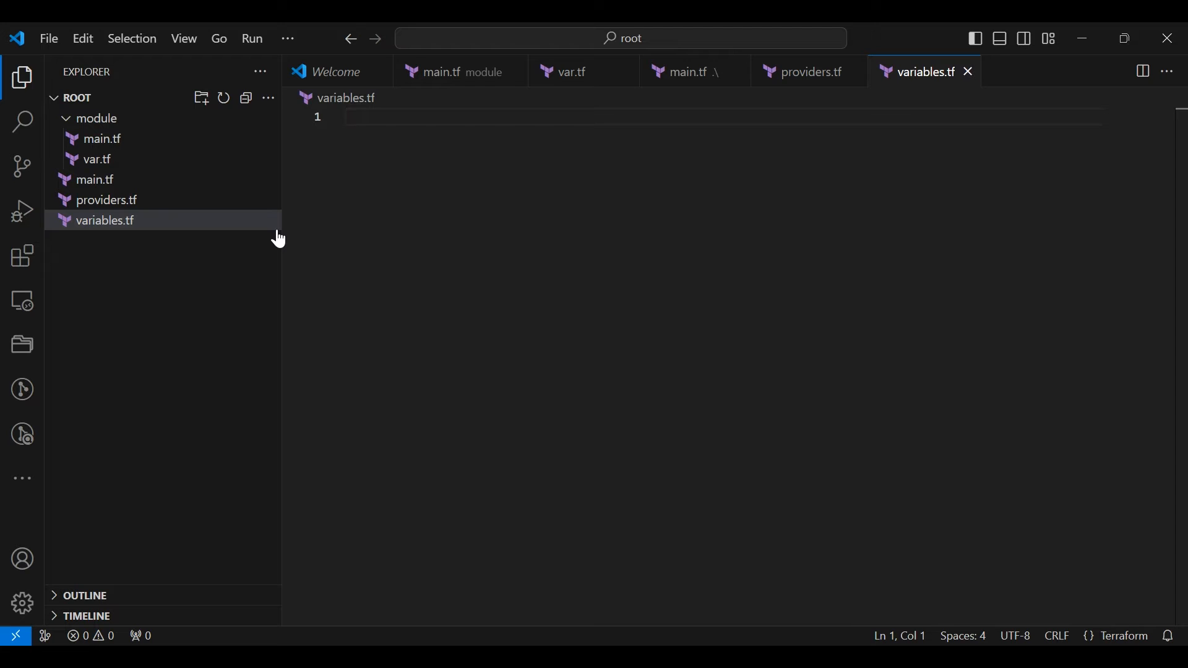
Create an empty instance.yml playbook file at the project root
left_click(96, 180)
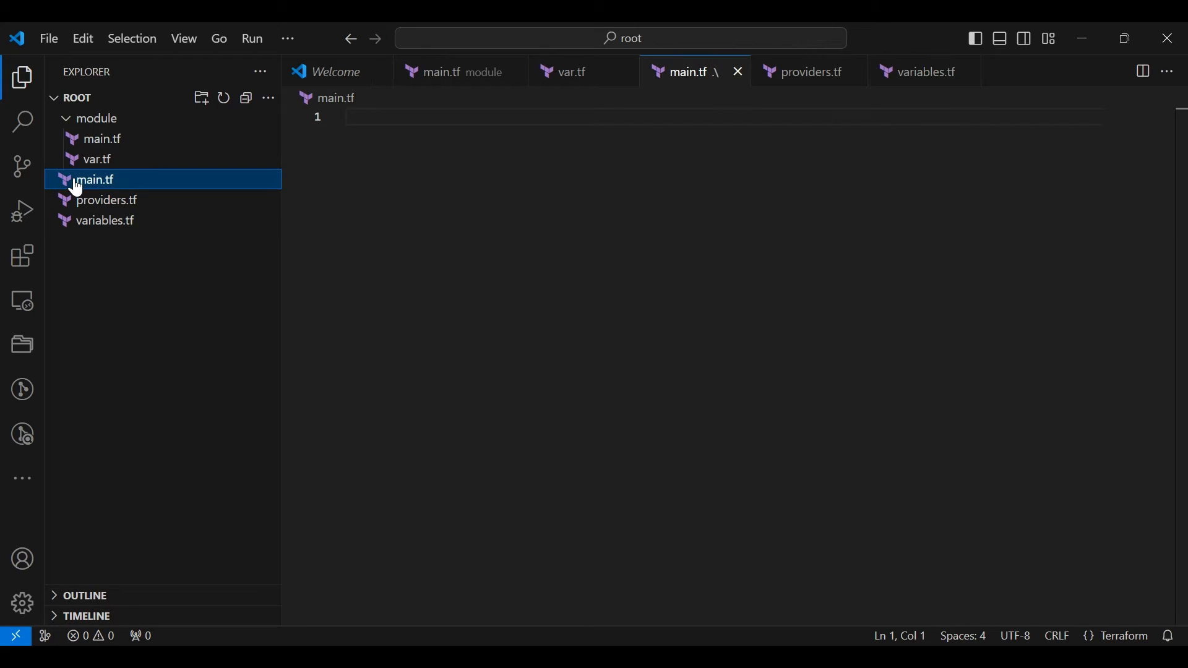
right_click(94, 179)
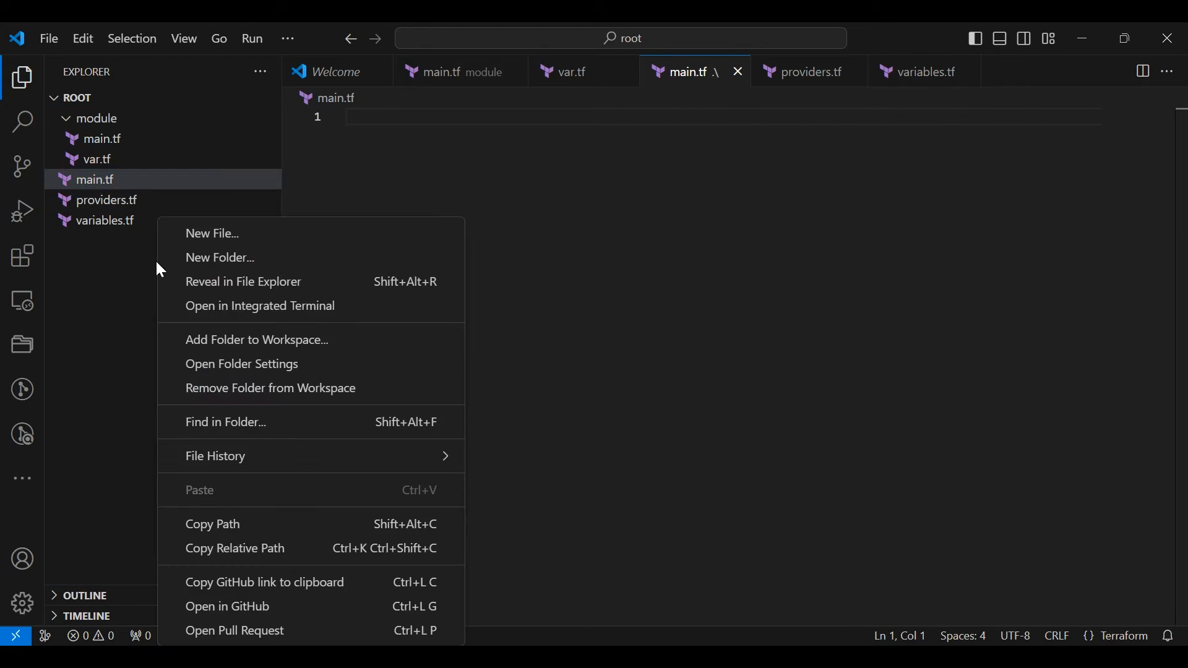
left_click(212, 234)
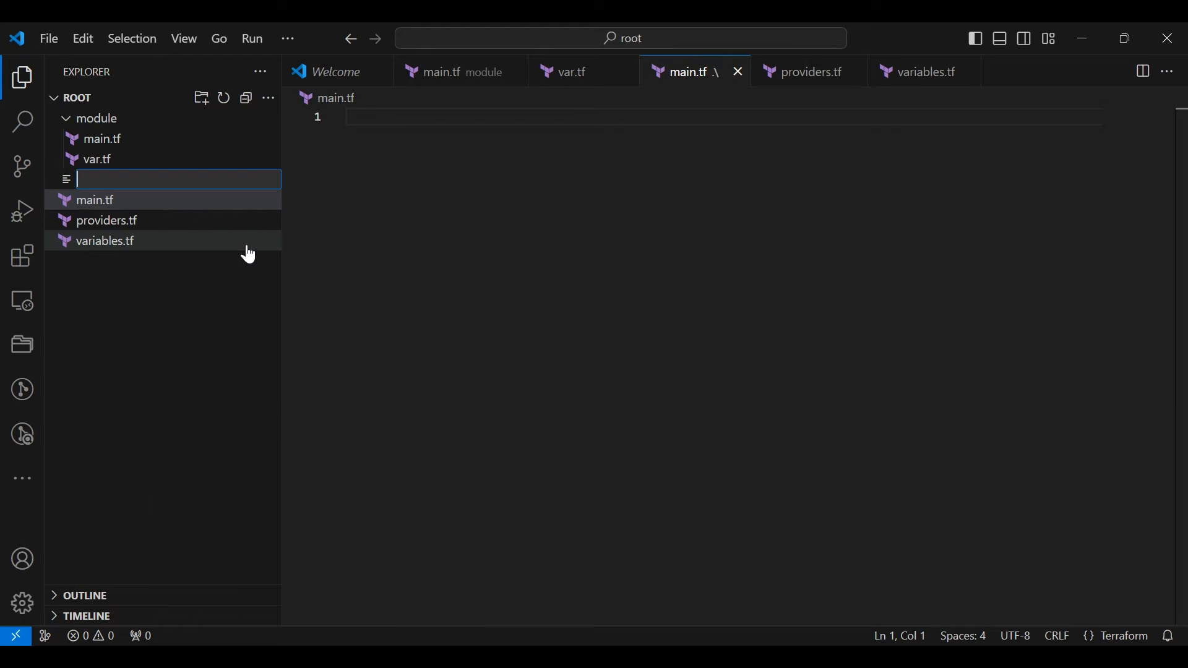
type("insta")
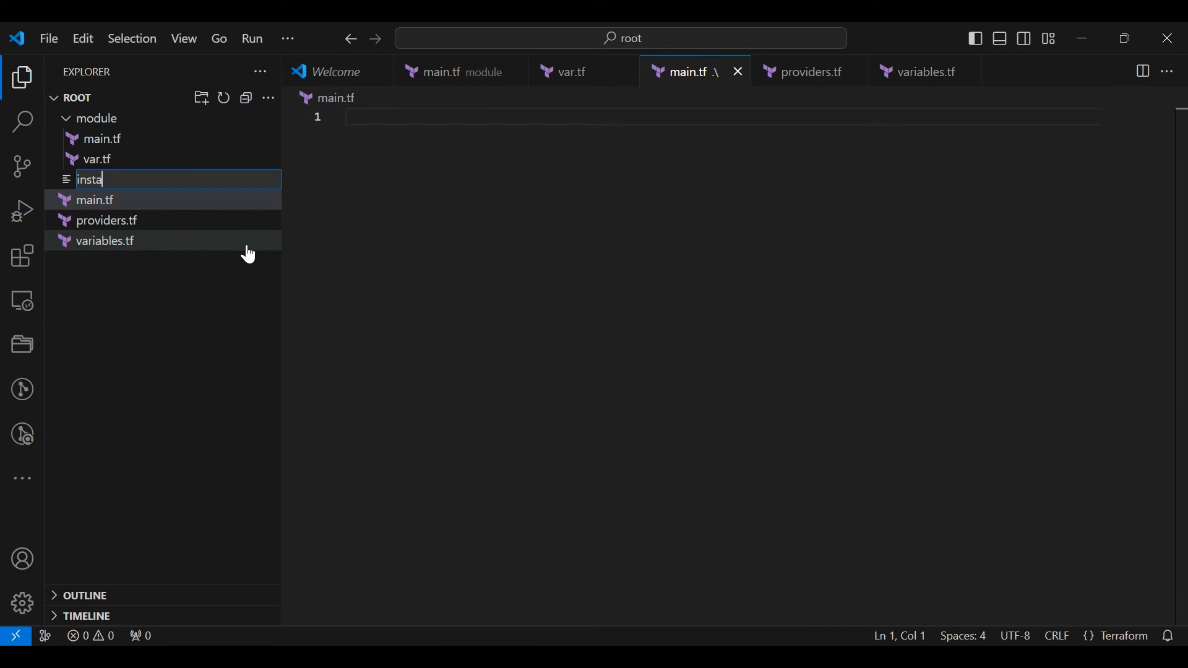
type("nce.y")
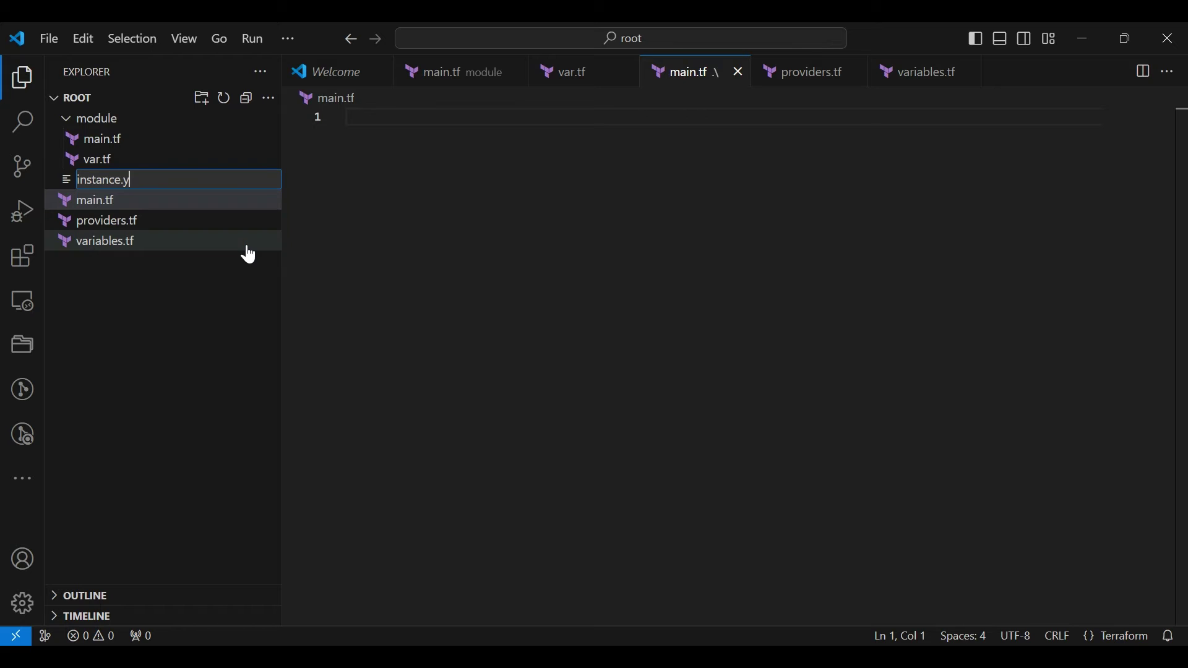
type("n")
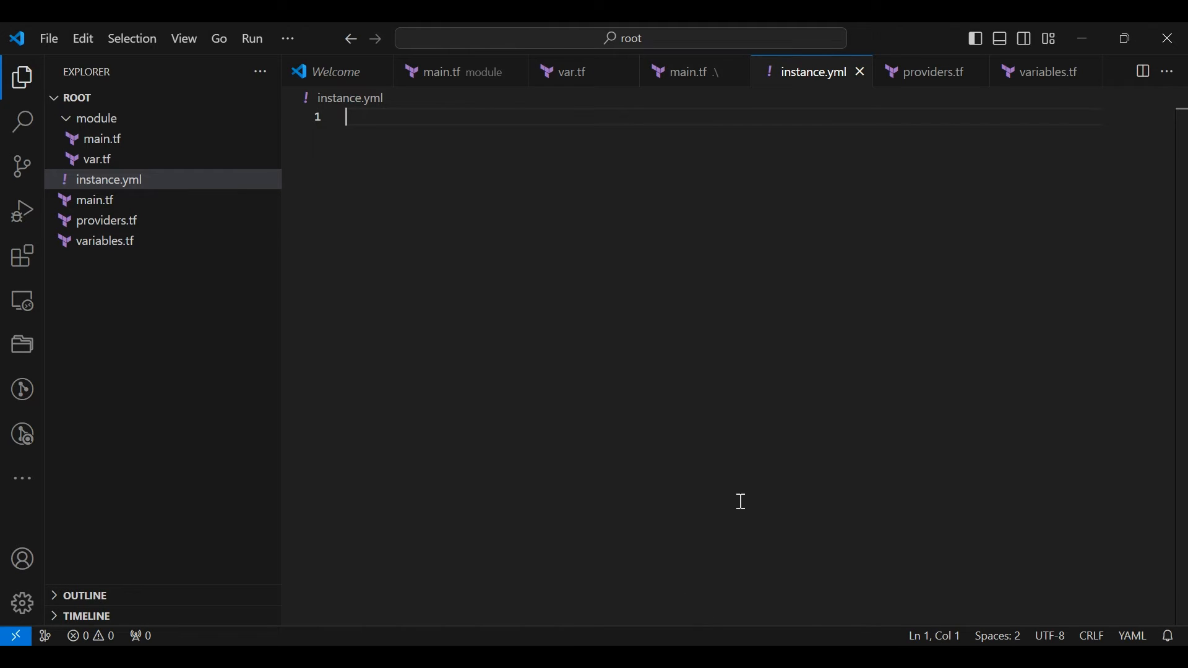
Paste the apache_server module block and apache_ip output into root main.tf and review it
left_click(106, 220)
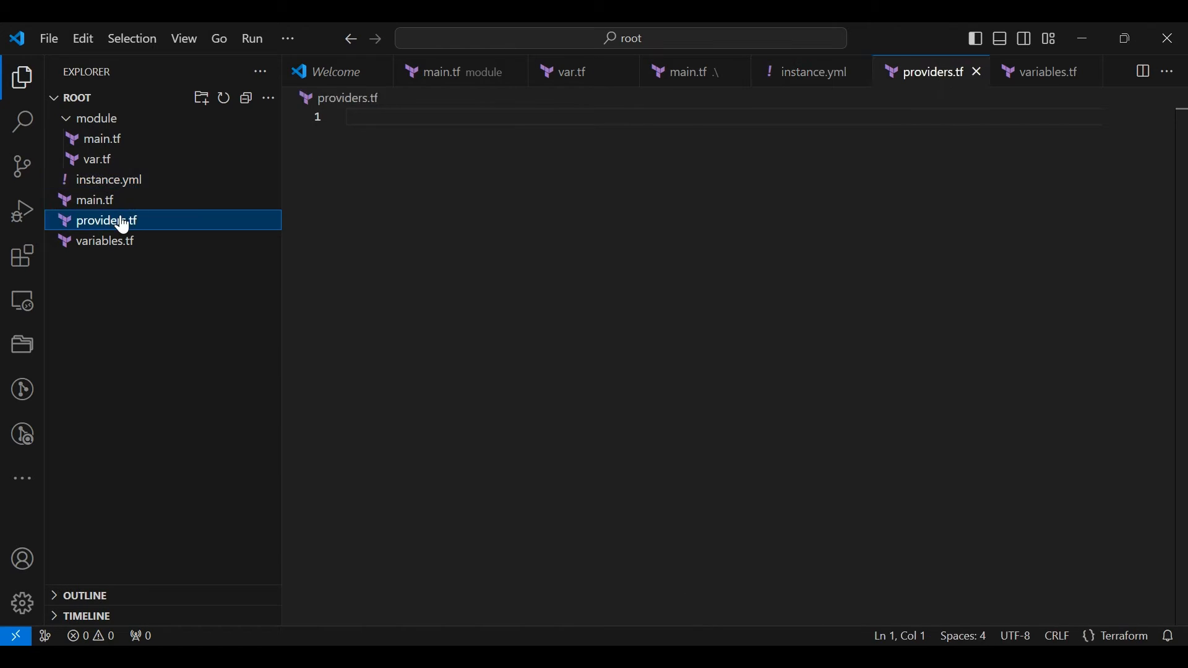
left_click(94, 201)
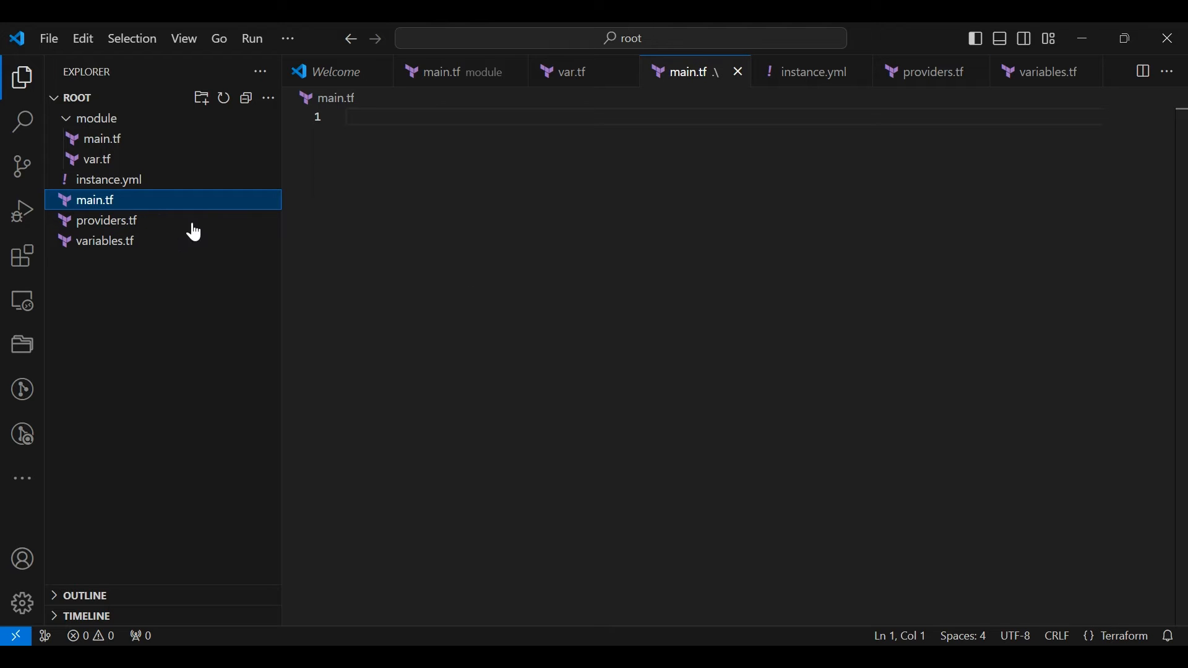
mouse_move(606, 322)
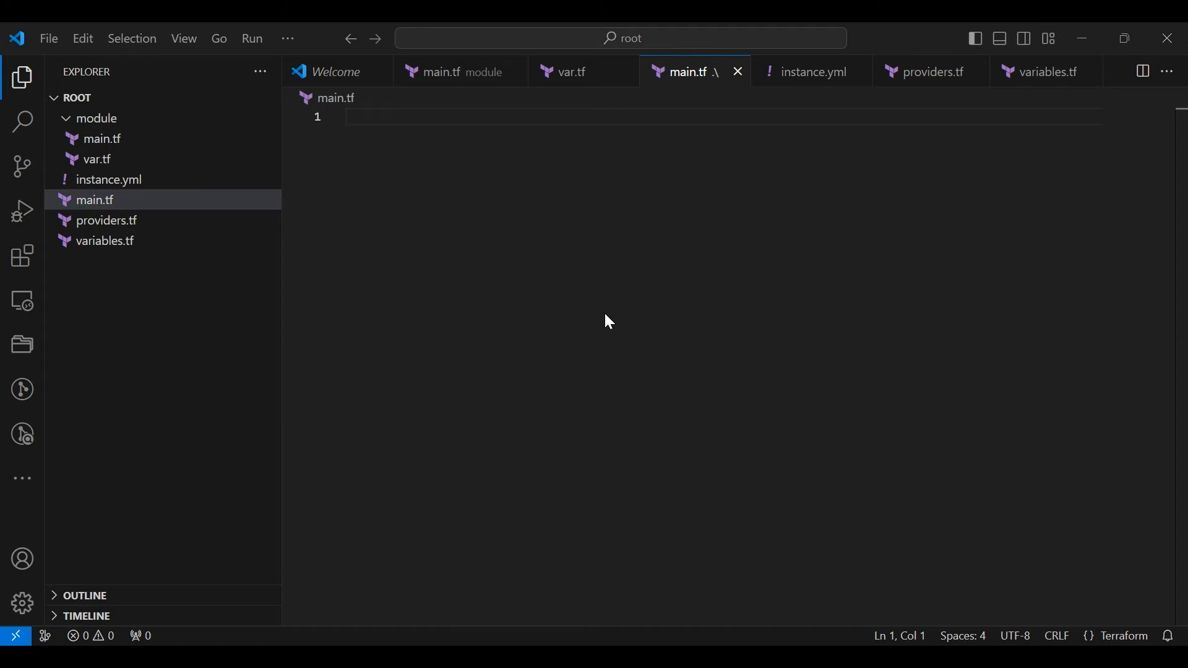
mouse_move(627, 275)
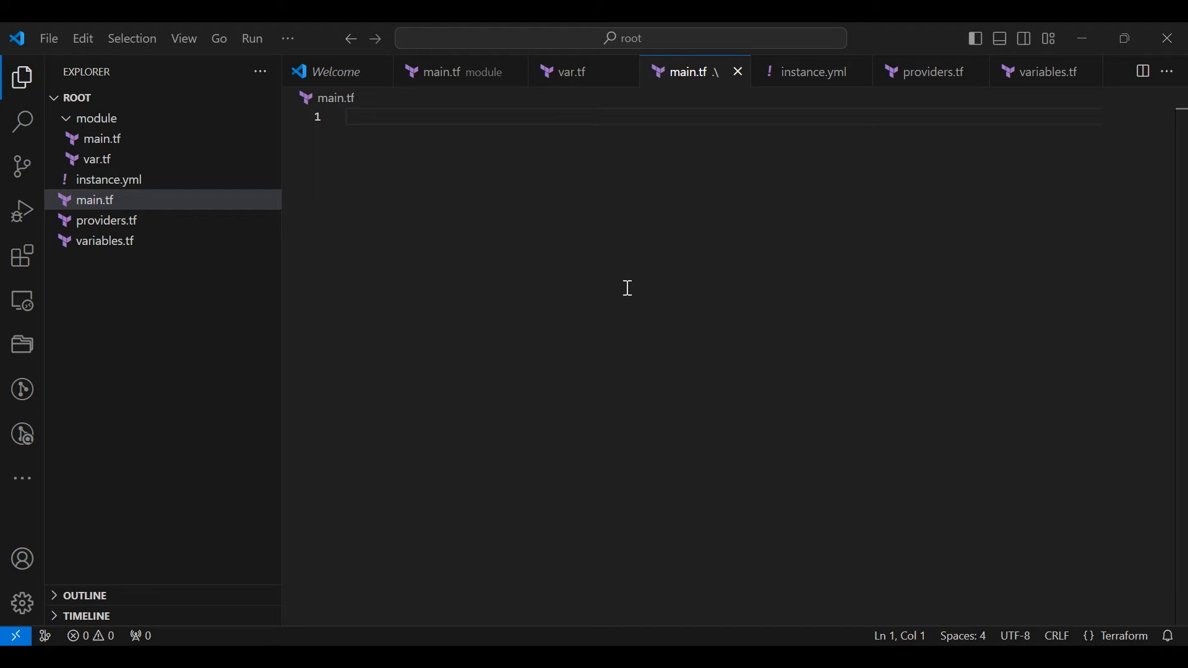
mouse_move(589, 264)
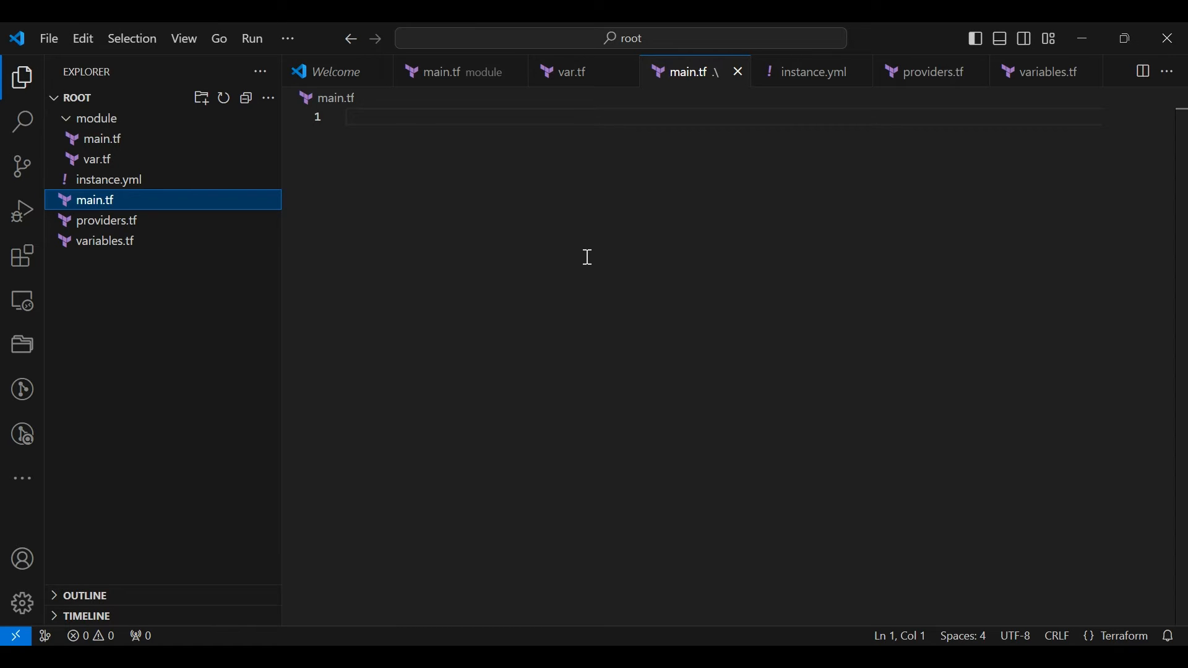
right_click(586, 257)
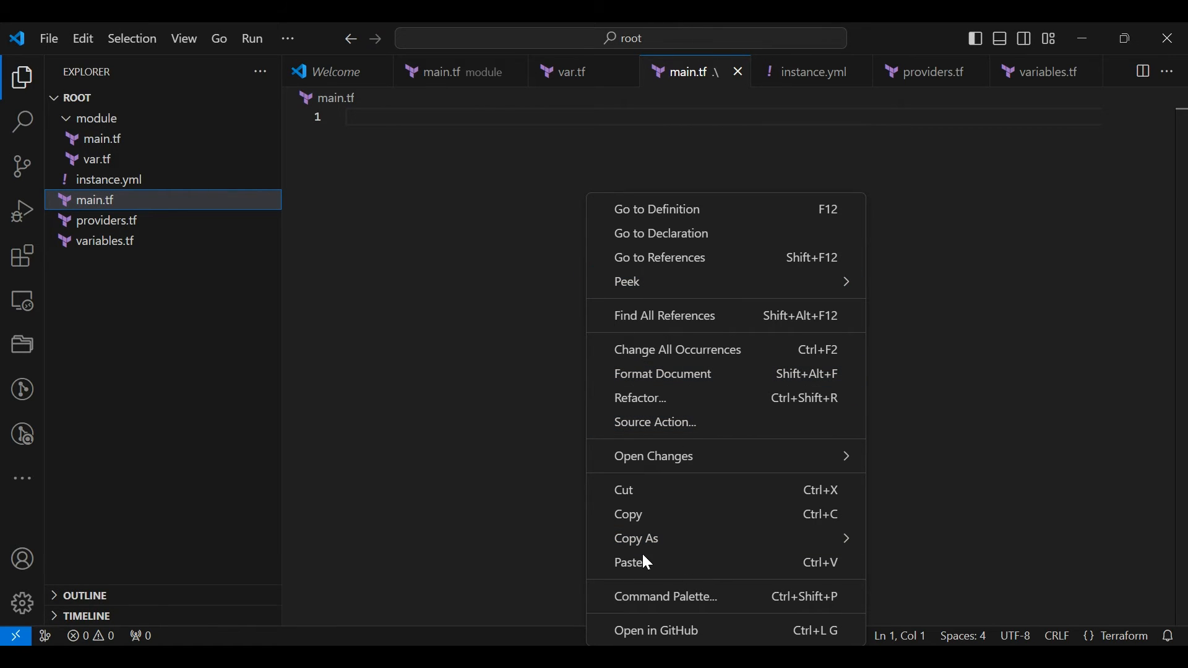
left_click(632, 561)
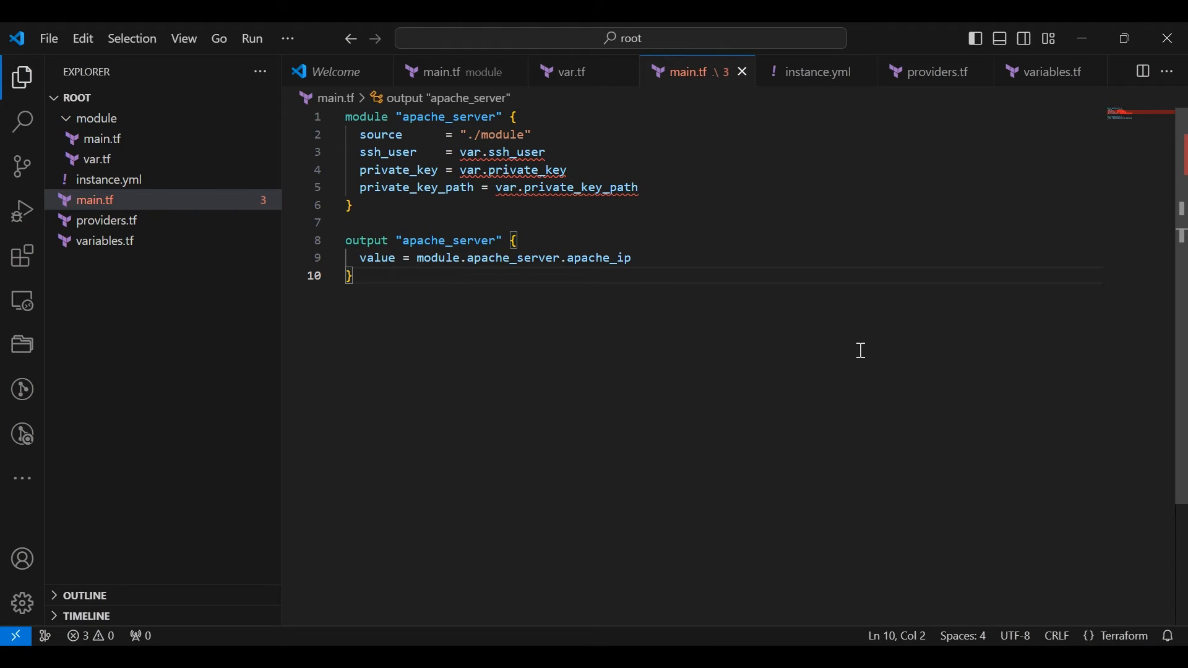
mouse_move(491, 331)
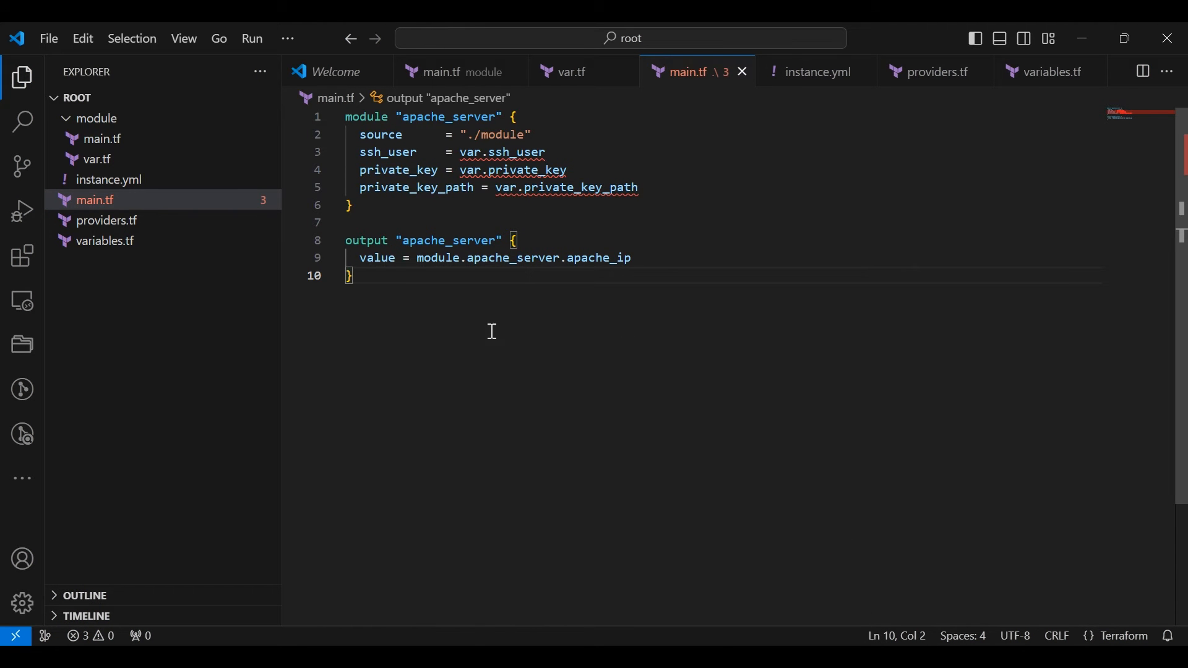
key("ctrl+a")
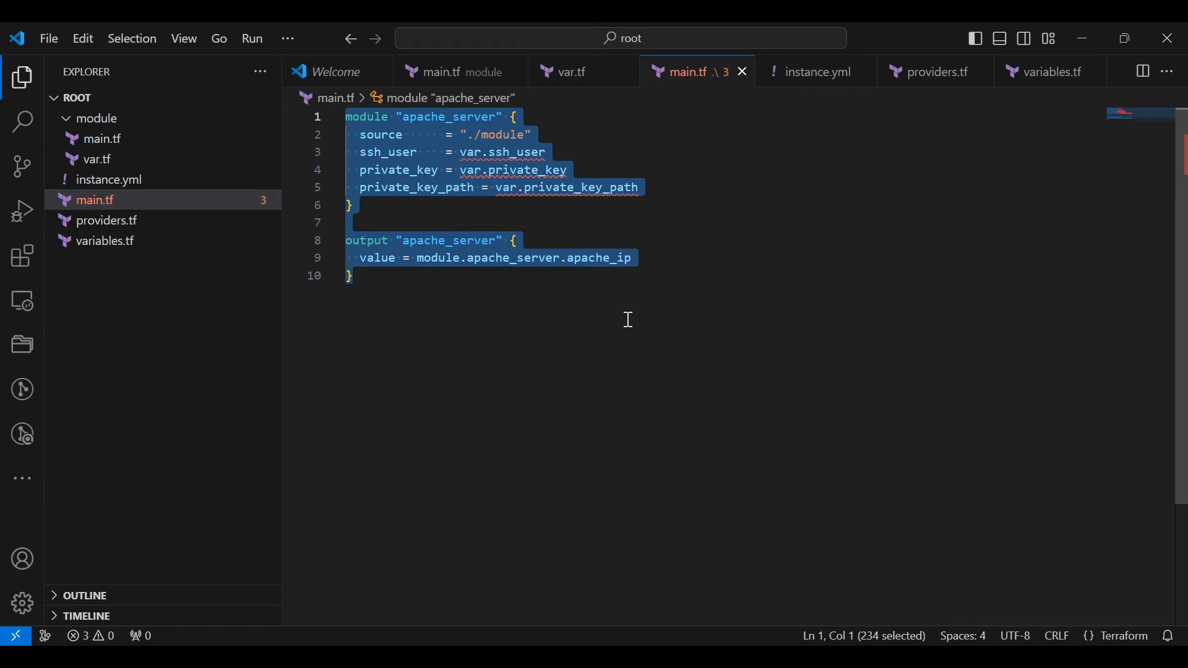
left_click(350, 274)
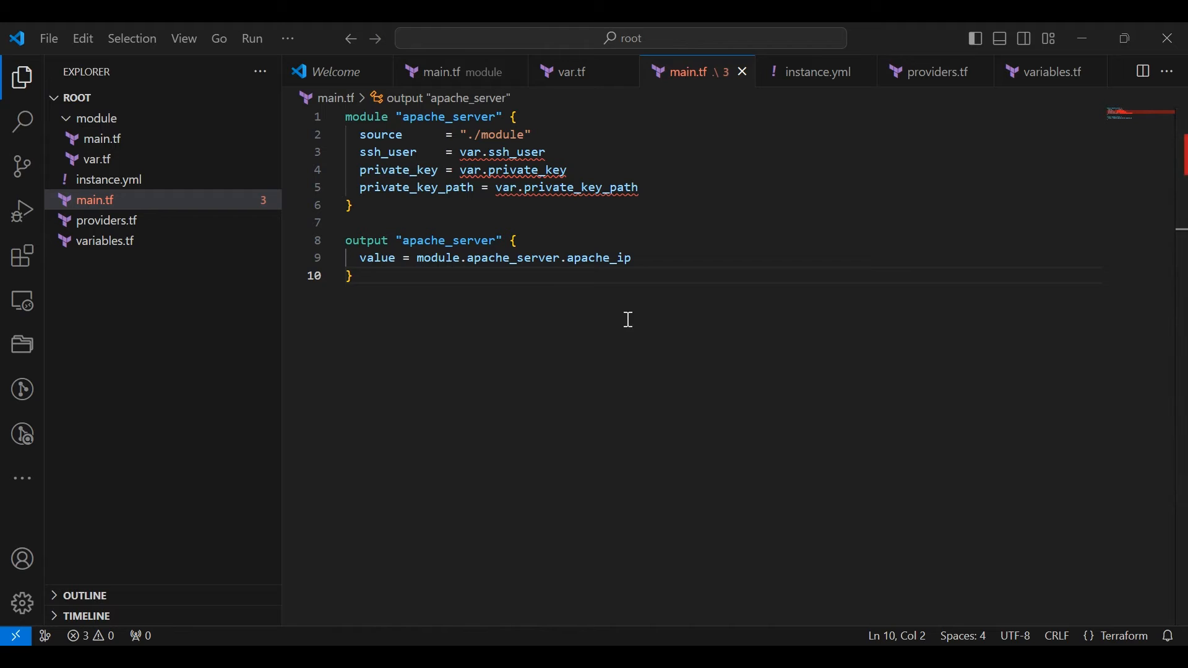
mouse_move(586, 240)
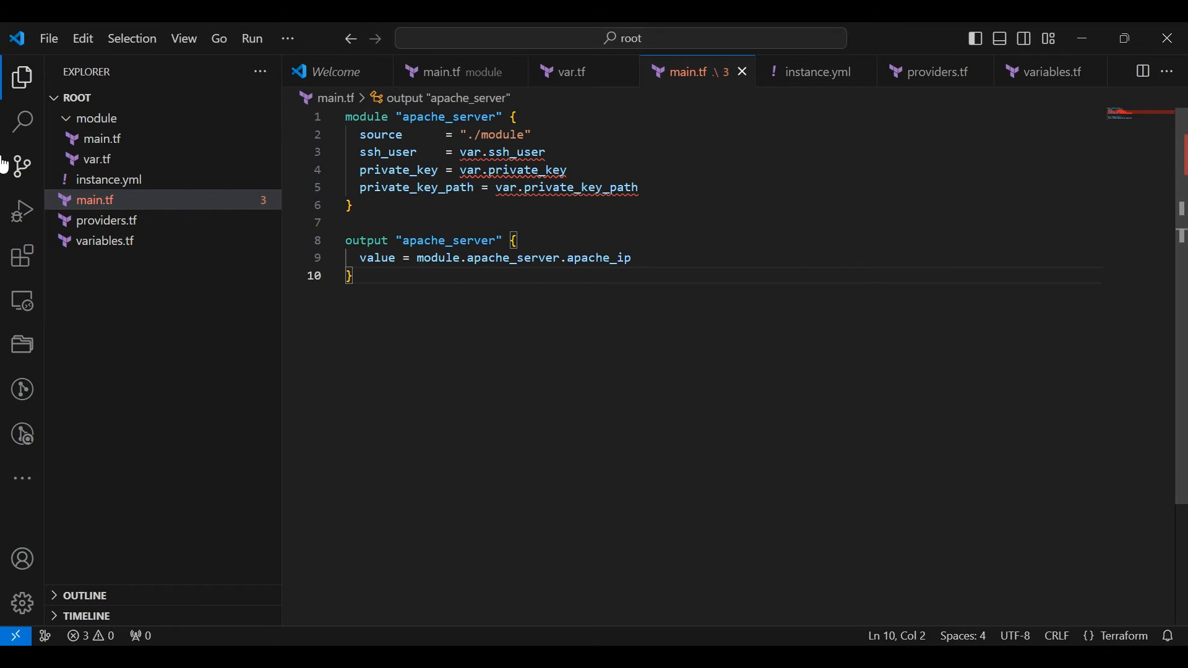
Paste the AWS provider block requiring hashicorp/aws >= 4.31.0 into providers.tf
left_click(106, 220)
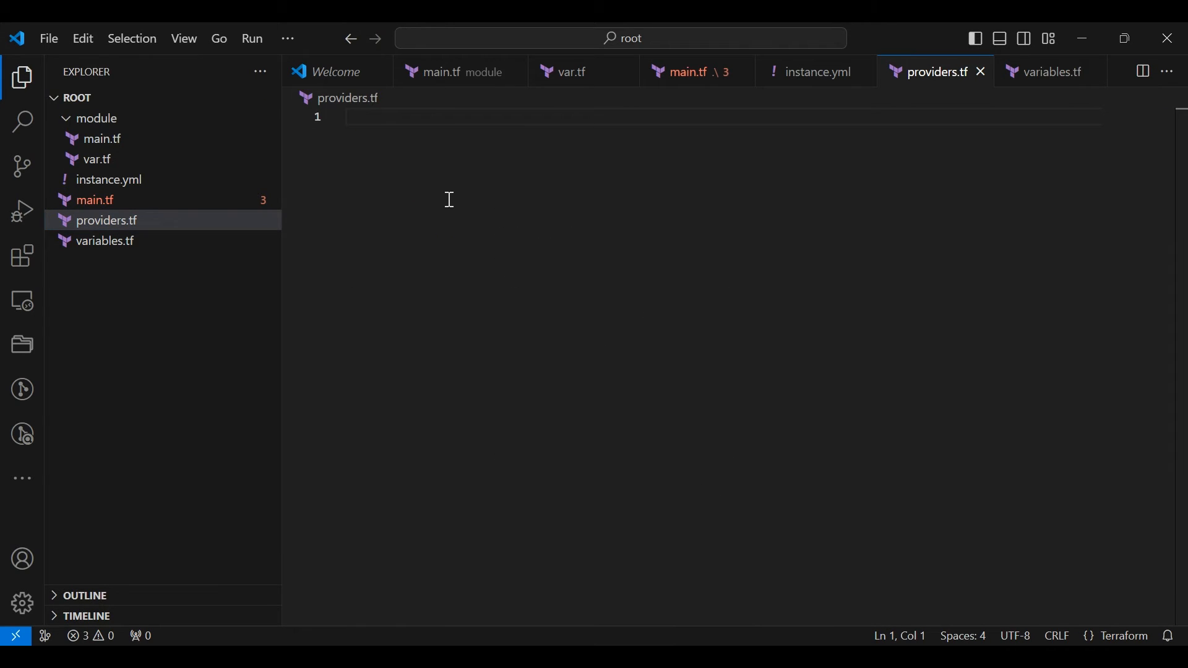
right_click(448, 199)
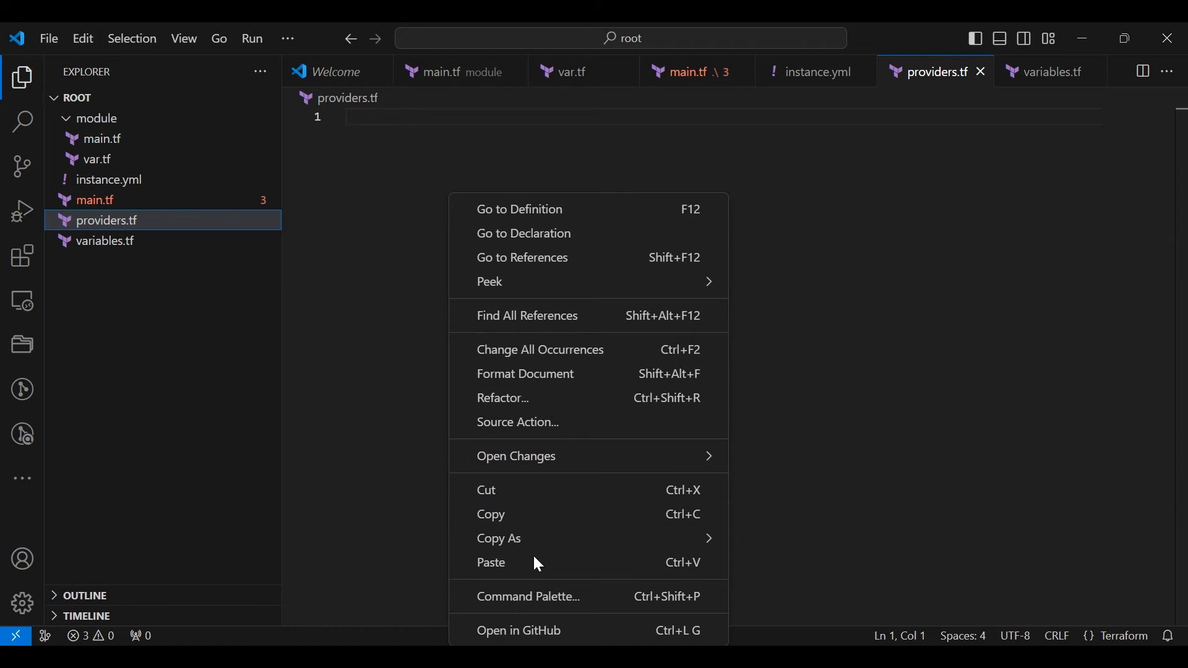
mouse_move(532, 564)
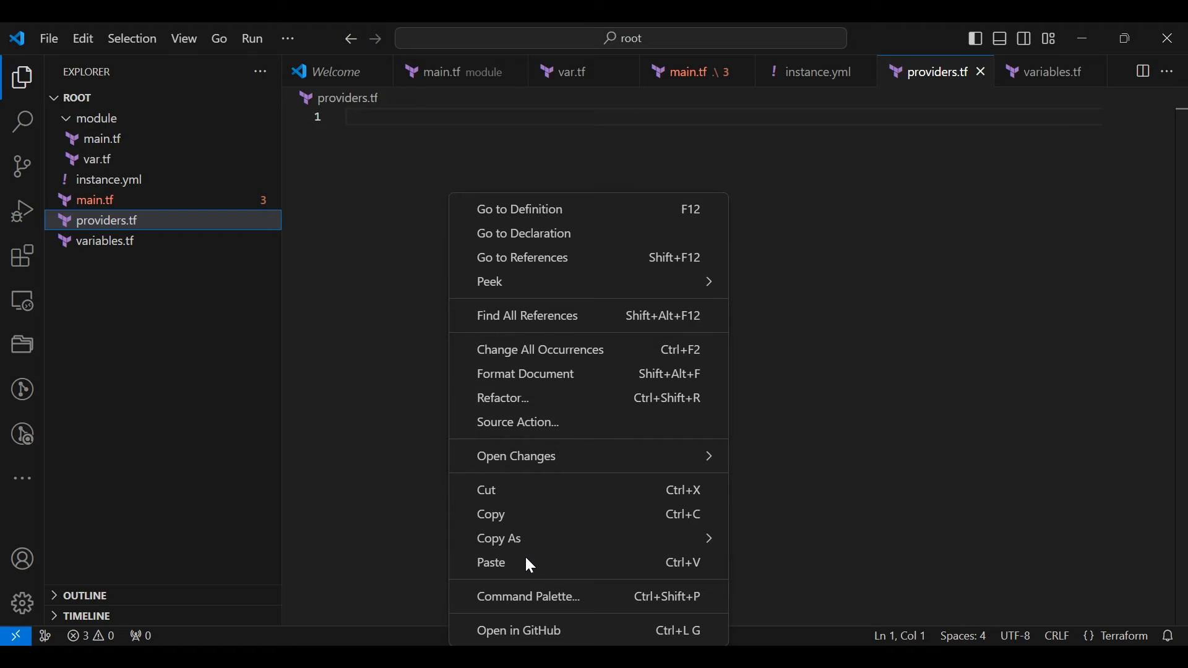
mouse_move(499, 538)
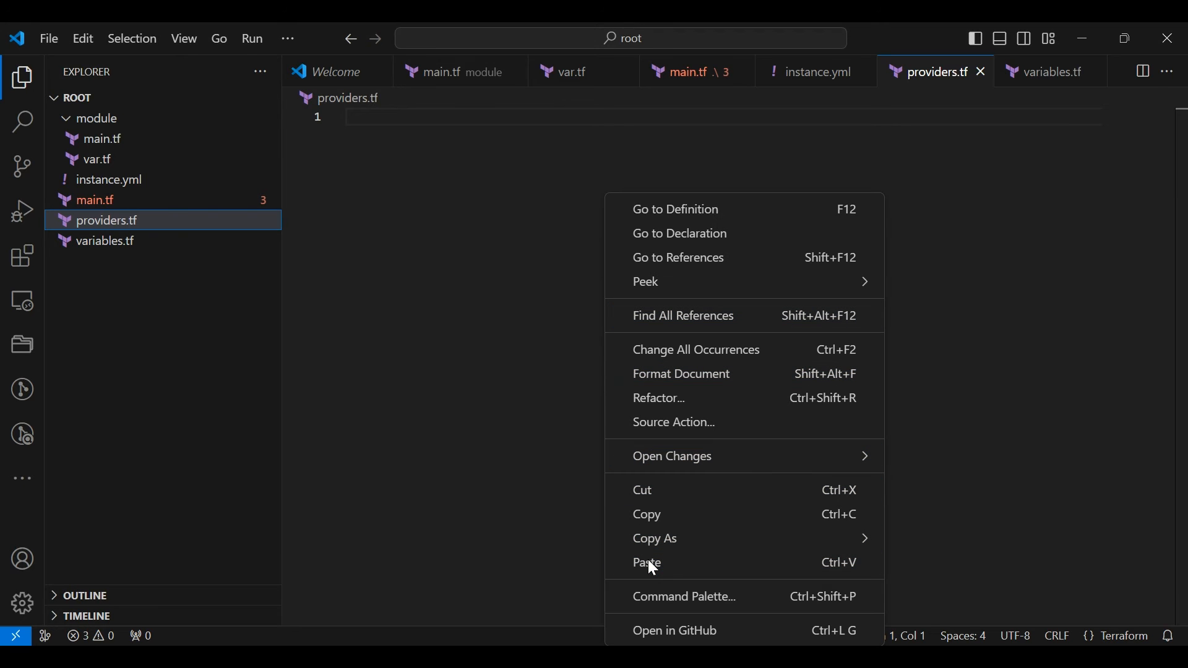
left_click(646, 561)
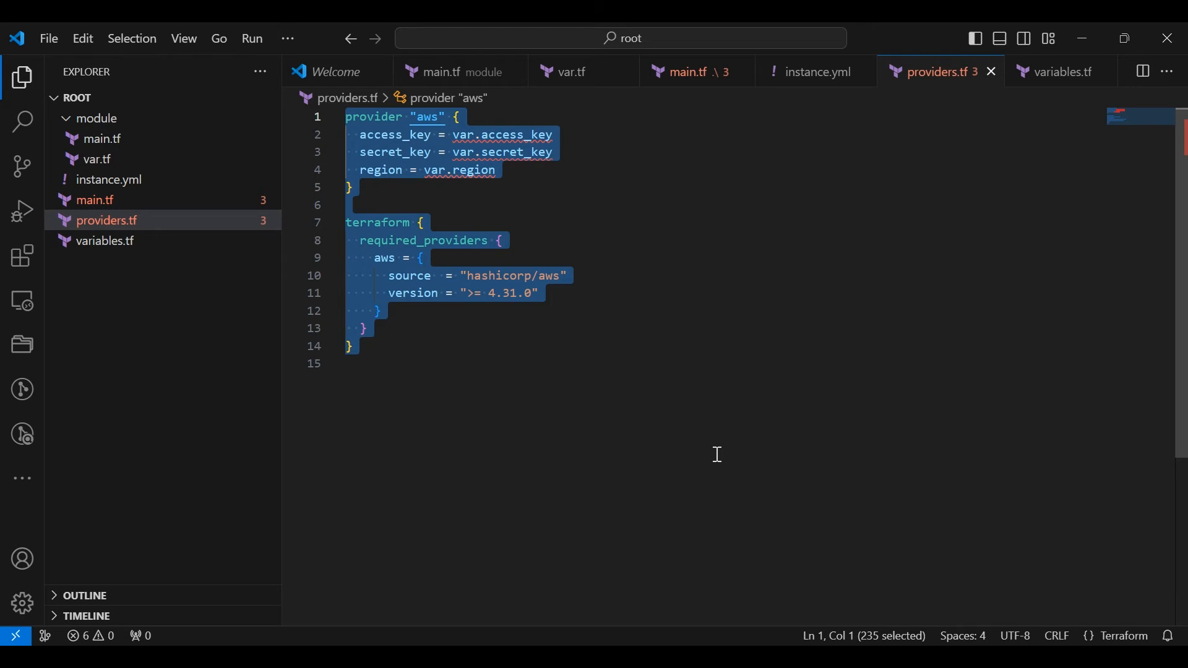
left_click(349, 363)
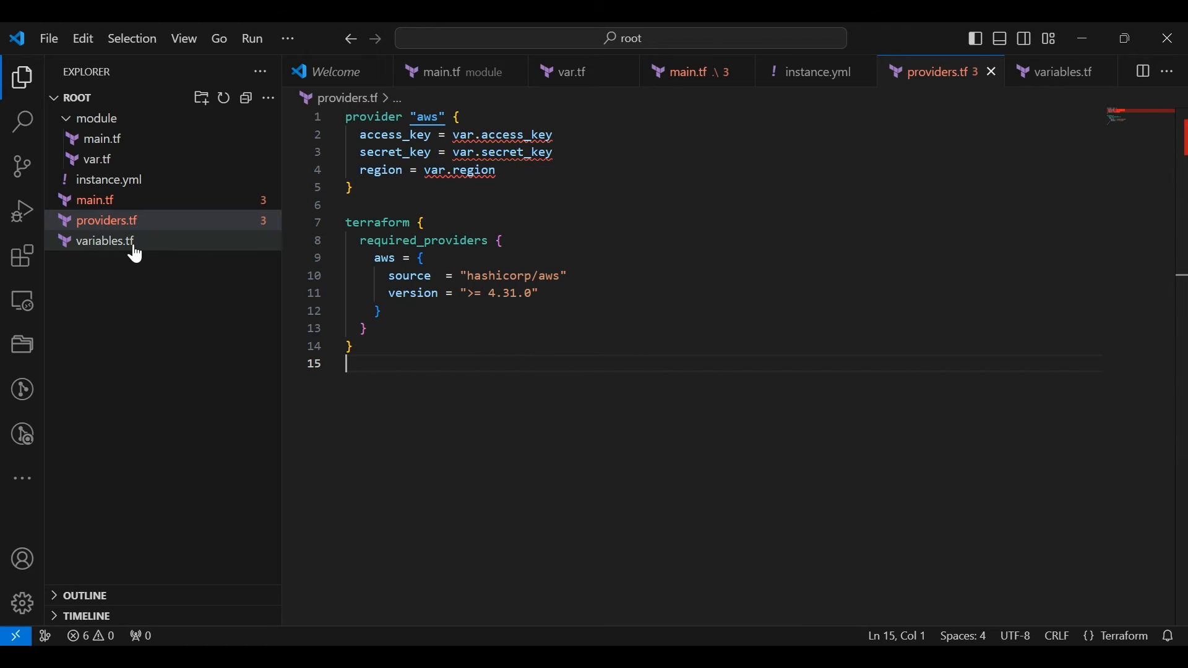
Declare region, ssh_user, private_key, private_key_path, access_key and secret_key in variables.tf
left_click(103, 240)
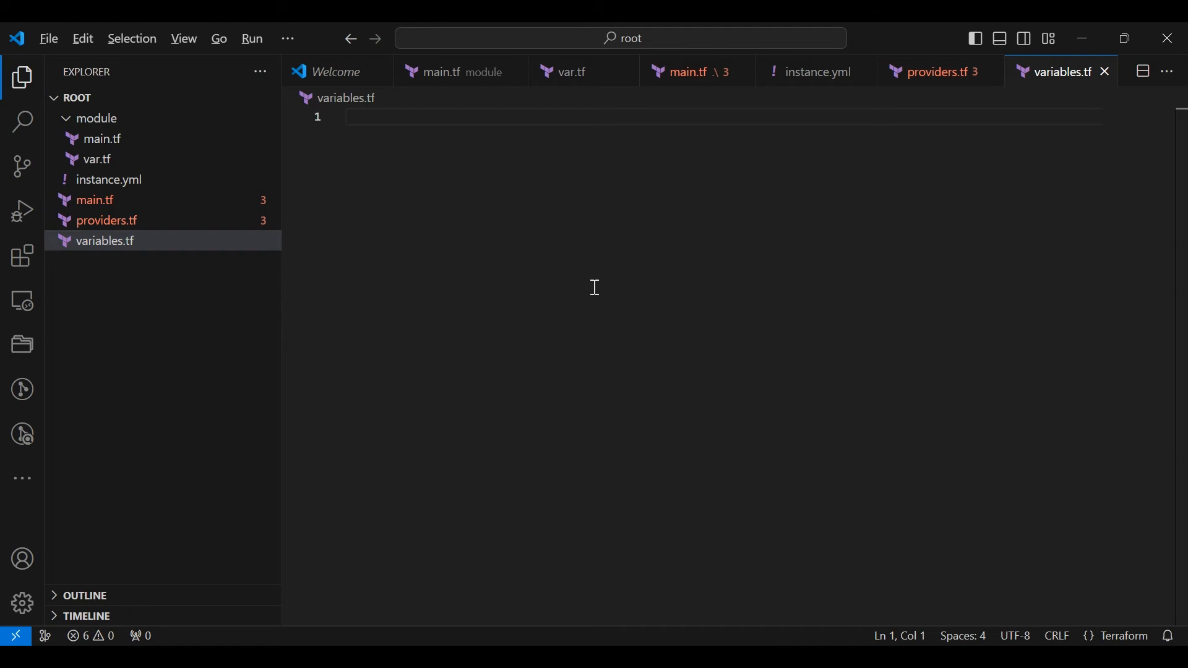
mouse_move(245, 313)
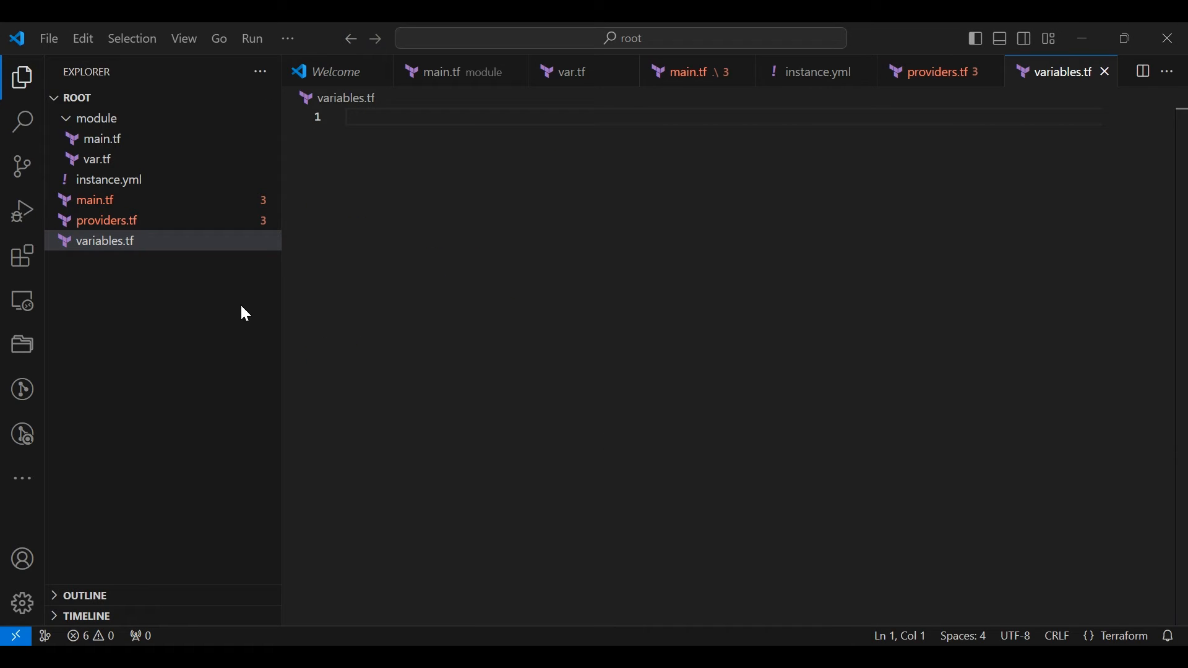
mouse_move(432, 324)
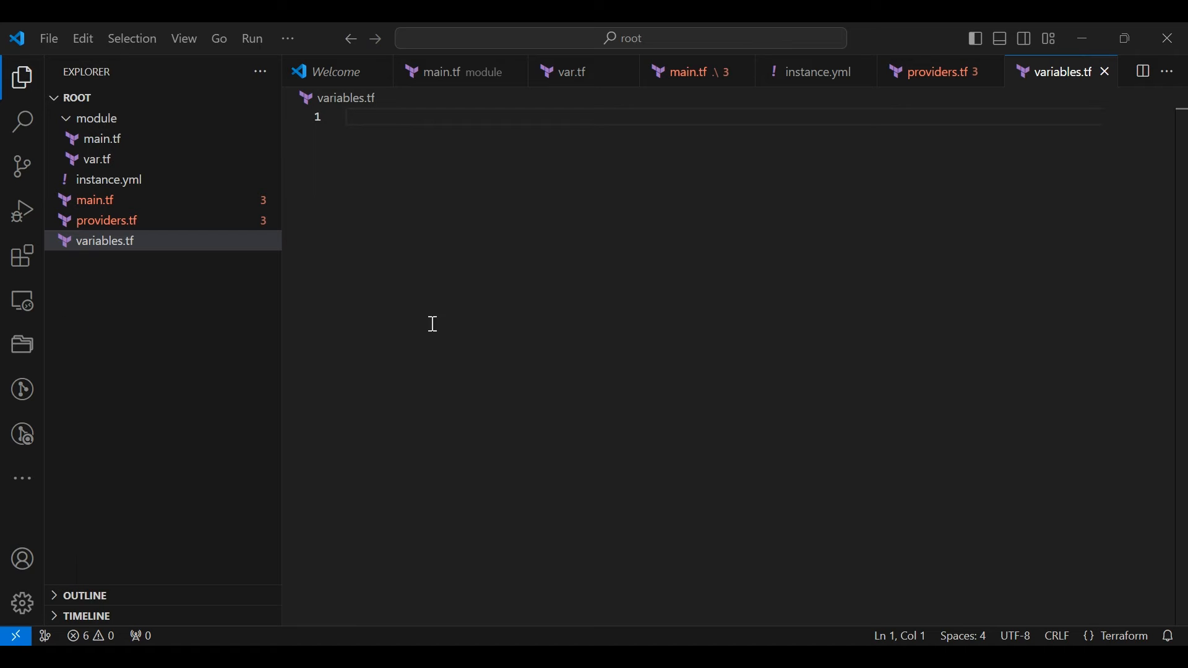
mouse_move(700, 254)
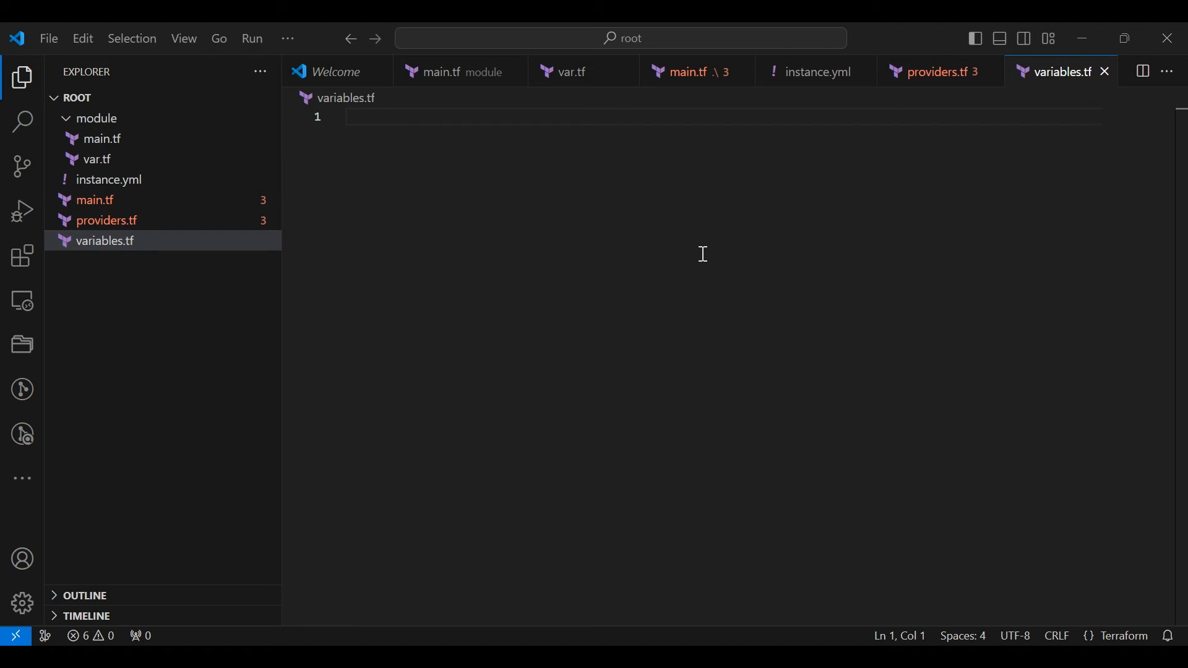
mouse_move(703, 267)
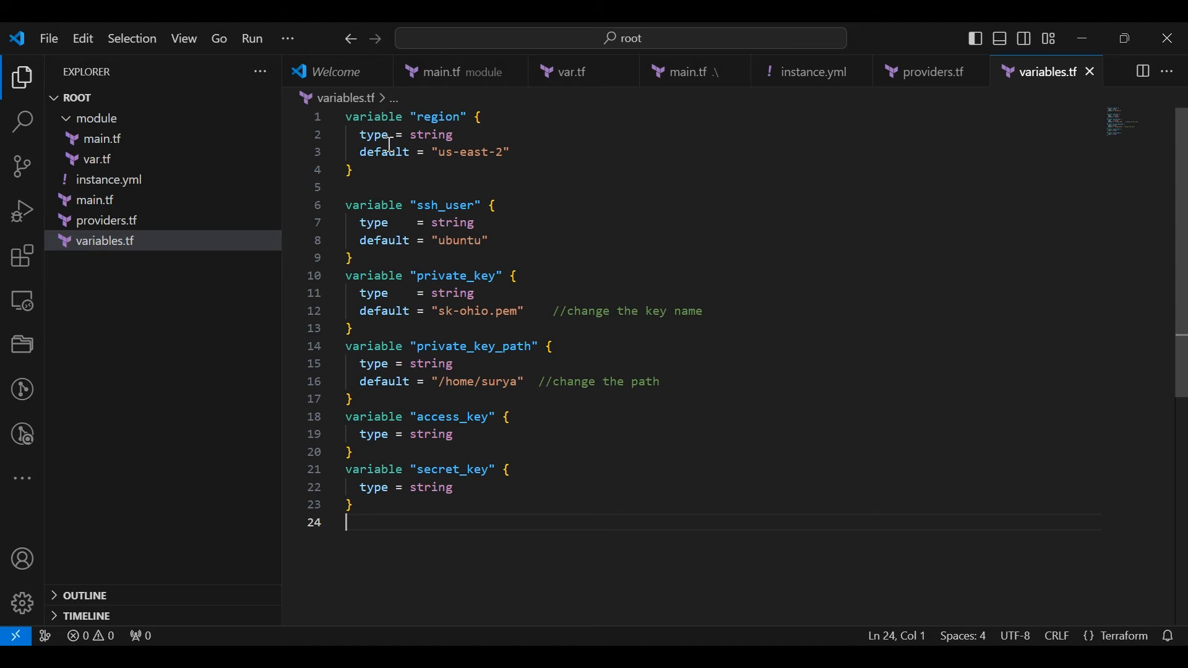
left_click_drag(345, 116, 503, 151)
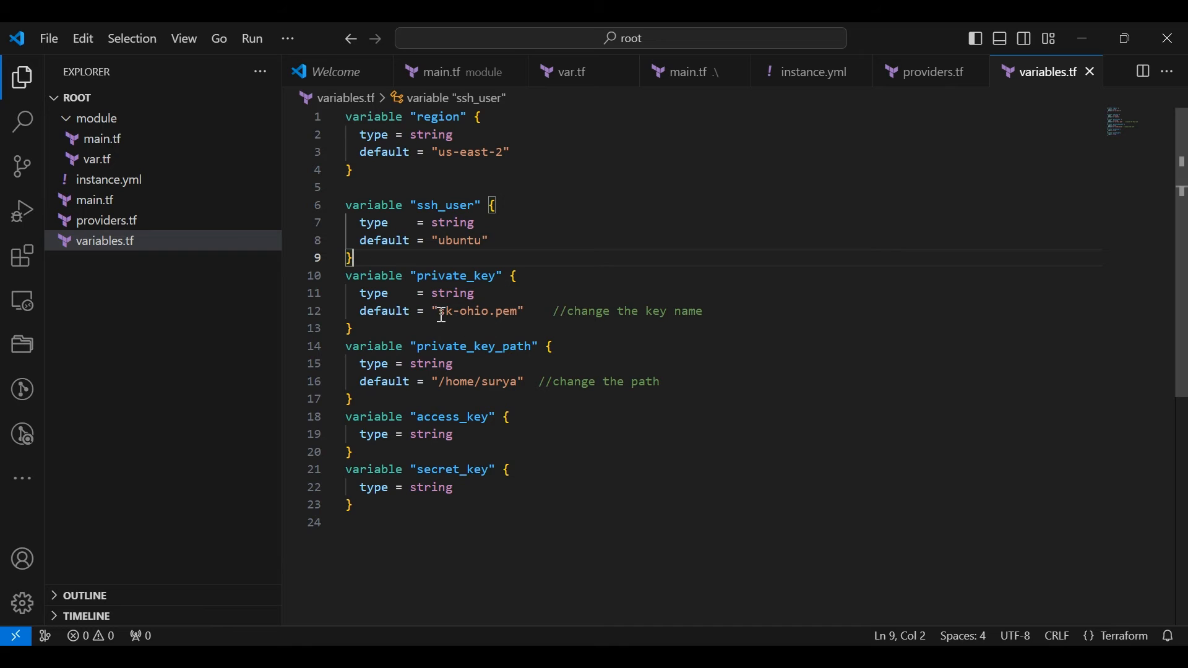
mouse_move(371, 275)
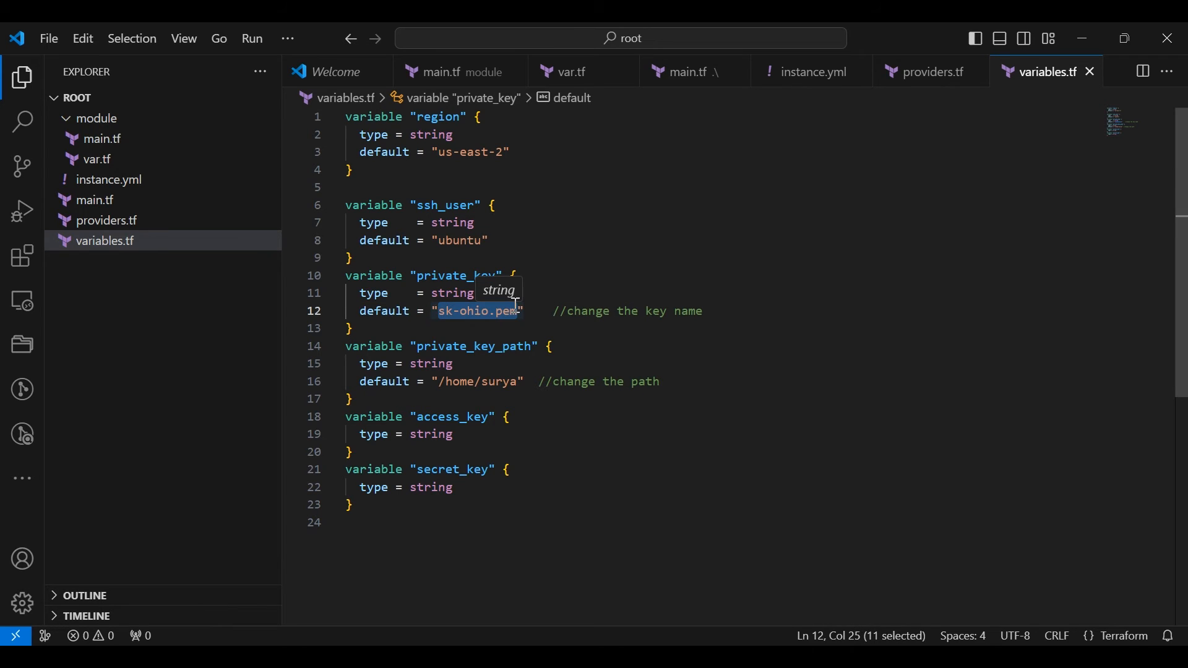
mouse_move(576, 275)
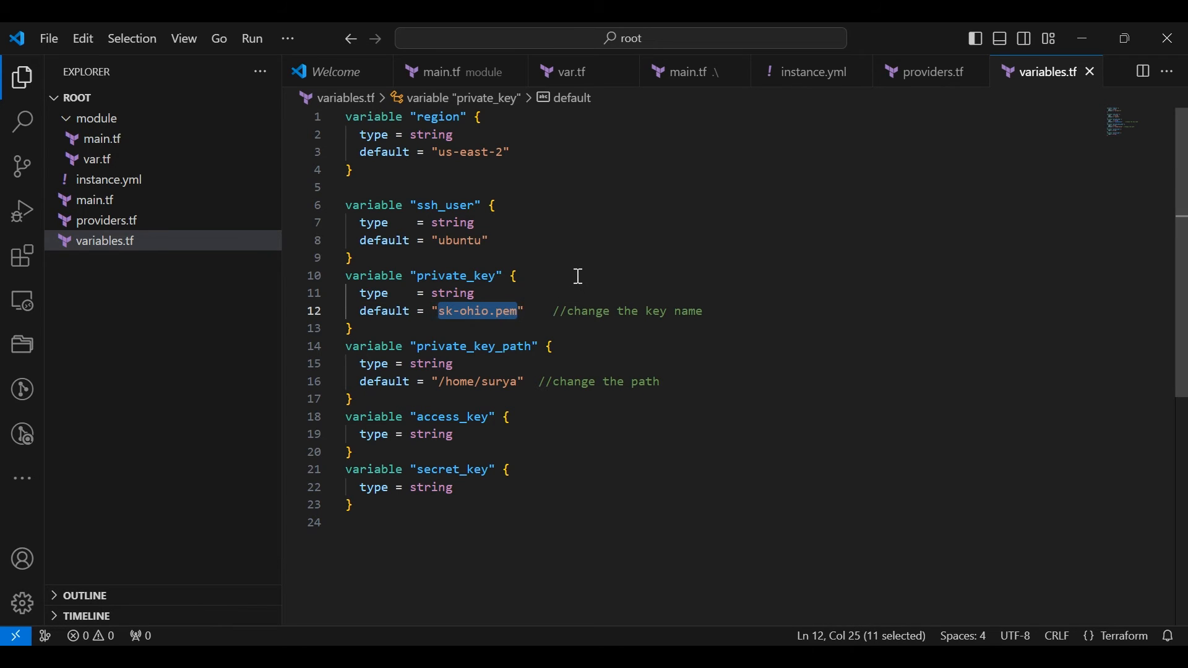
mouse_move(602, 261)
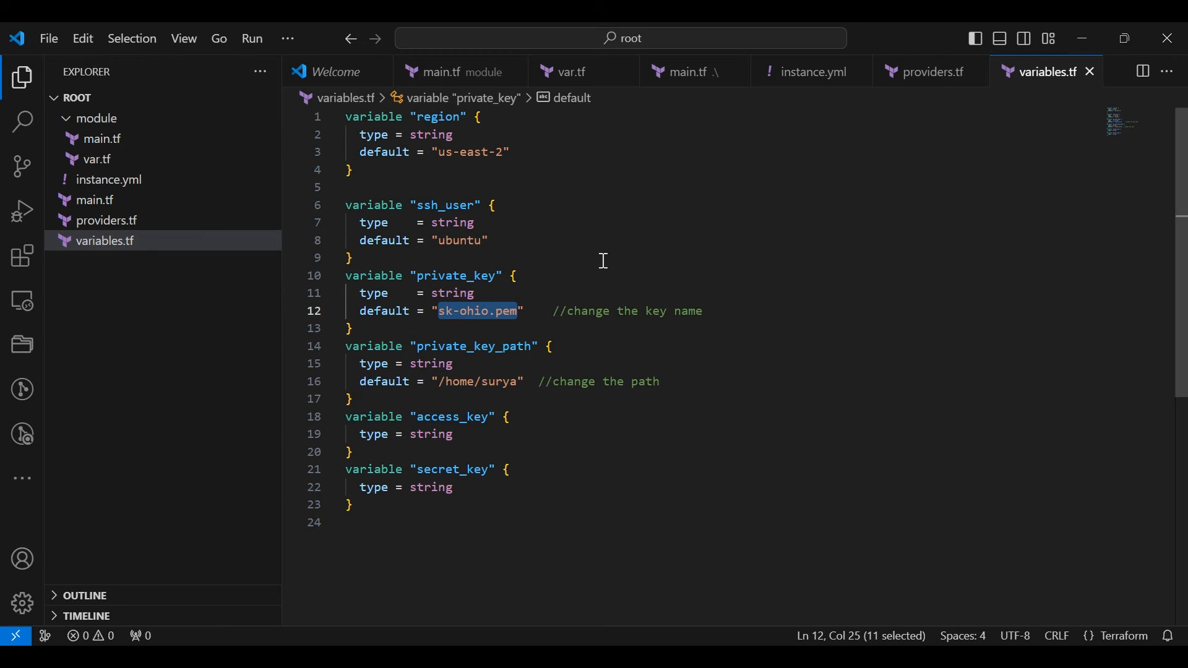
mouse_move(559, 427)
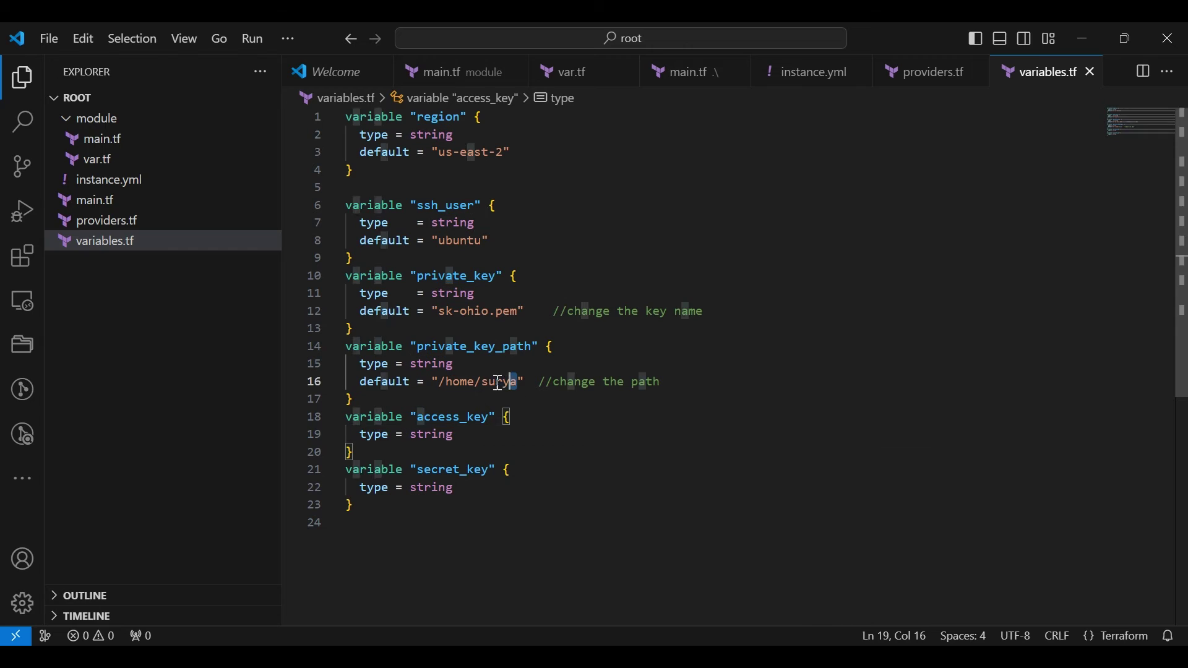
double_click(478, 381)
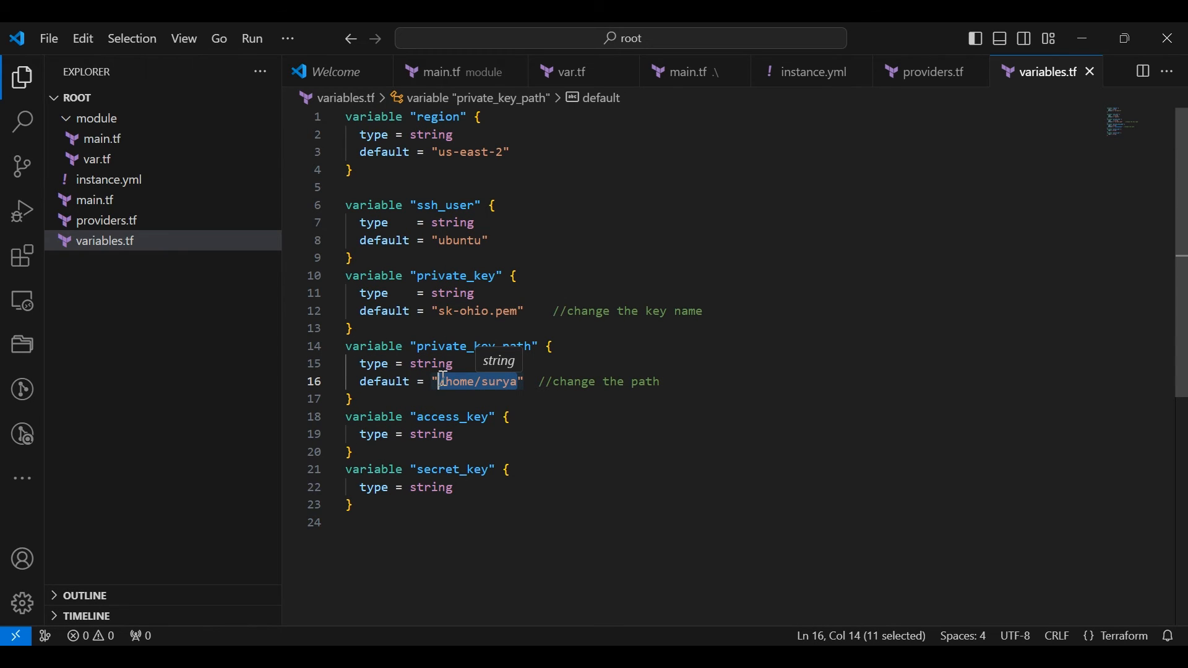
mouse_move(438, 381)
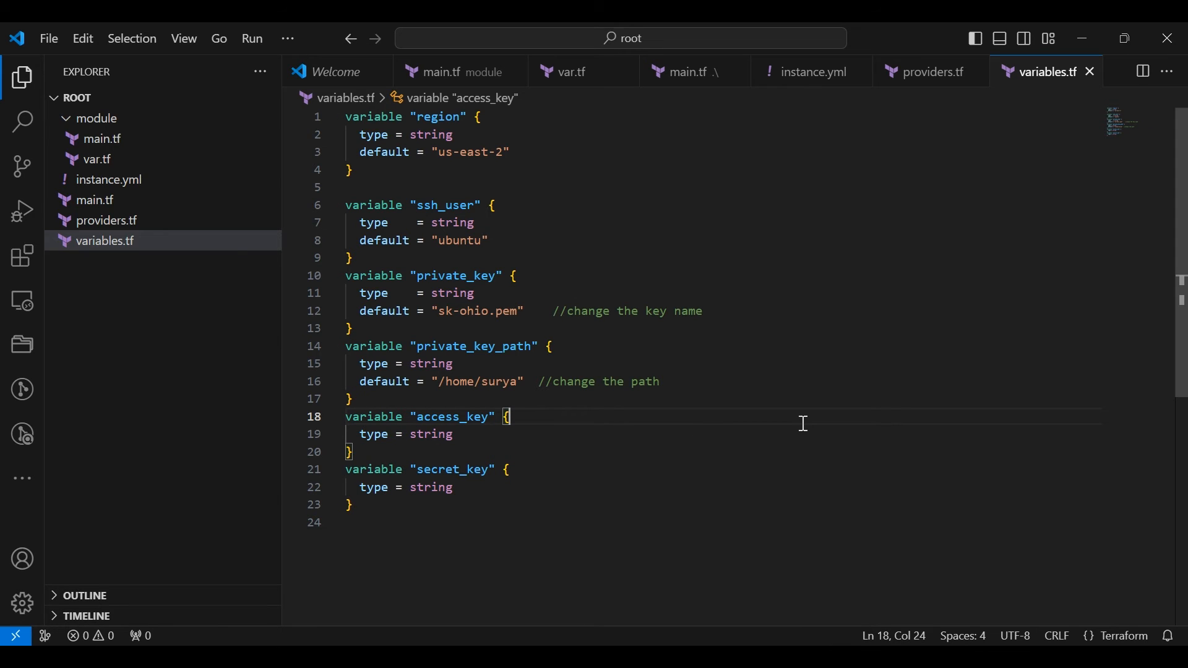
mouse_move(108, 179)
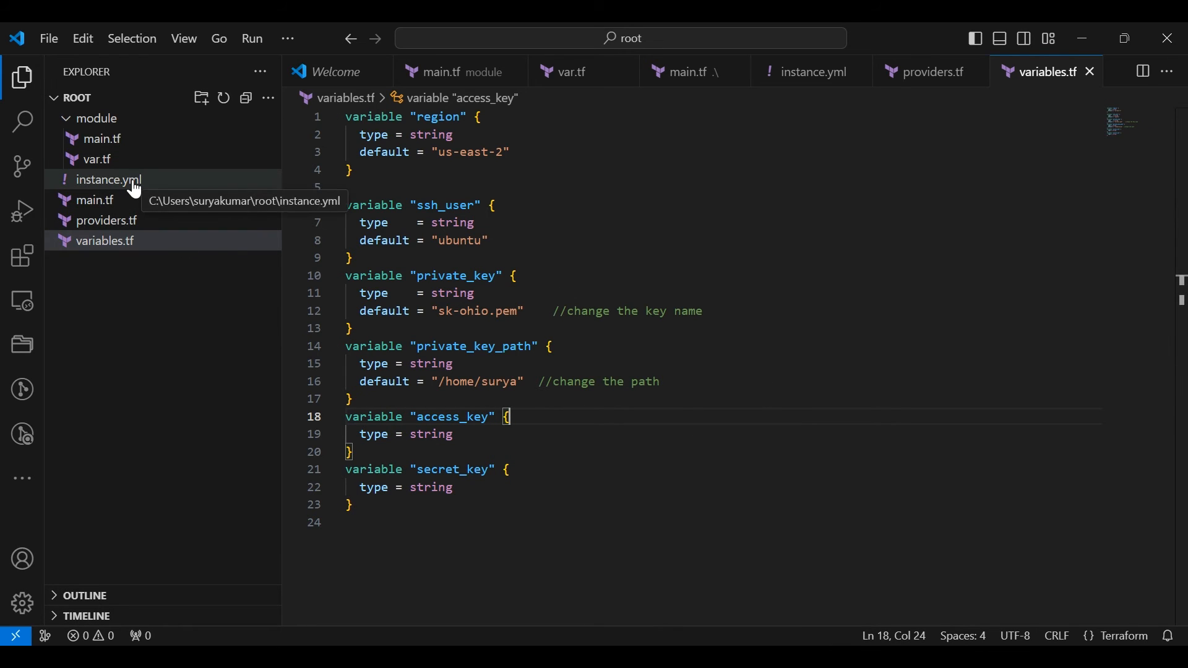
Paste the Apache install/start/serve playbook with a Restart Apache handler into instance.yml
left_click(108, 180)
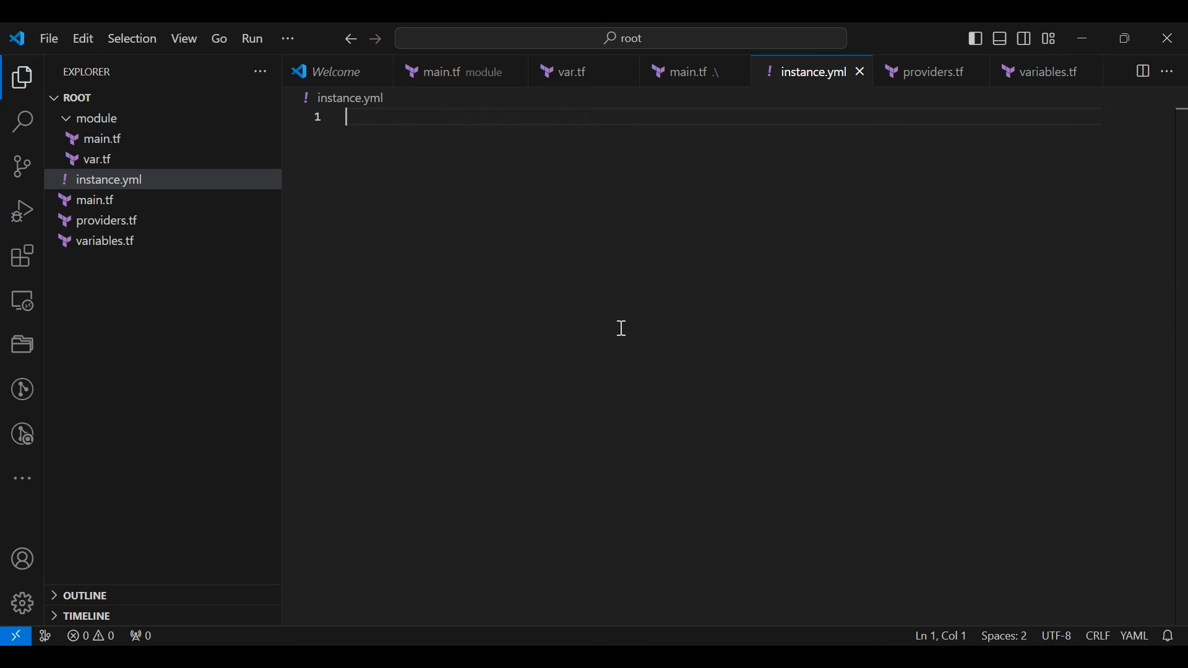
mouse_move(23, 261)
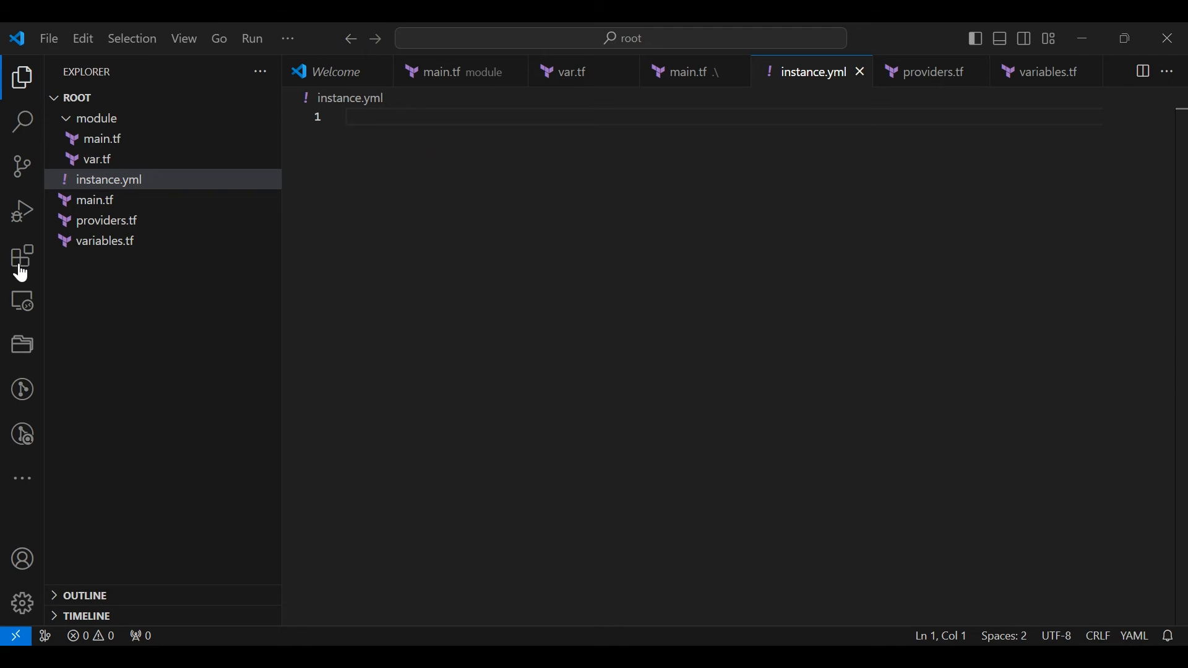
mouse_move(721, 267)
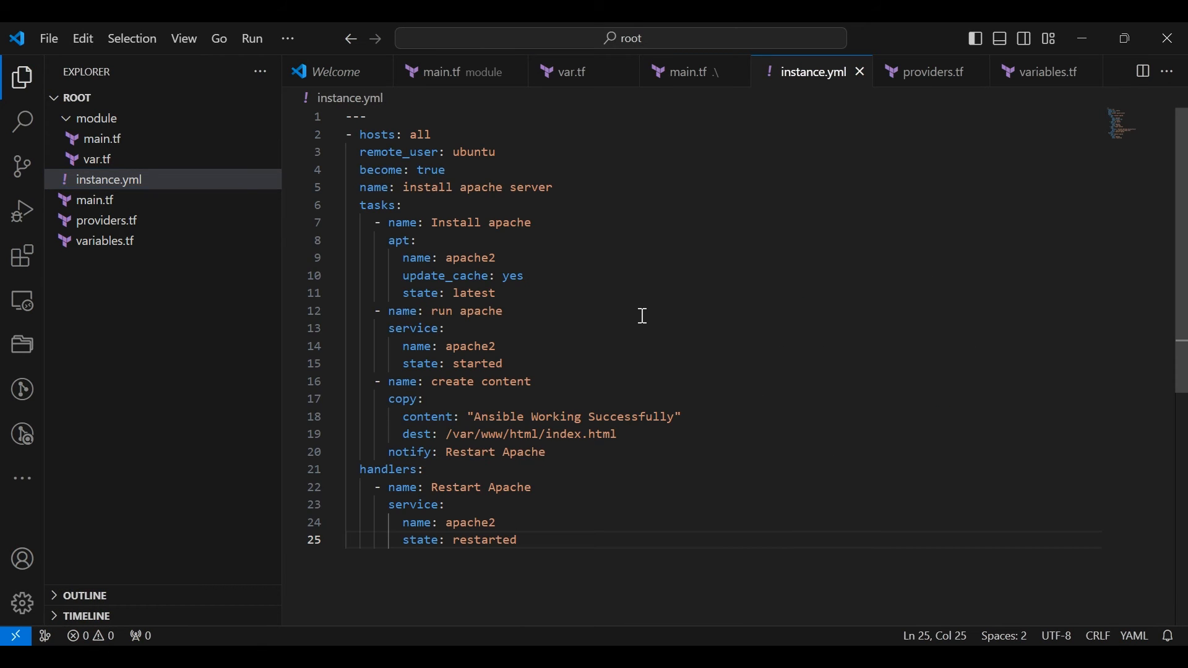
mouse_move(401, 150)
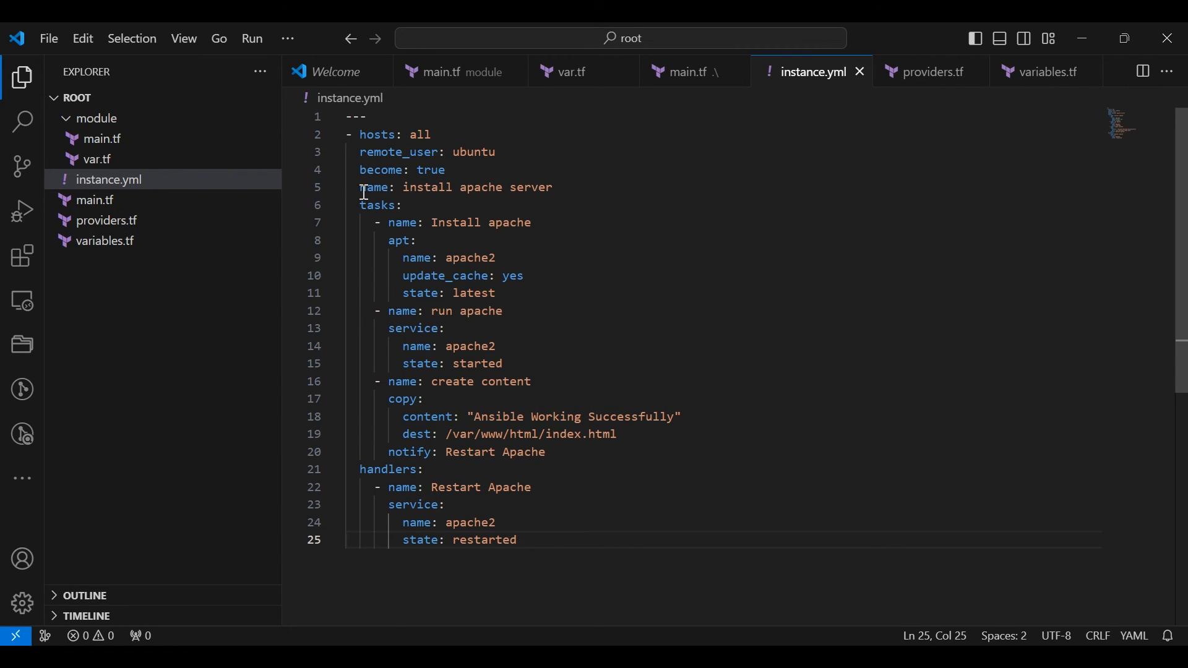
mouse_move(405, 200)
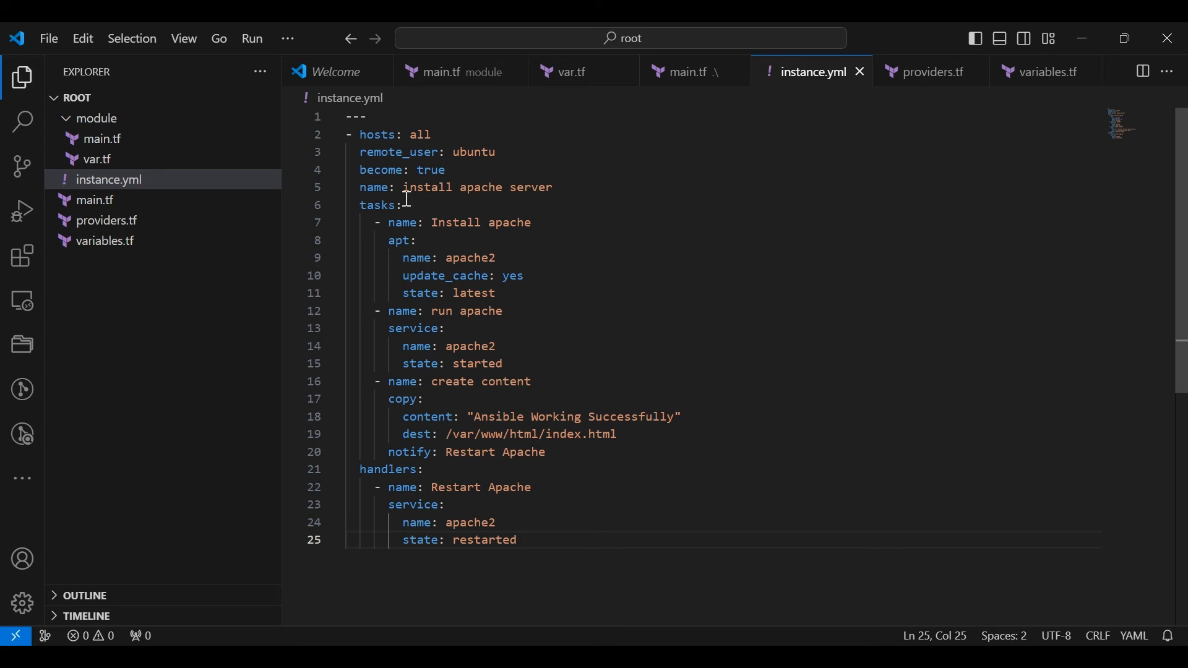
left_click(376, 204)
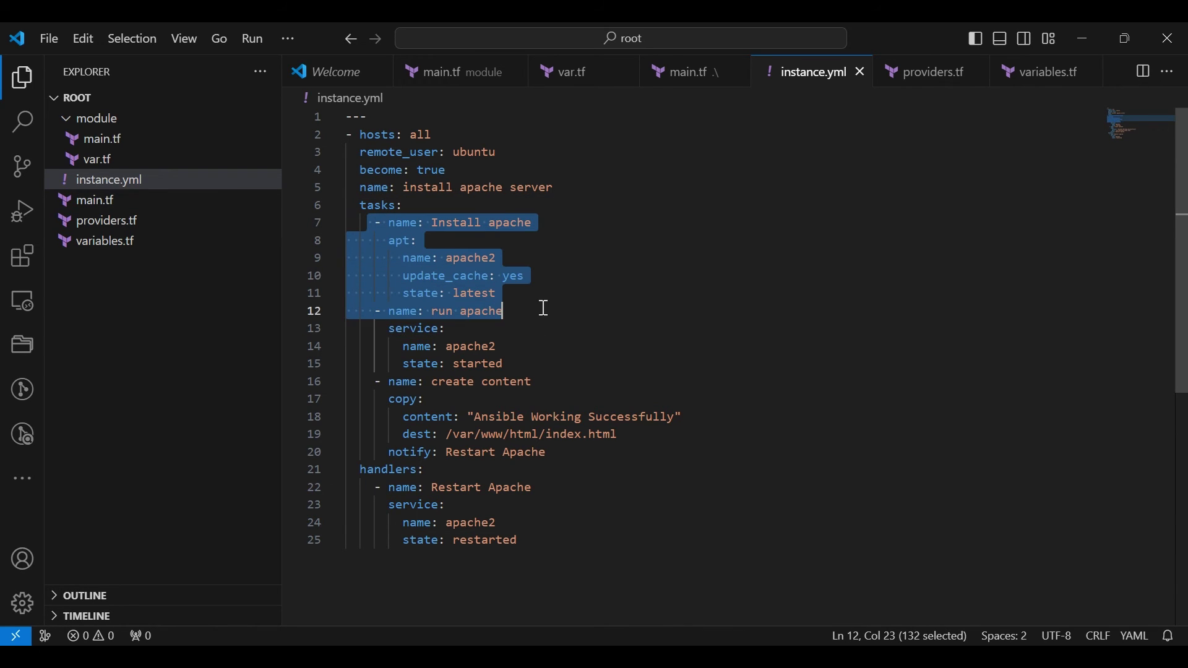
left_click(386, 311)
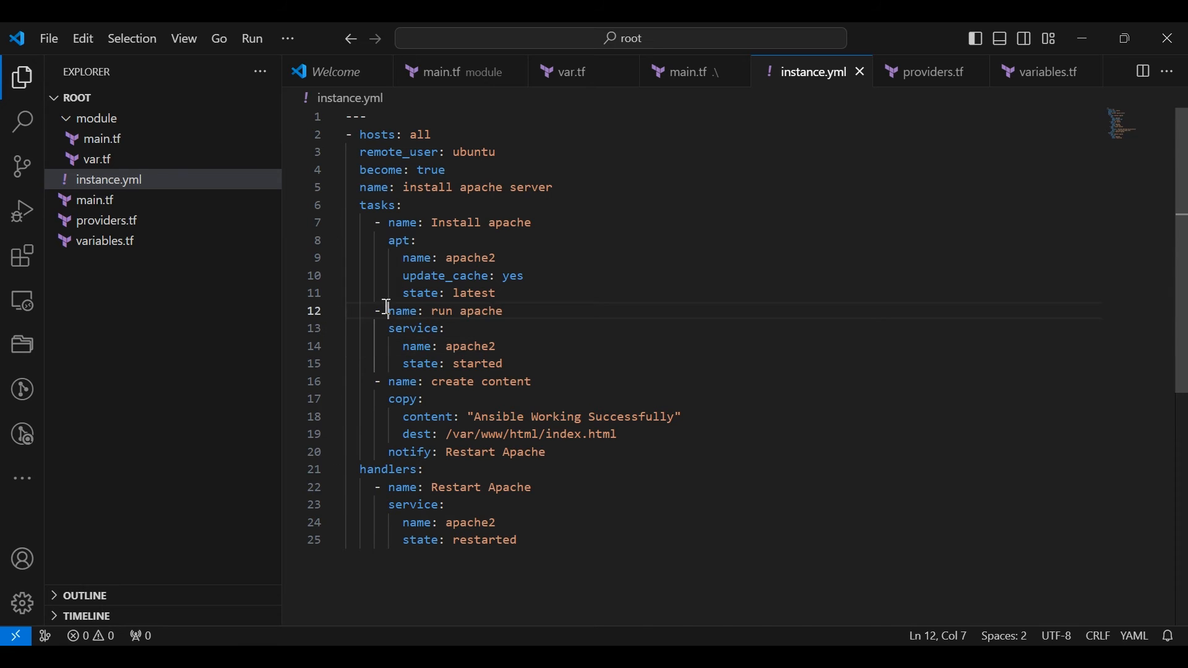
double_click(469, 346)
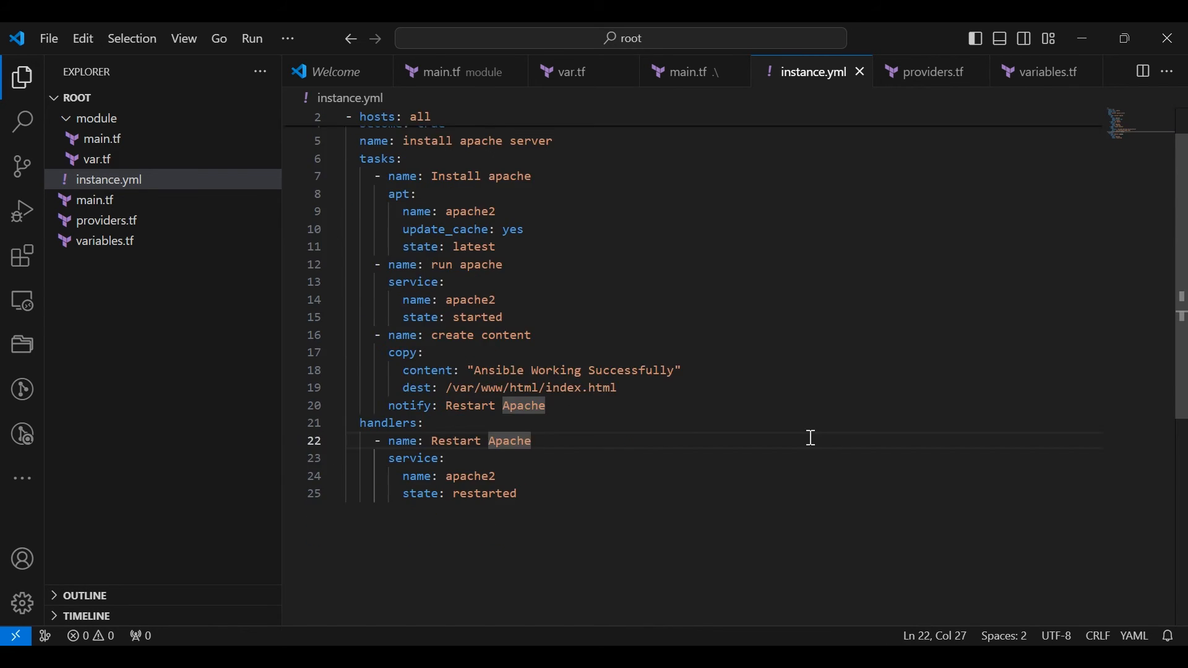
Start a new integrated terminal and list the available shell profiles
left_click(286, 38)
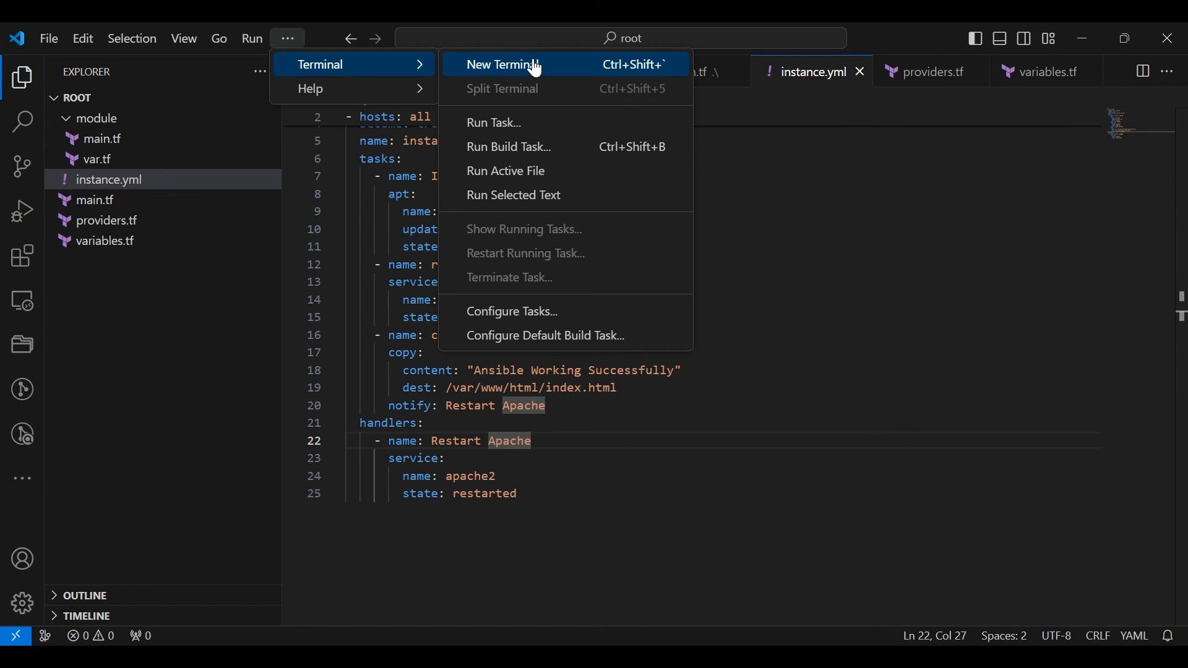
left_click(505, 64)
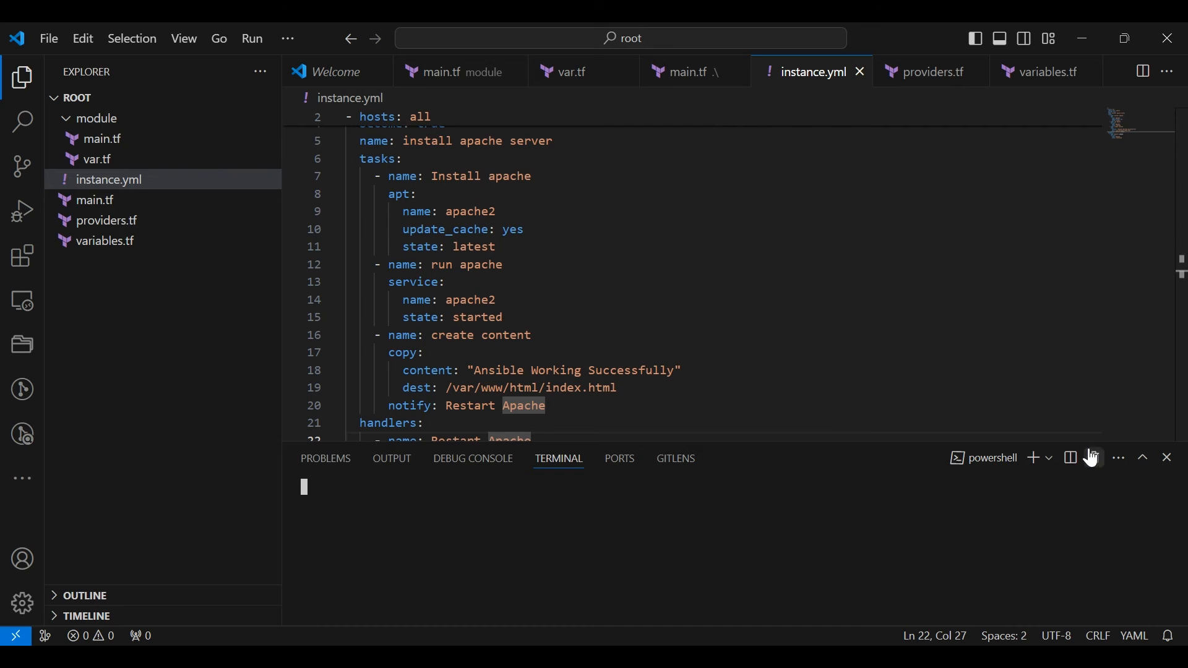
left_click(1050, 458)
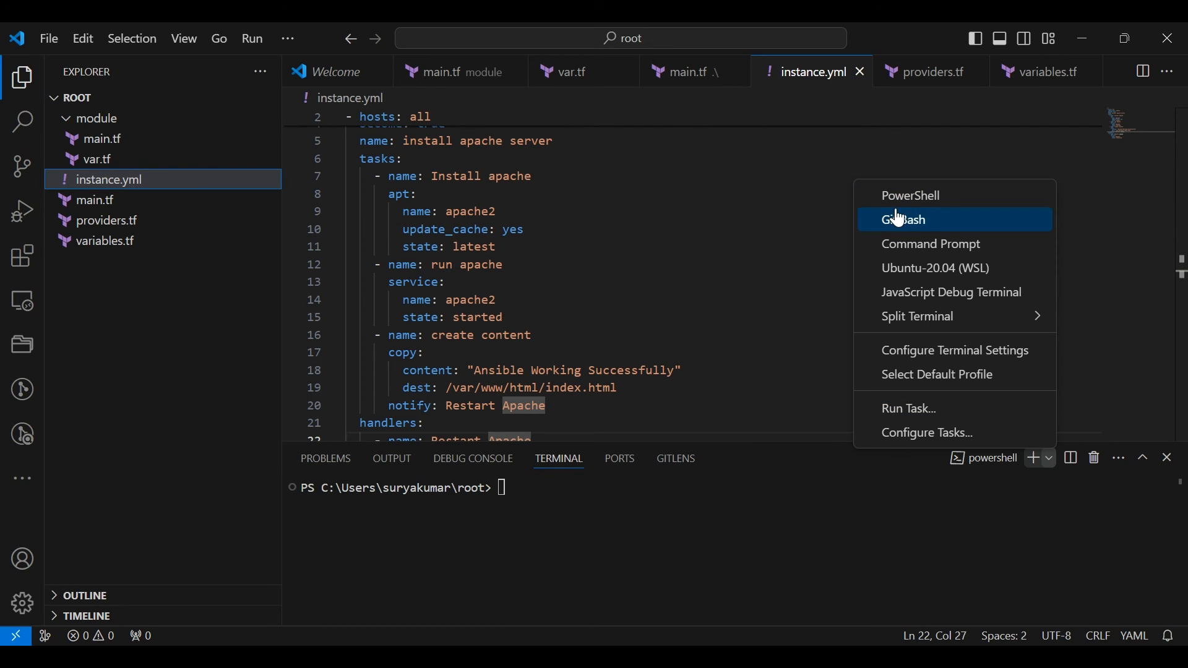
mouse_move(929, 244)
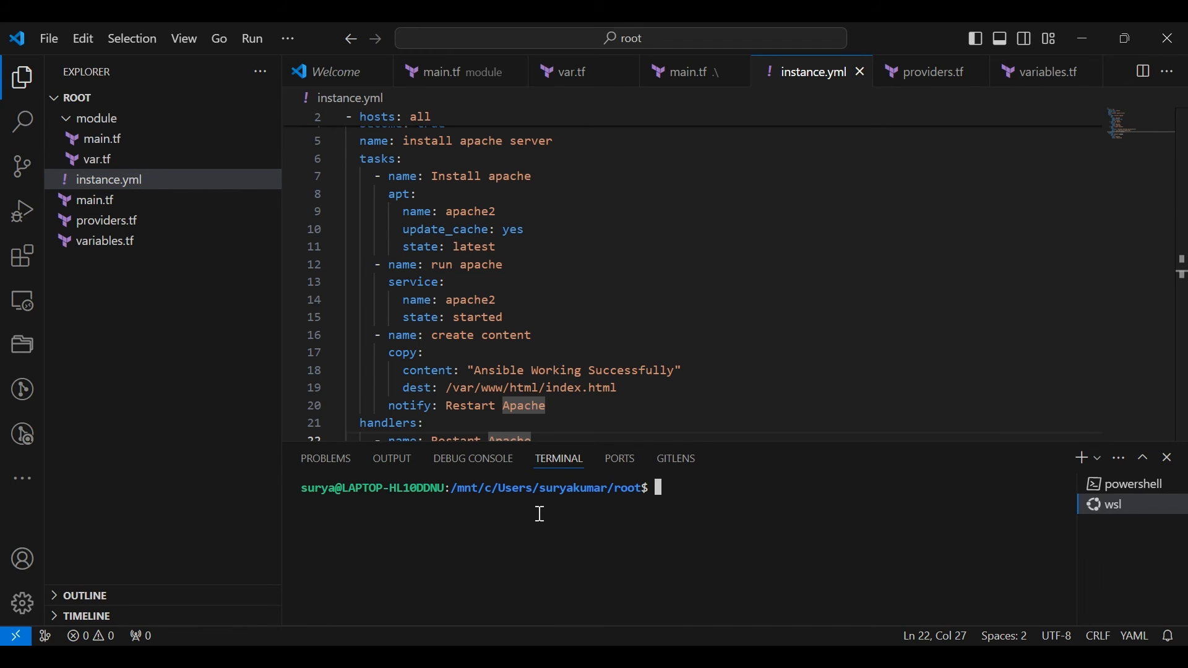
Run terraform init in the WSL terminal to initialize the working directory
type("terra")
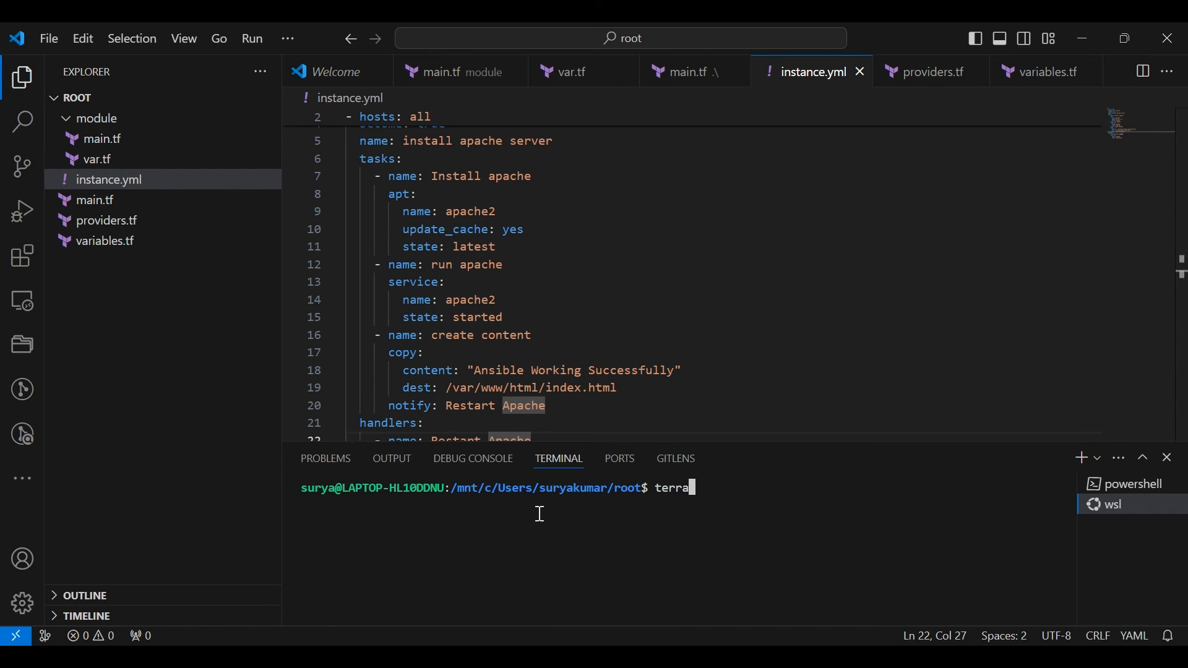
type("form init")
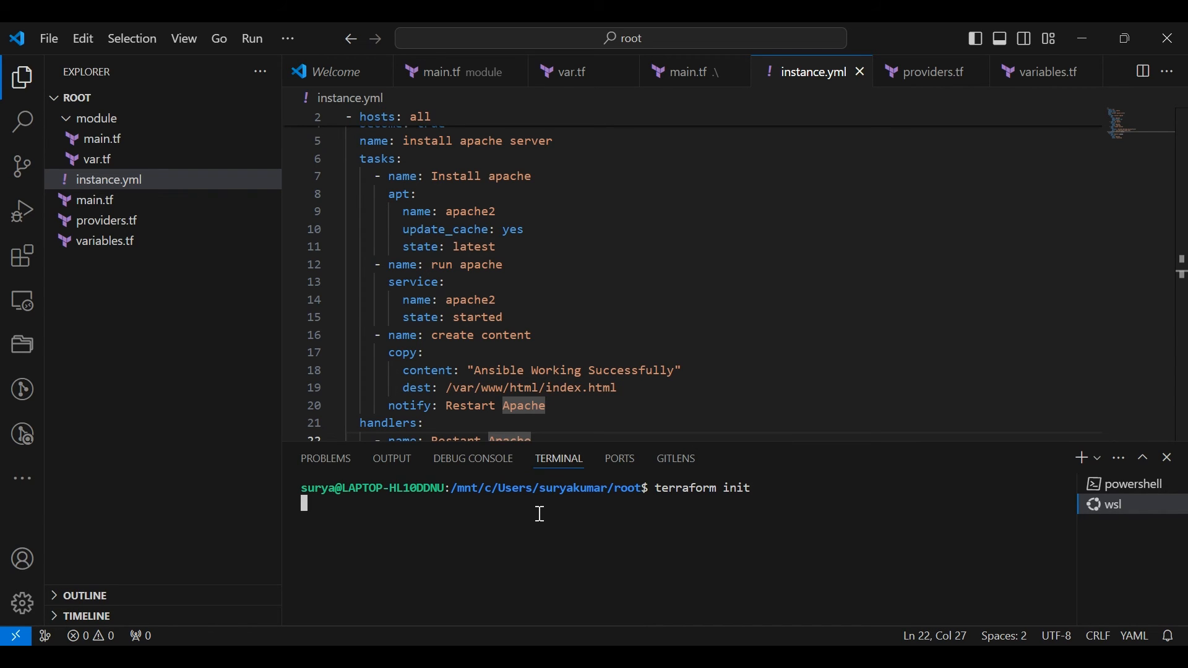
key("Return")
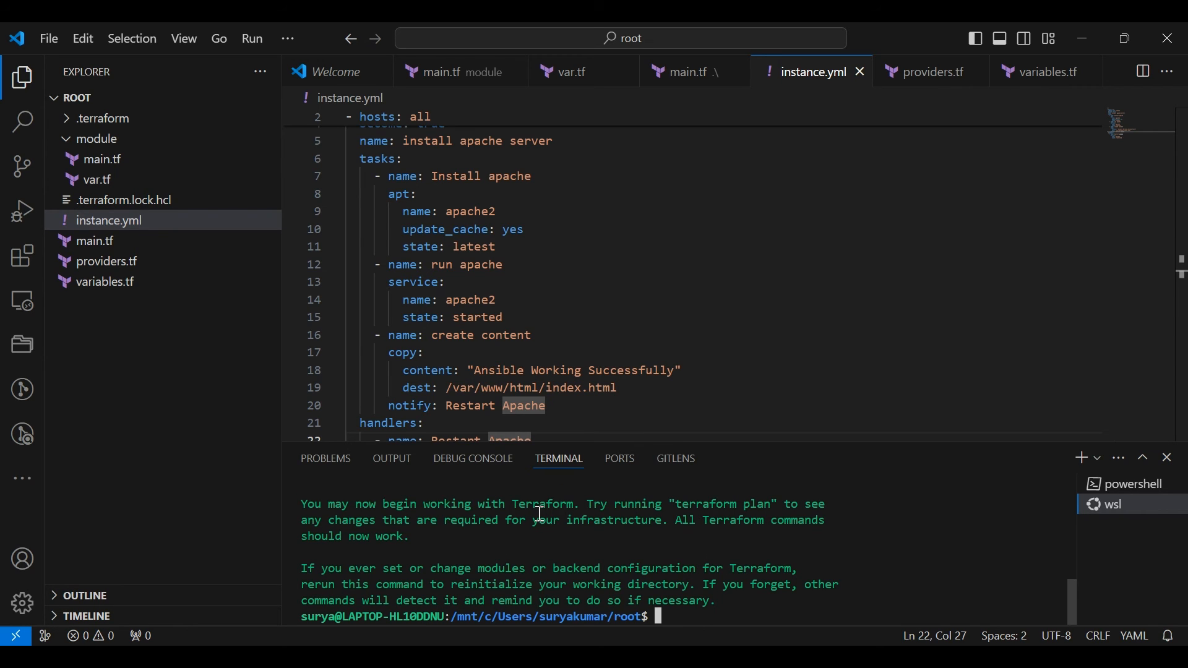
Run terraform plan in the WSL terminal
type("terra")
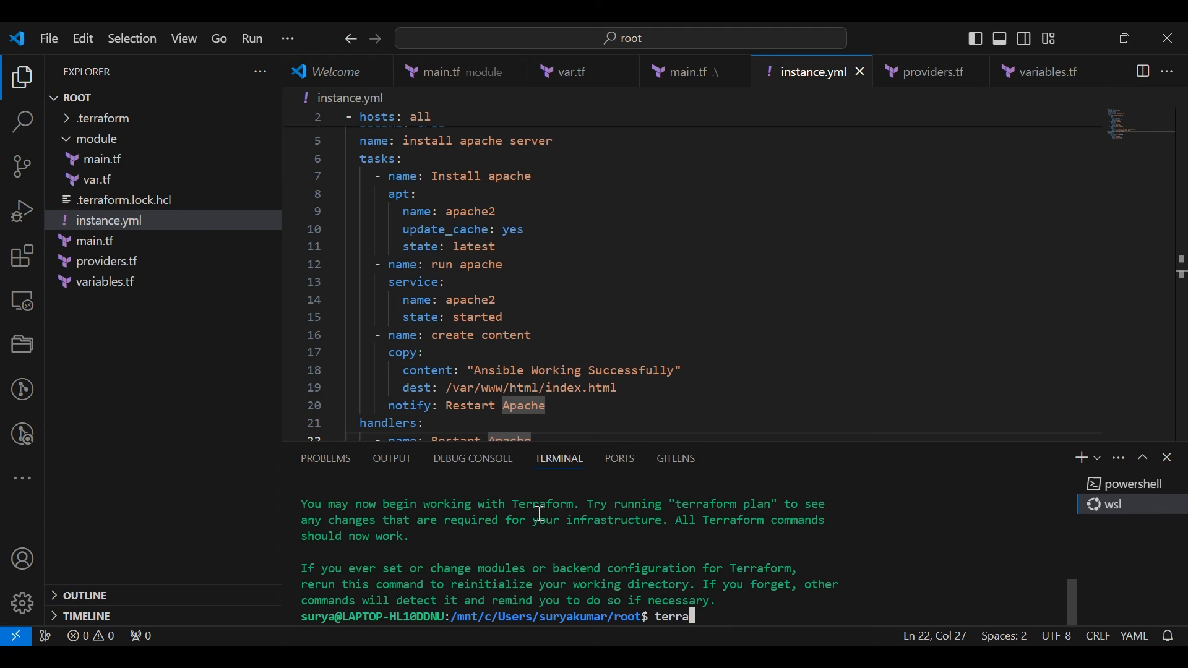
type("form a")
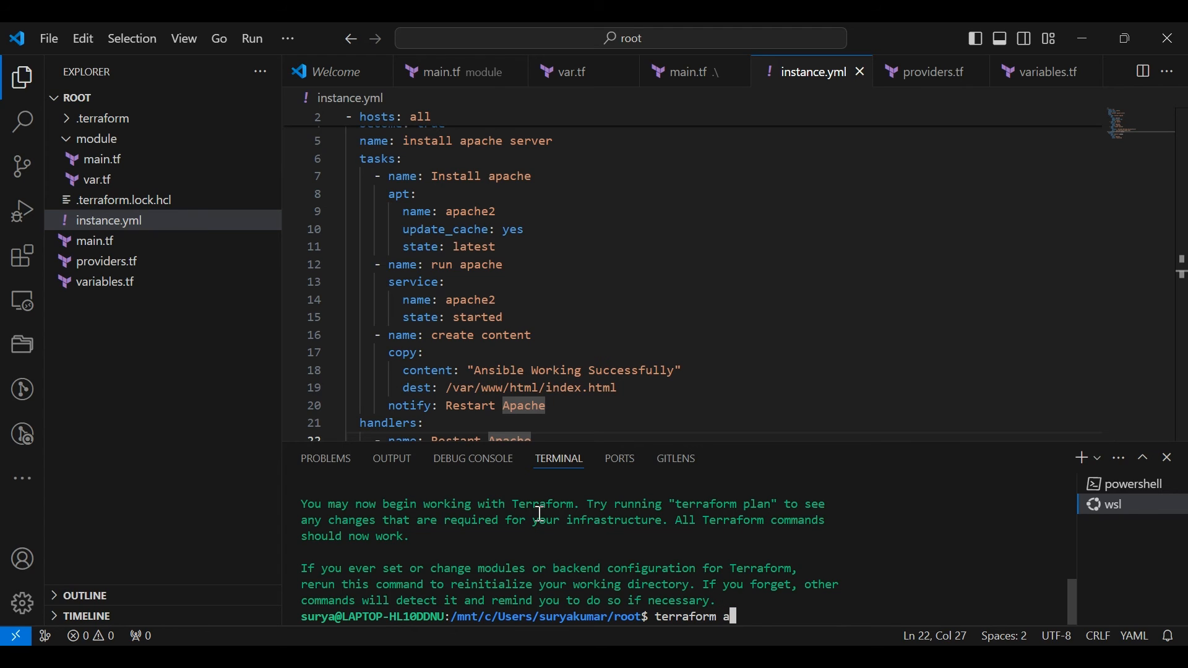
type("plan")
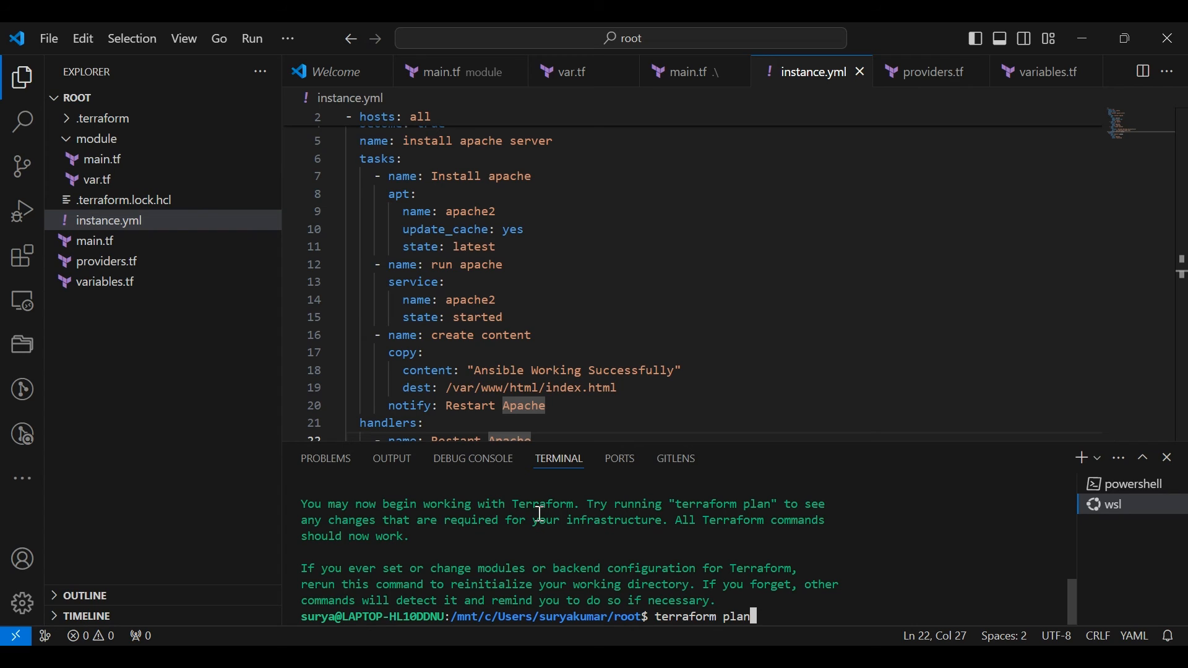
key("Return")
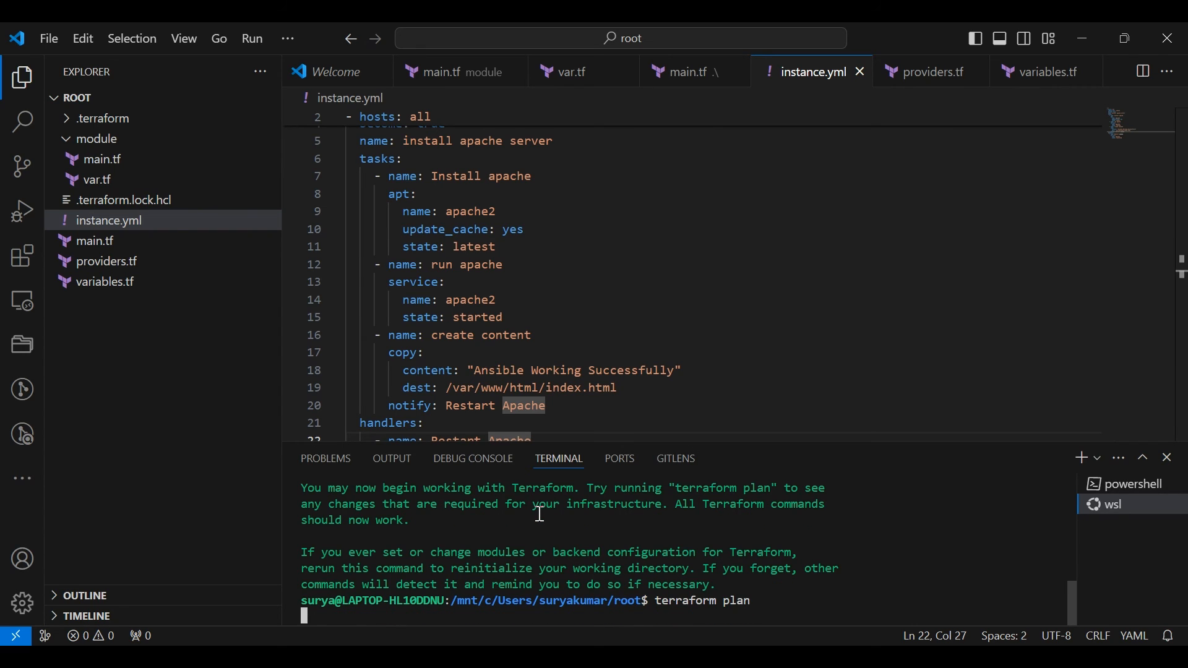
key("Return")
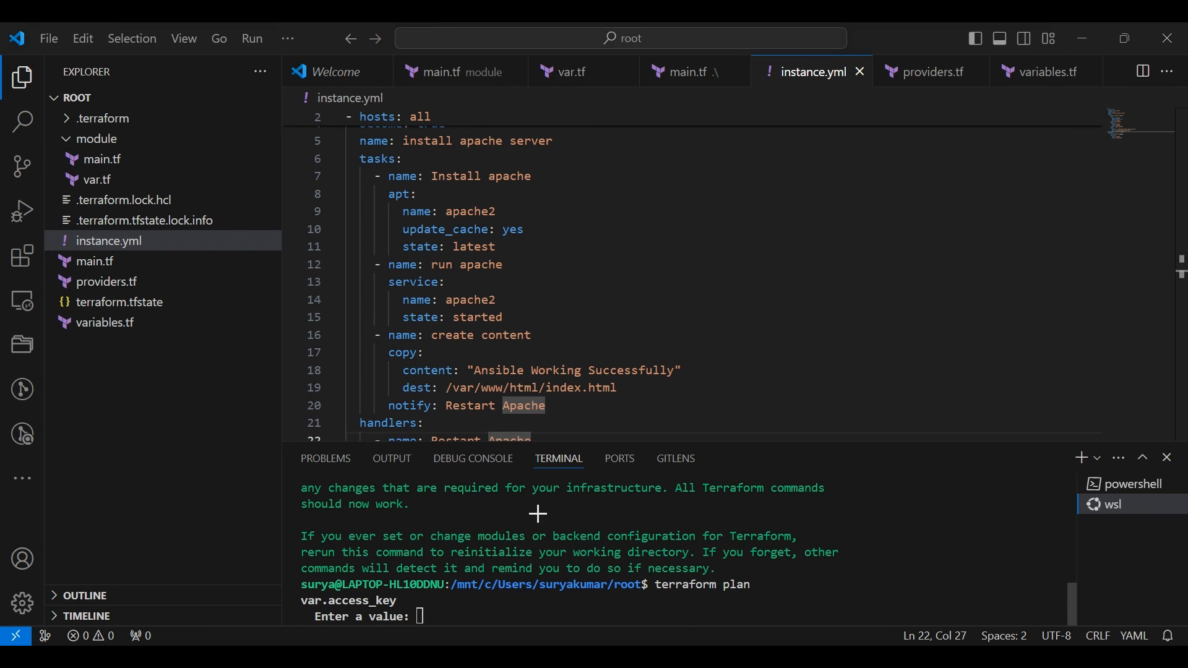
mouse_move(679, 439)
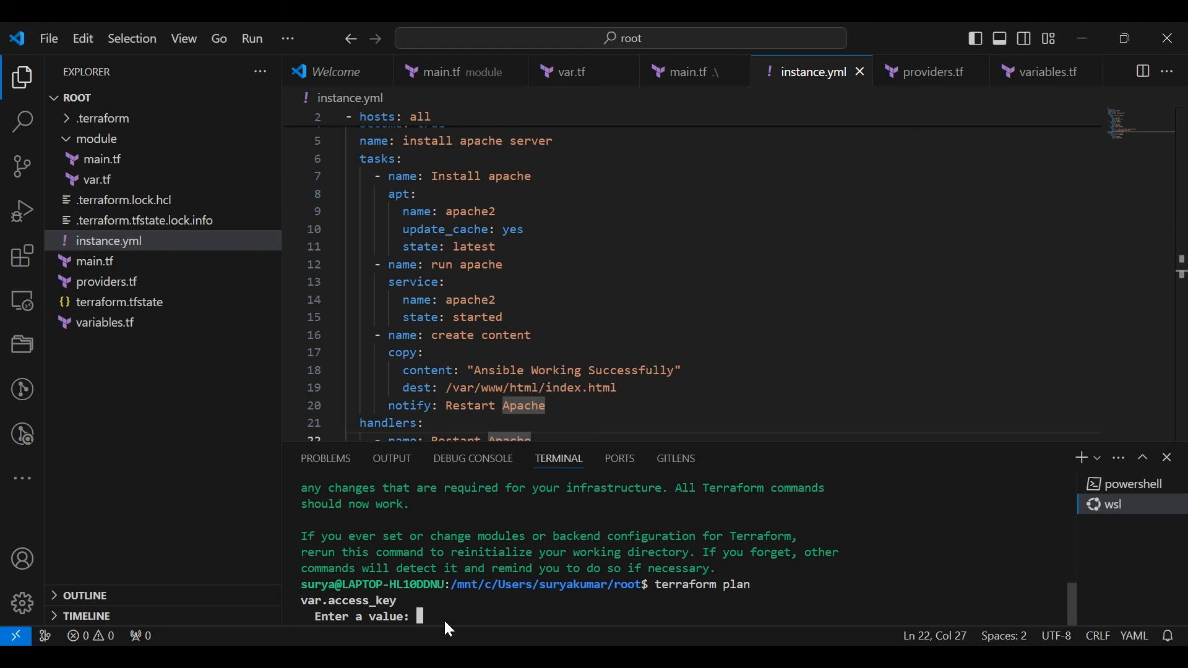
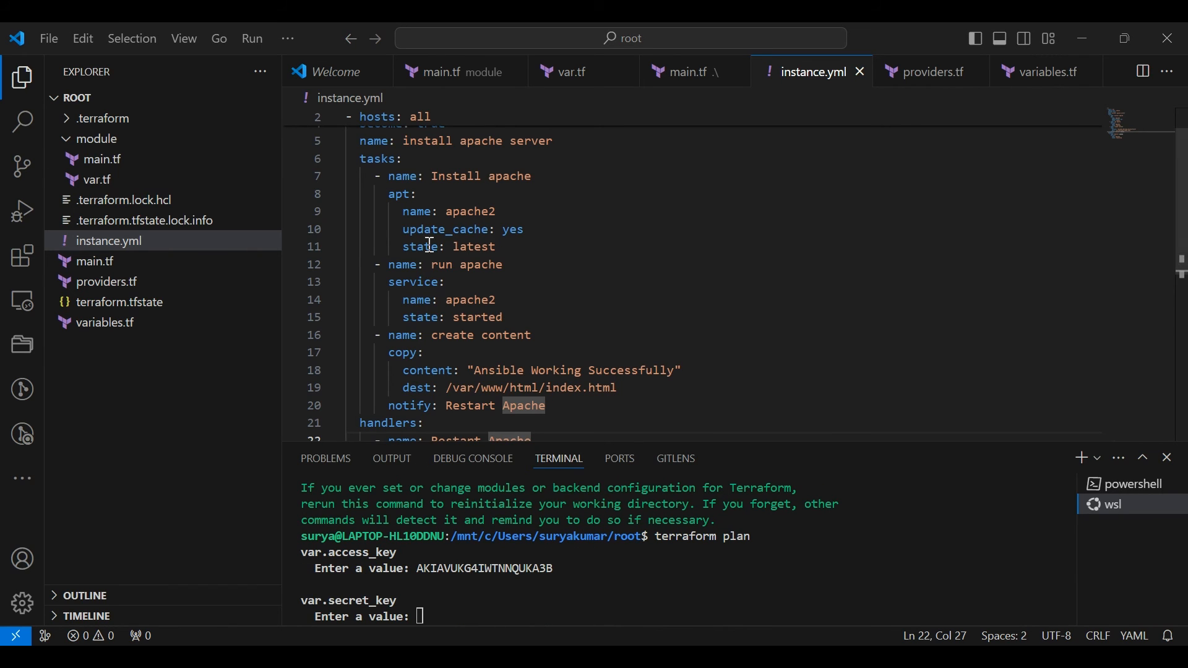
mouse_move(426, 281)
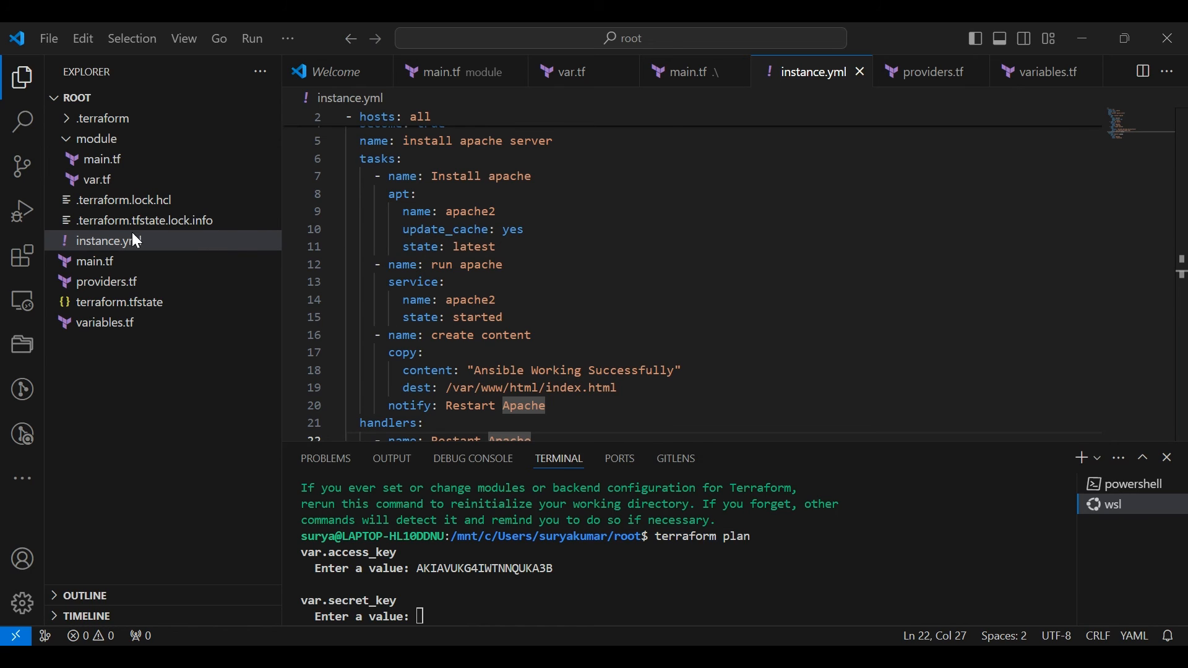
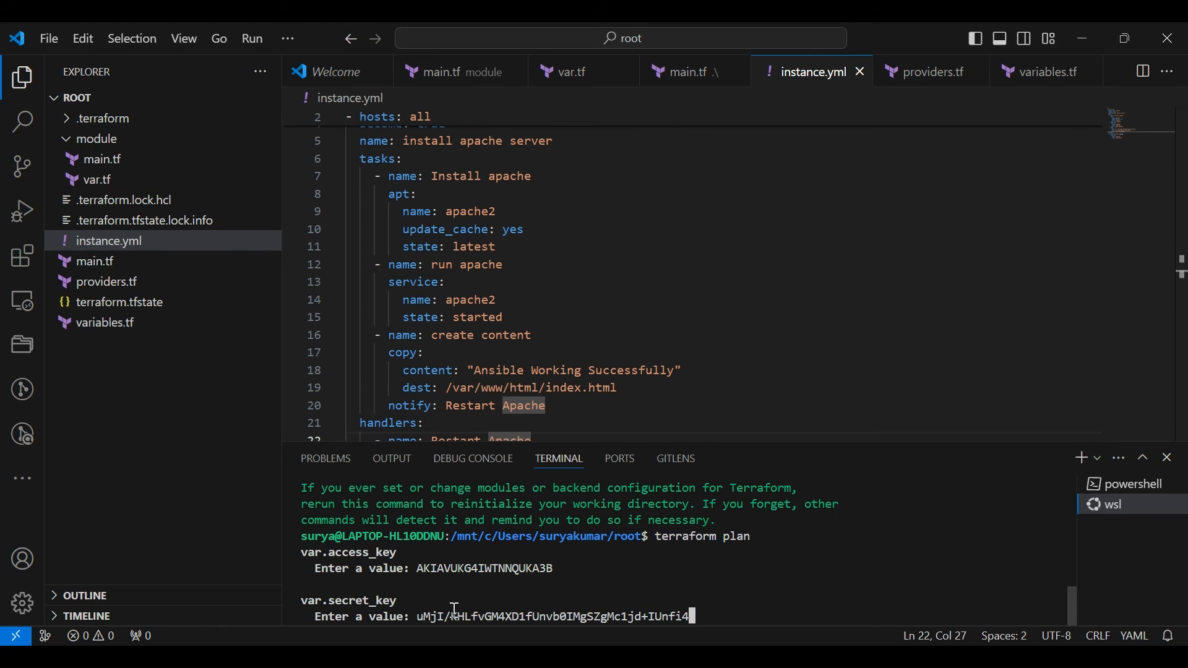
key("Return")
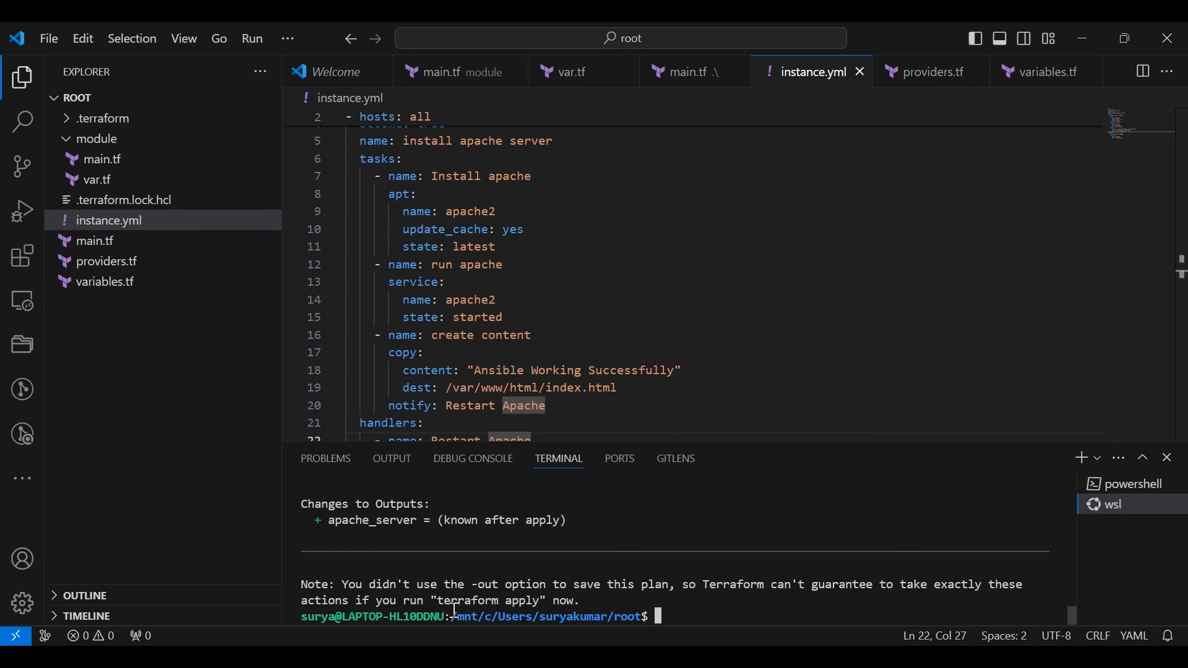
Run terraform apply in the WSL terminal
type("te")
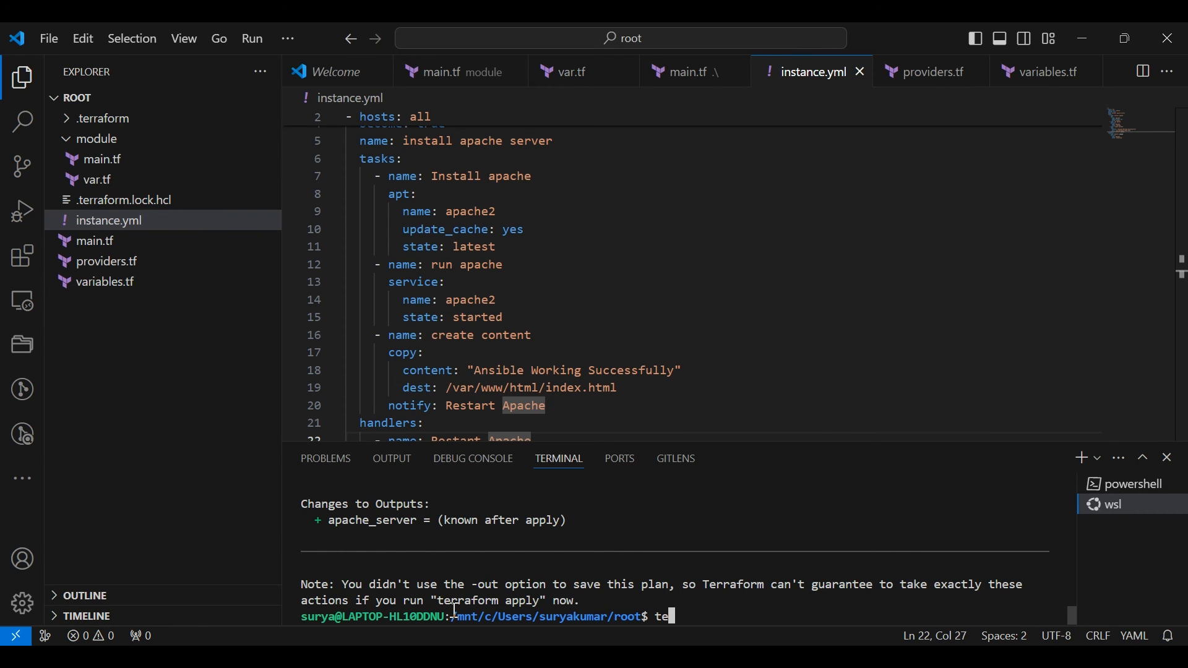
type("rraform")
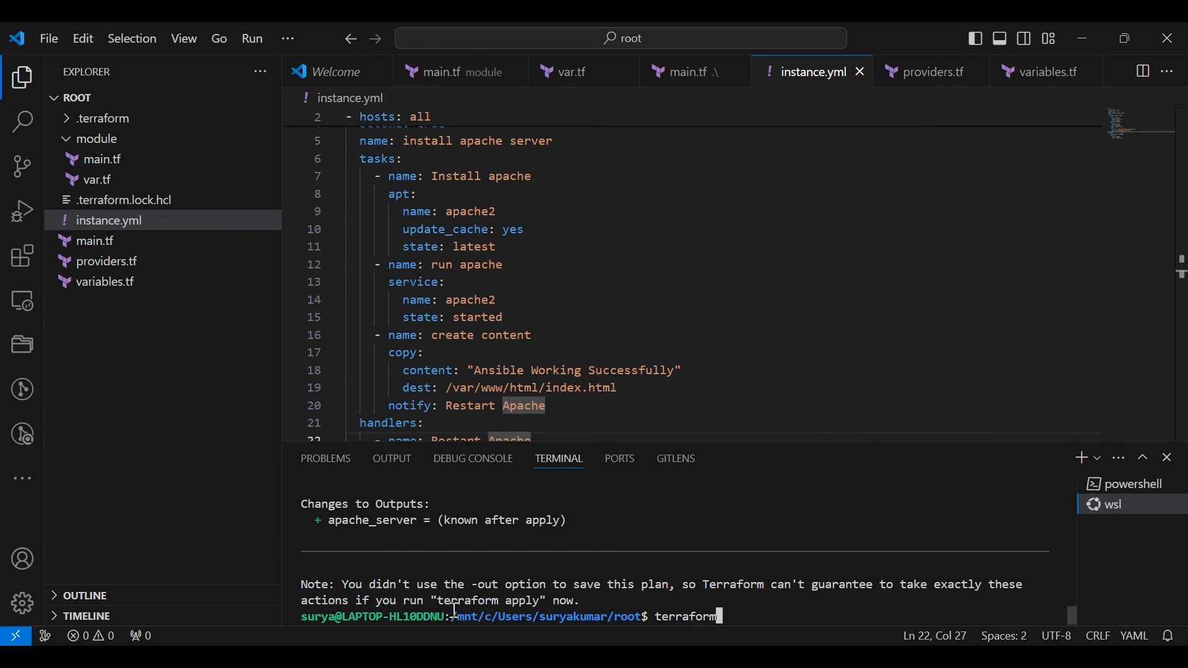
type("apply")
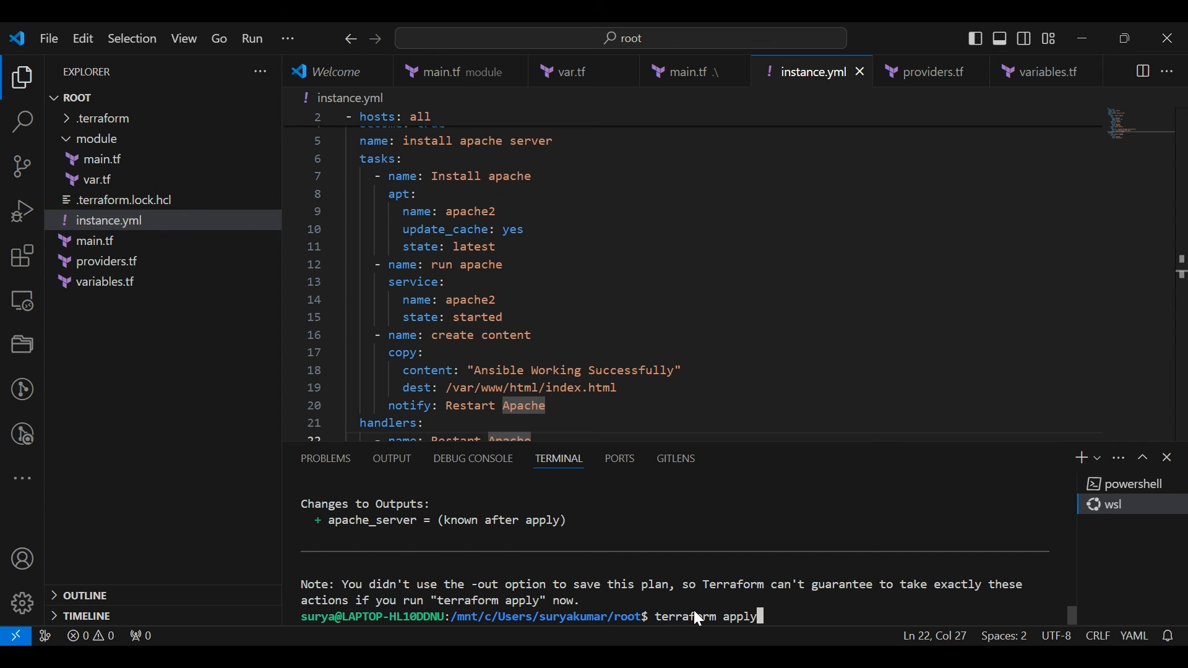
mouse_move(805, 541)
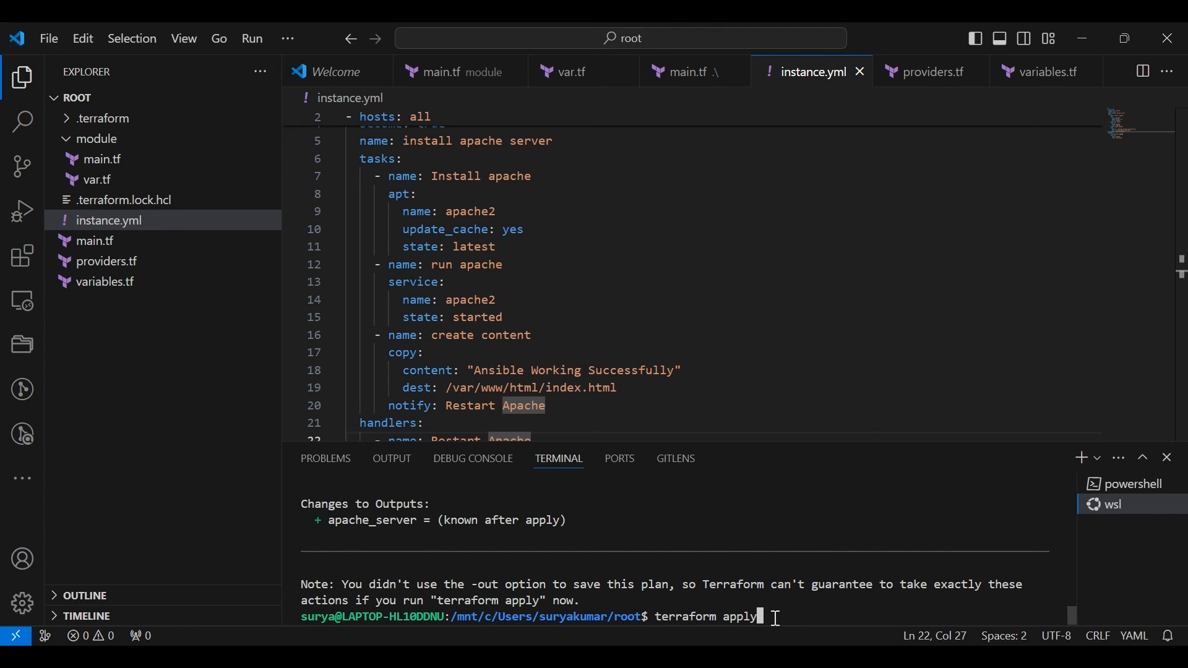
key("Return")
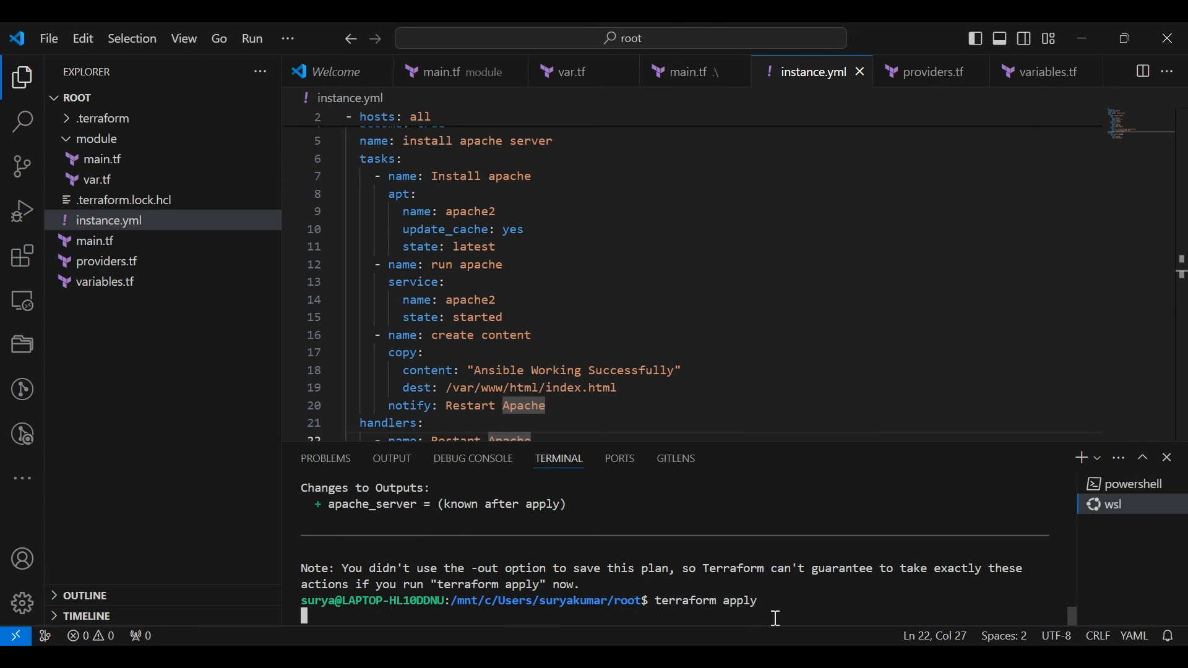
key("Return")
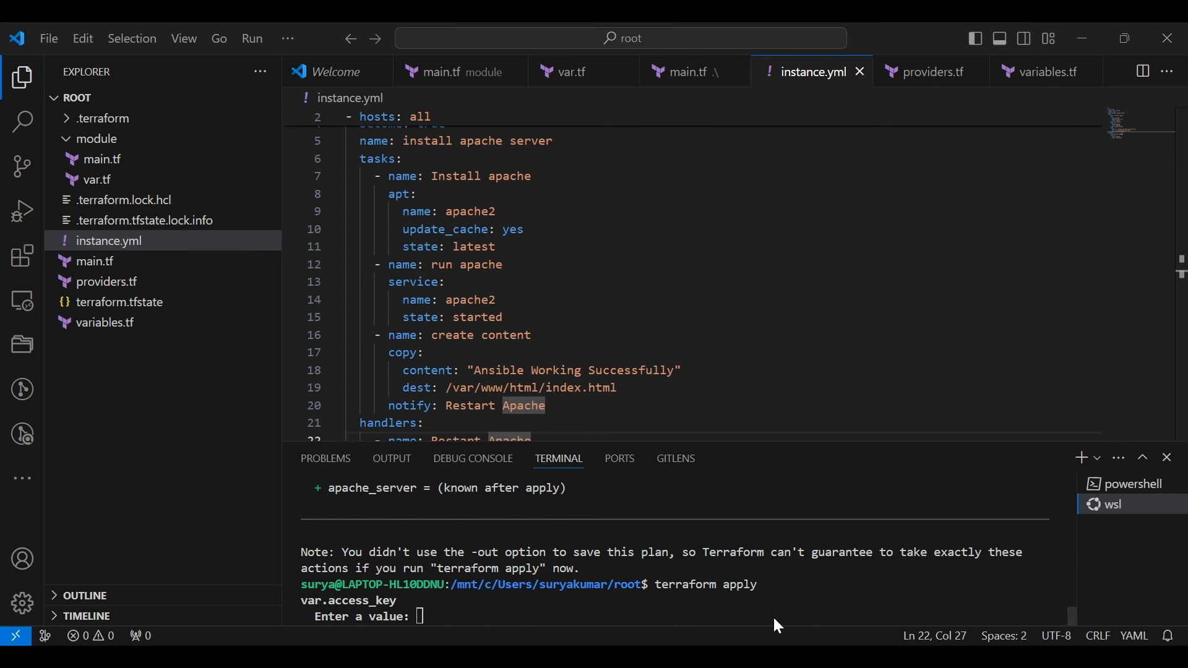
mouse_move(285, 208)
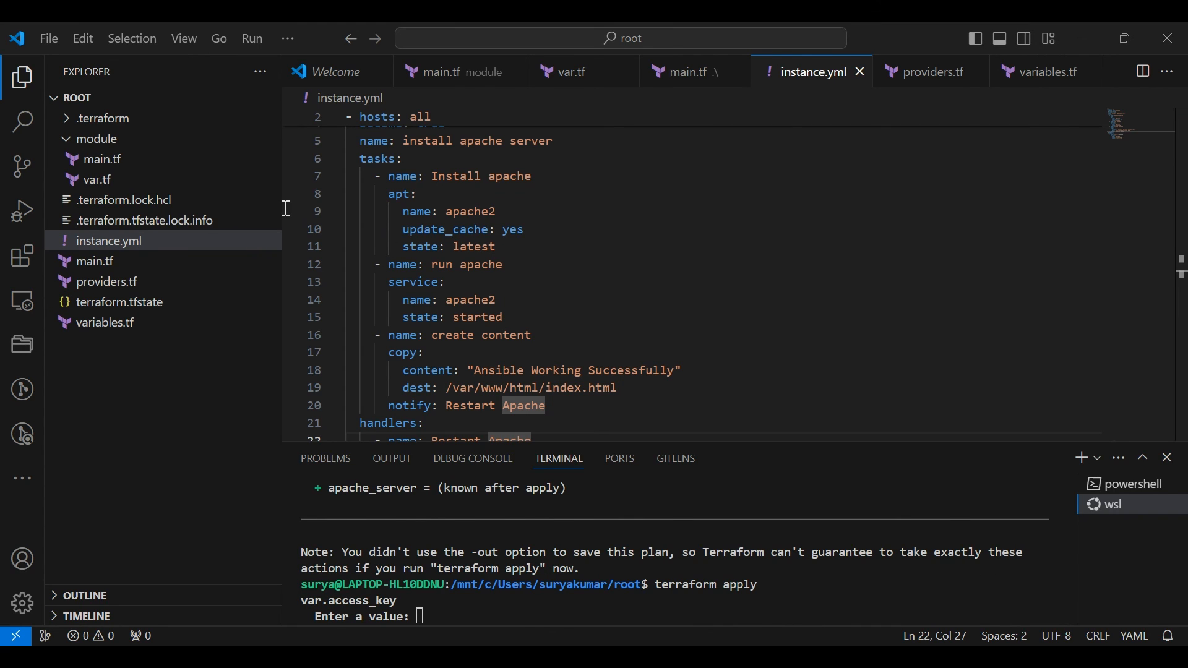
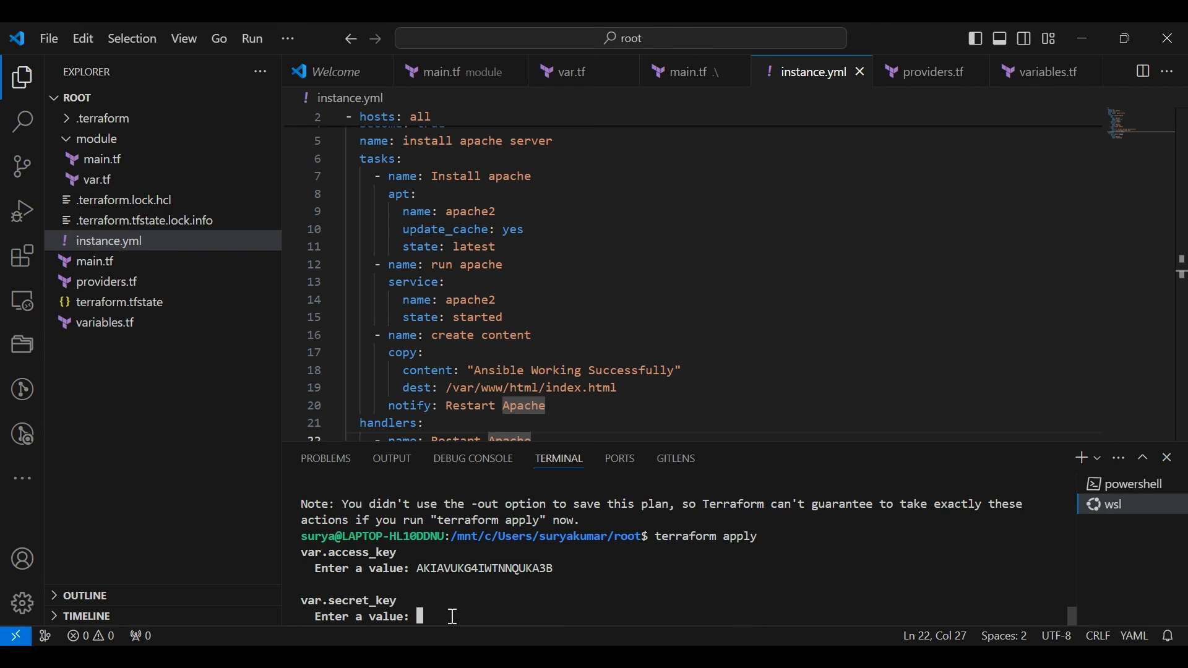
mouse_move(423, 228)
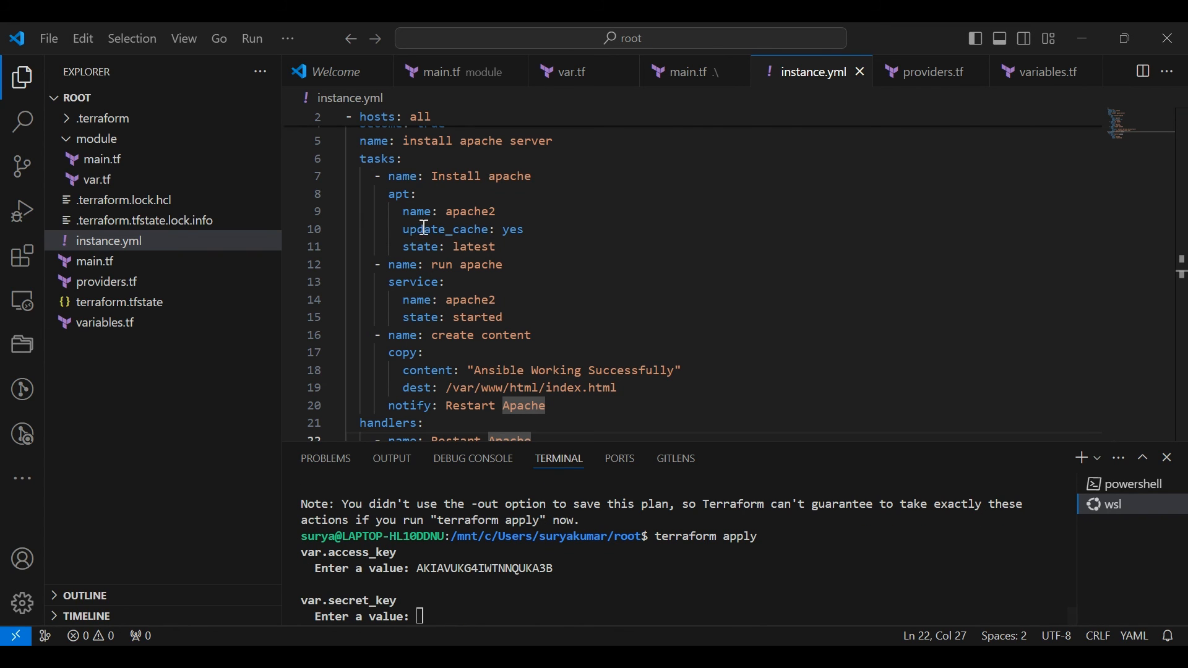
mouse_move(111, 256)
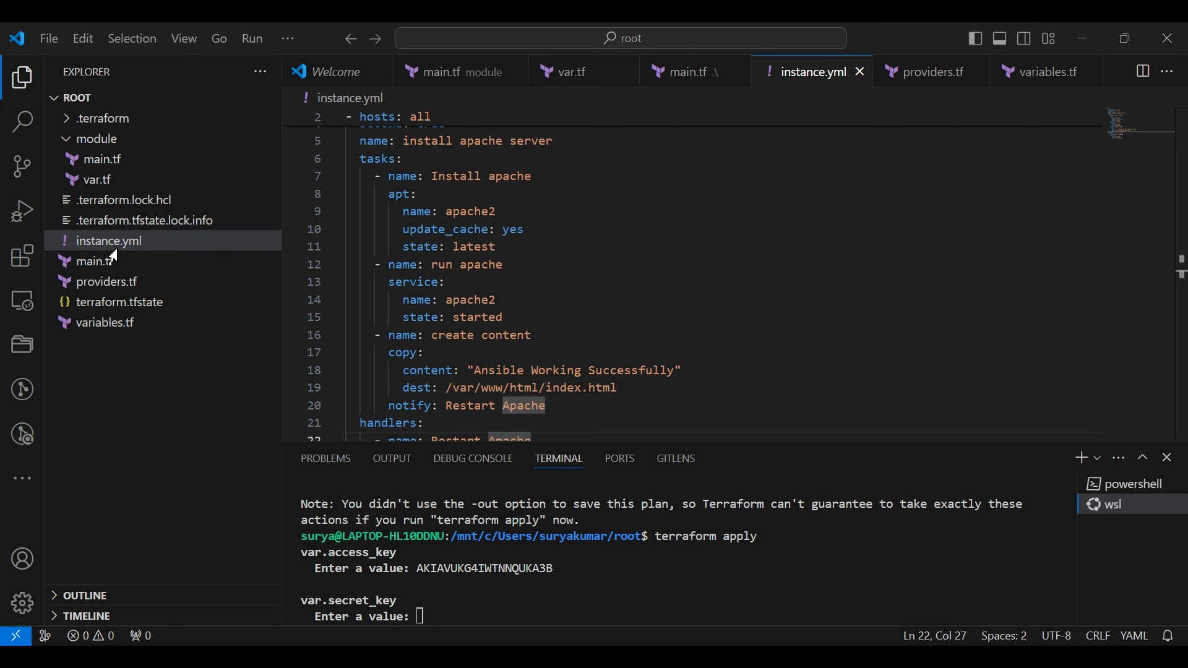
mouse_move(520, 210)
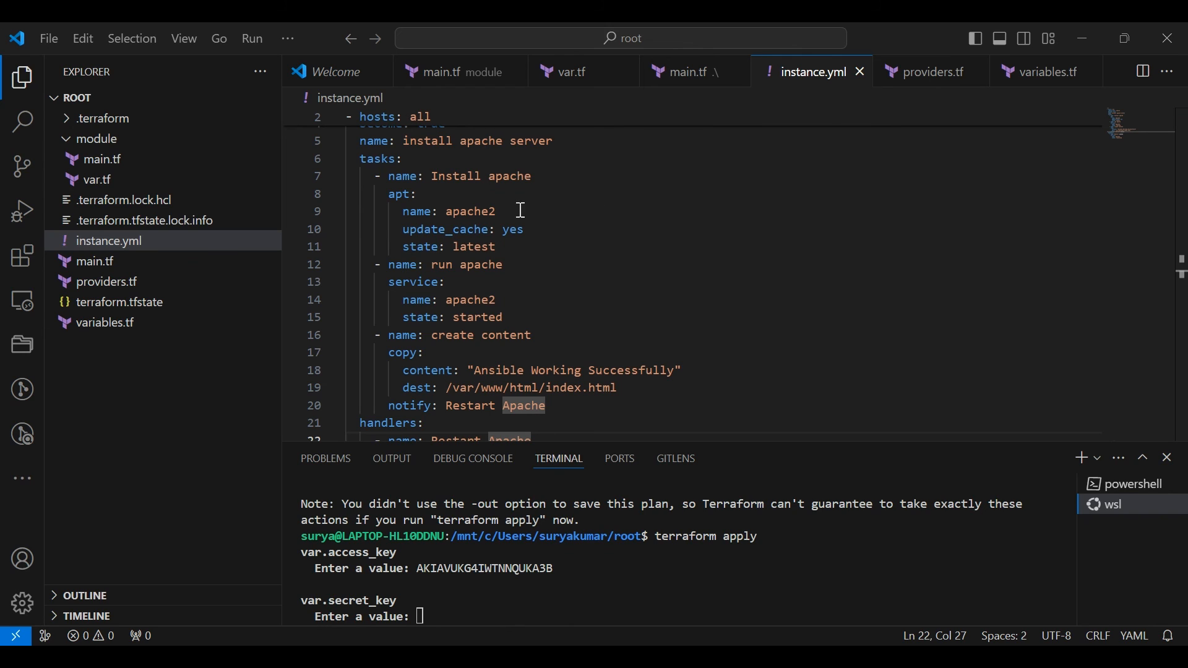
mouse_move(181, 247)
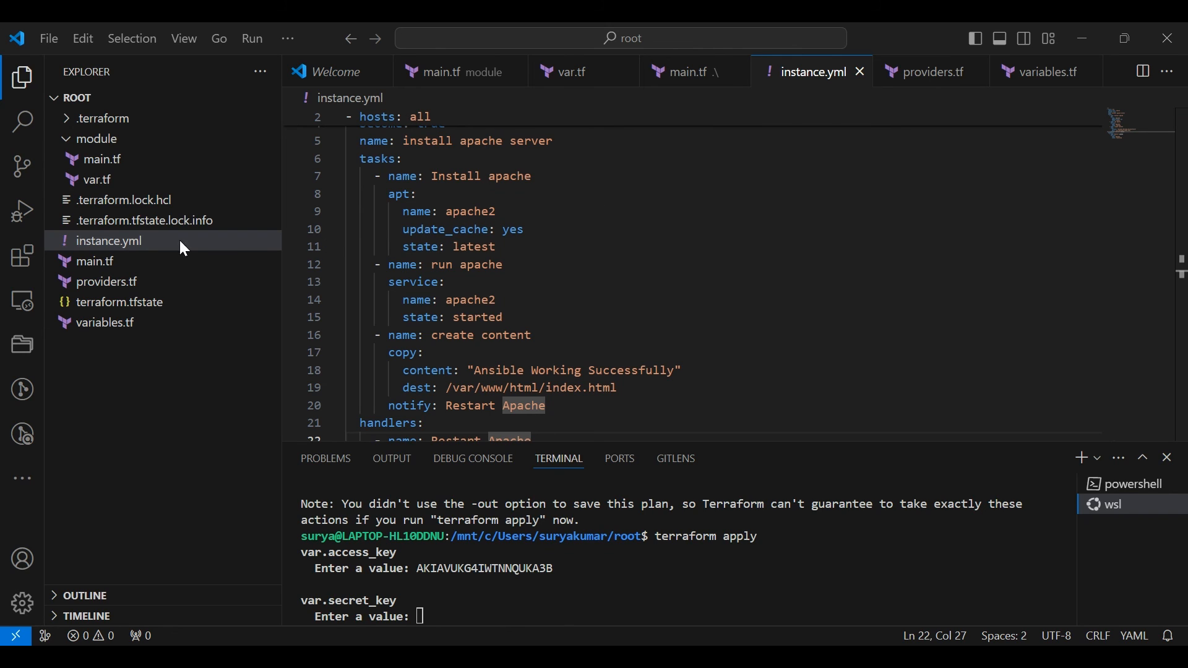
mouse_move(128, 244)
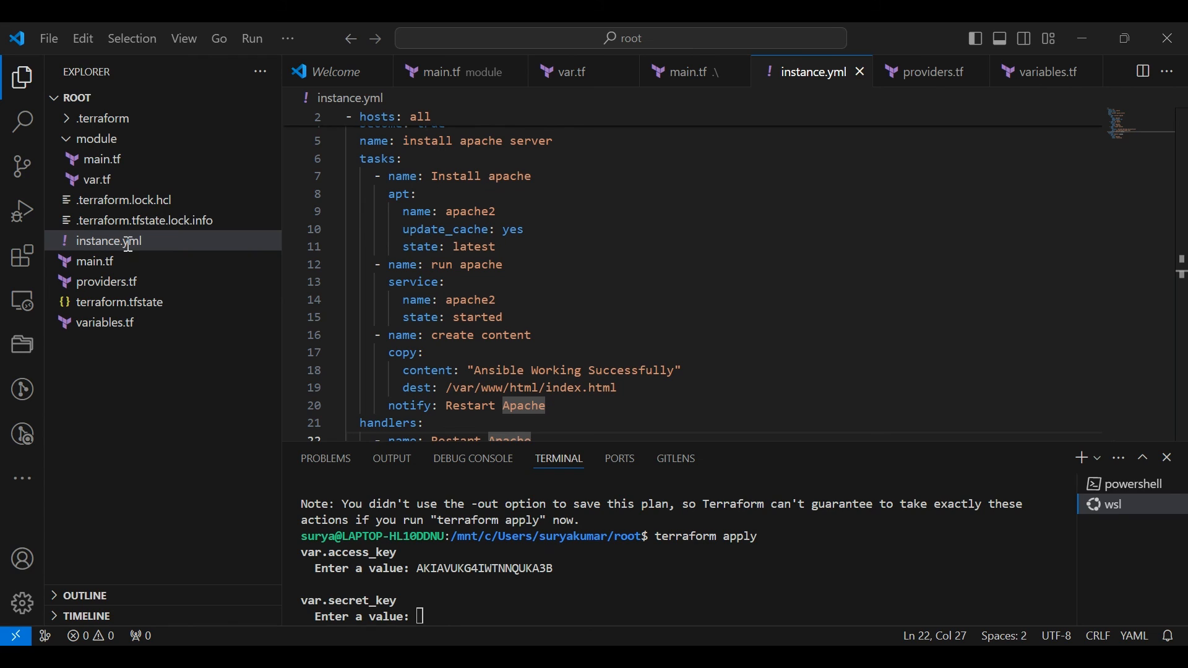
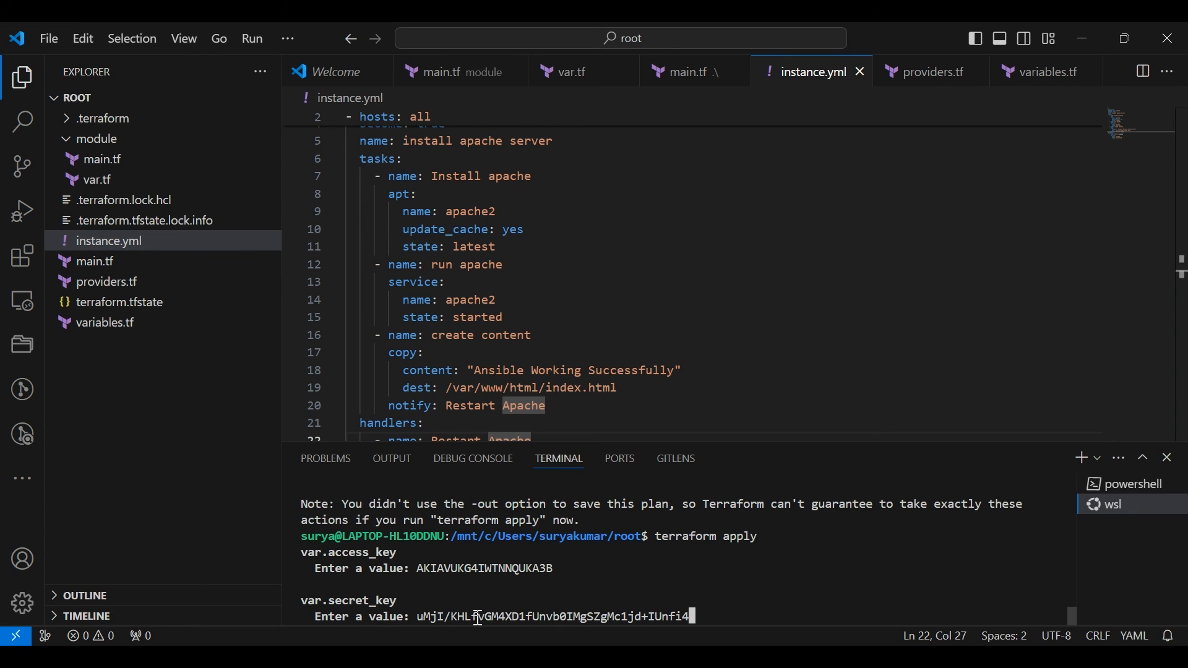
key("Return")
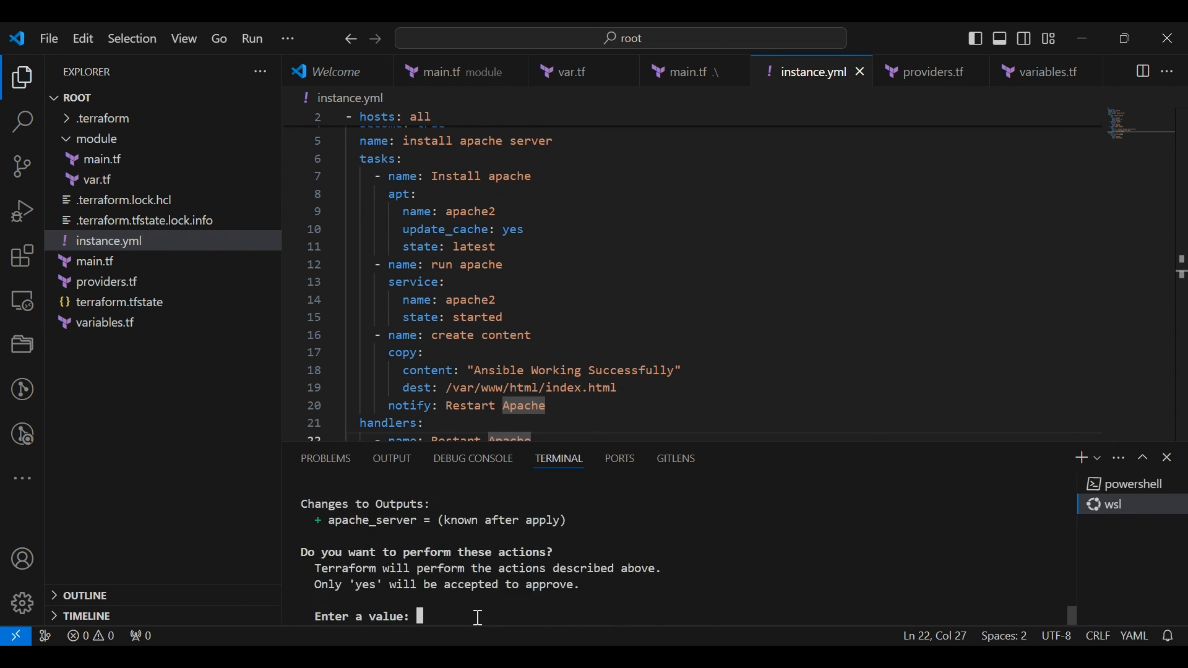
Answer yes to approve the apply, then select the output apache_server IP 18.223.121.87 to copy
type("ye")
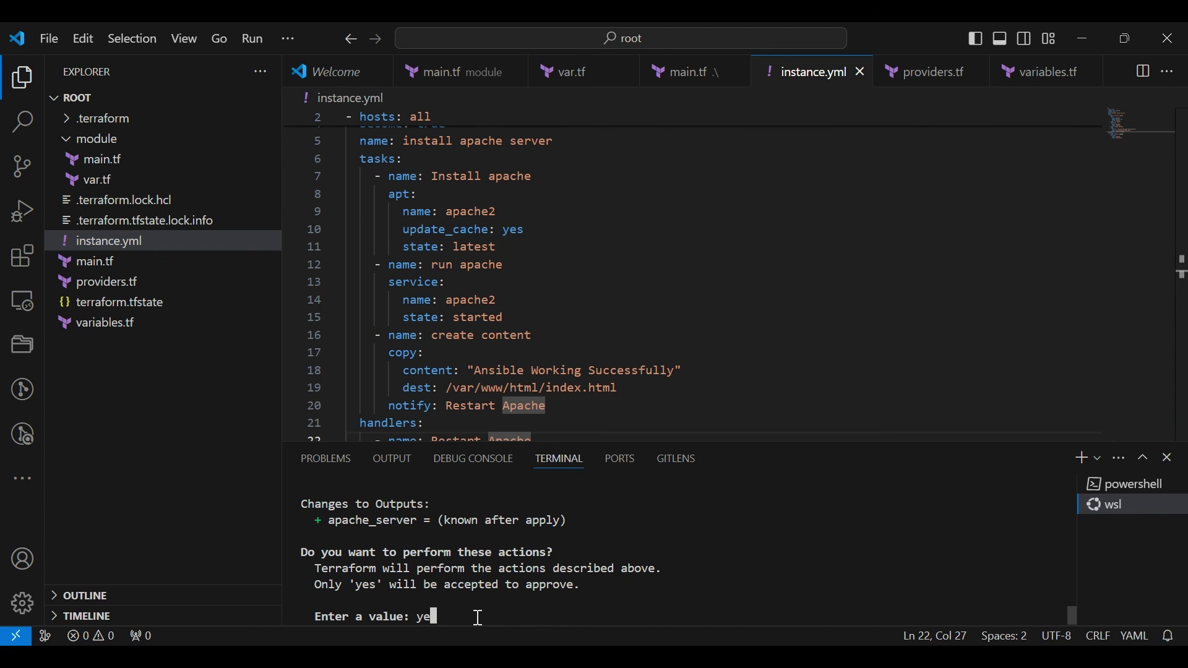
key("Return")
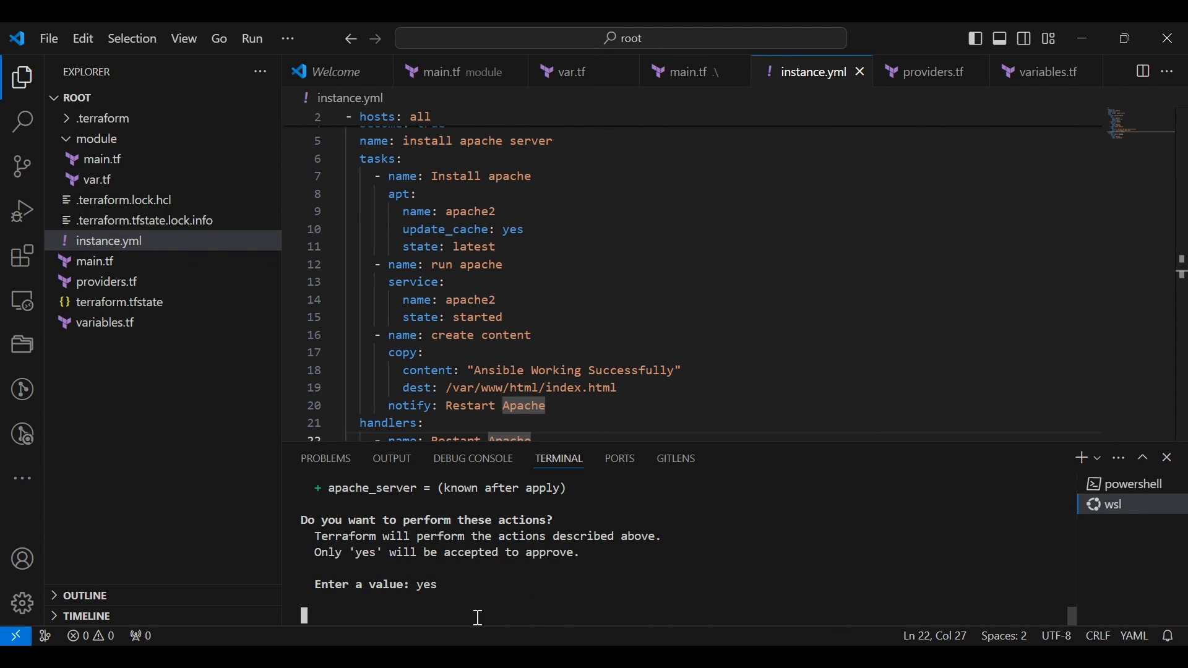
key("Return")
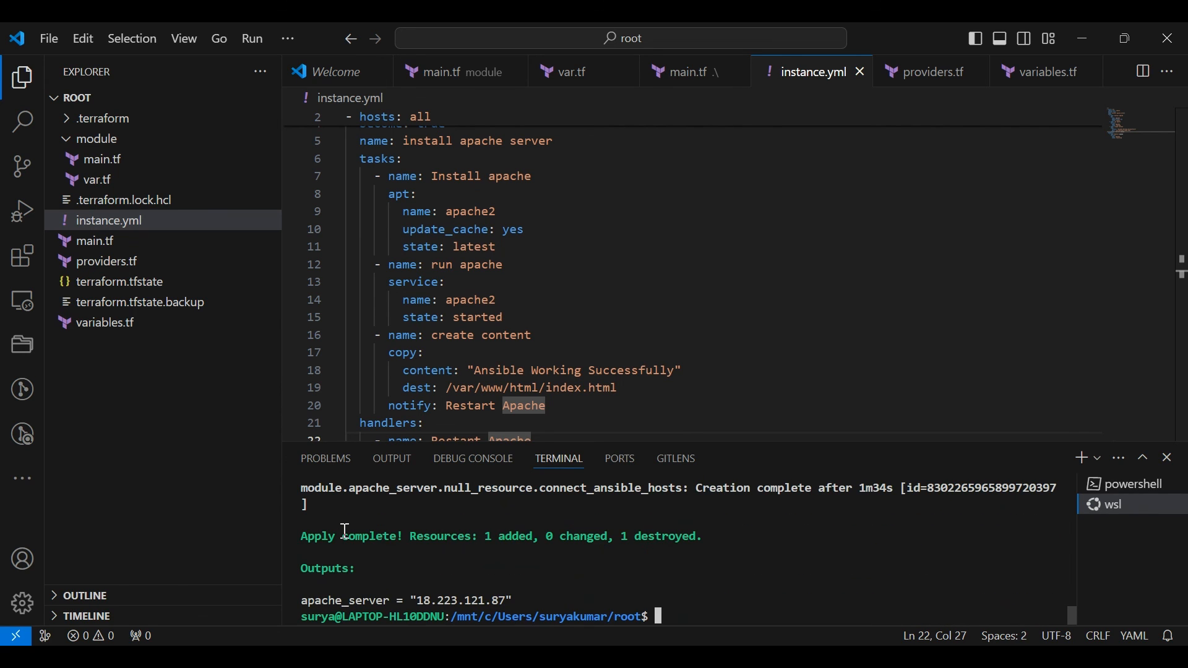
mouse_move(470, 569)
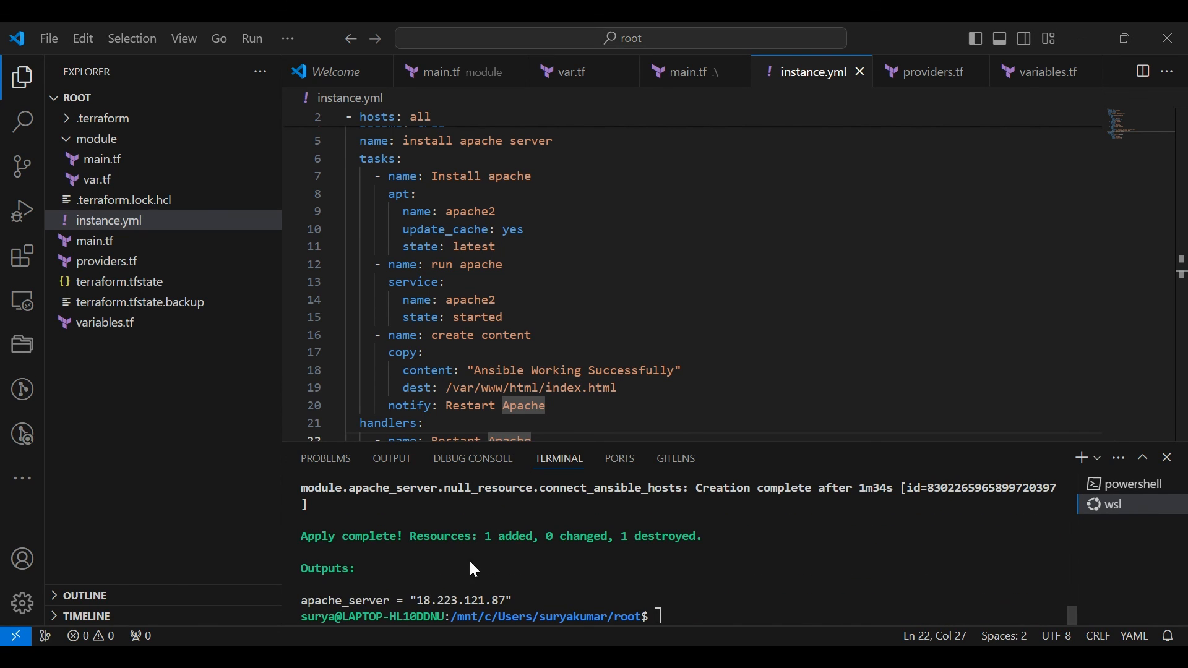
mouse_move(506, 603)
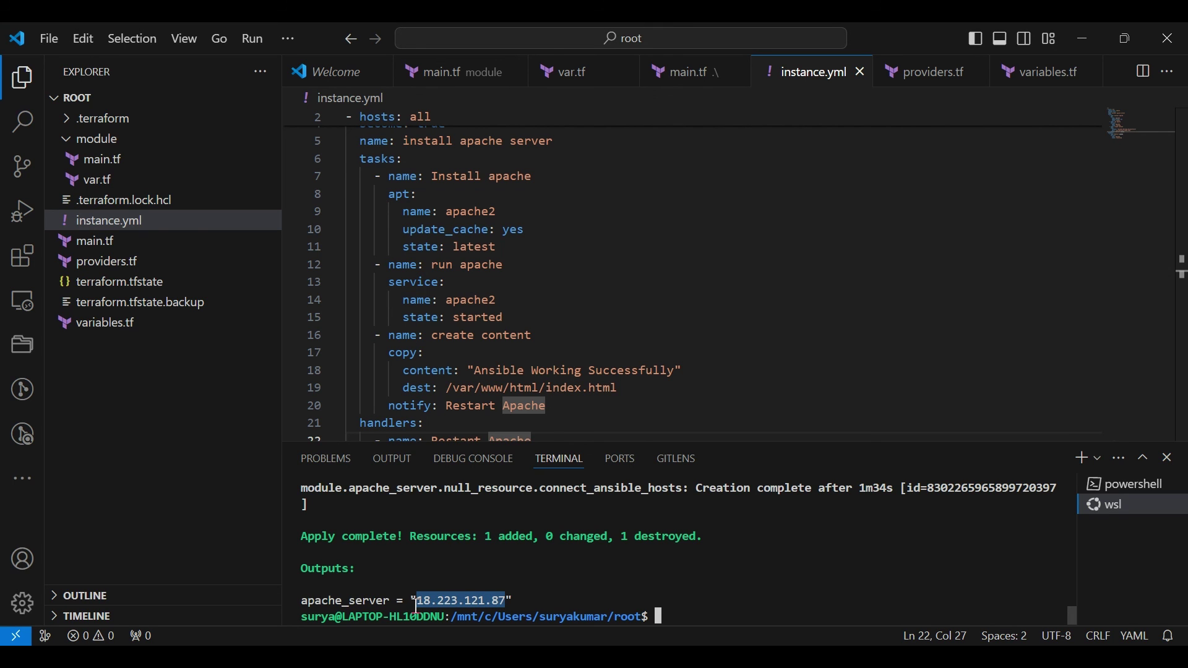
left_click(415, 615)
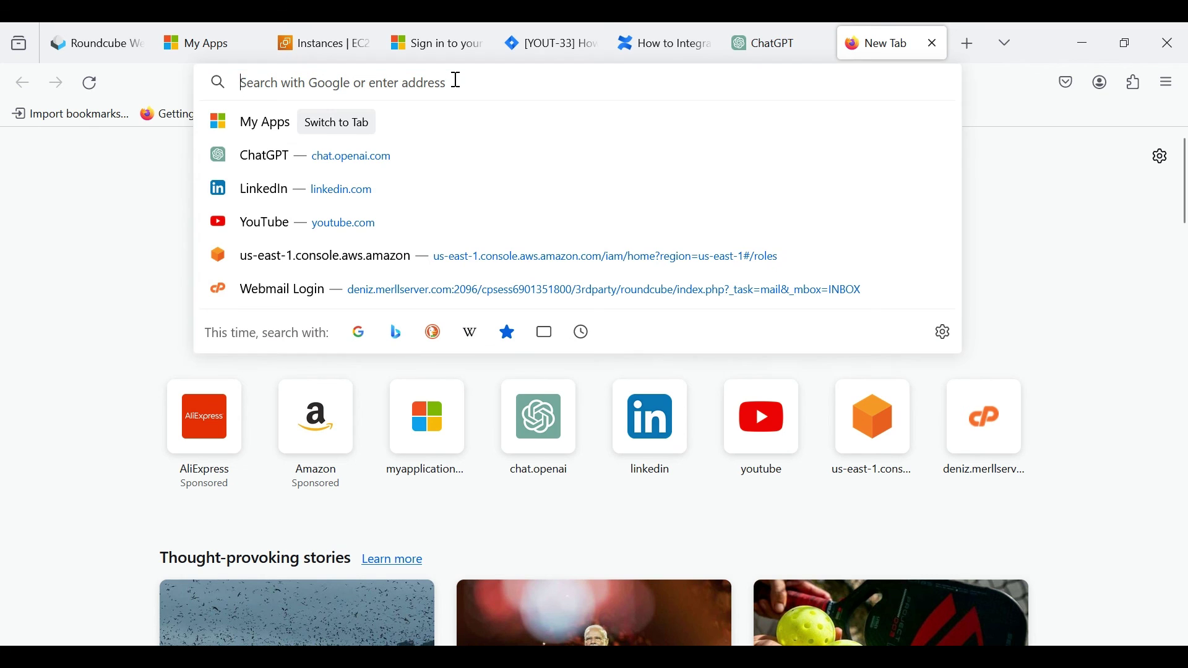
Load 18.223.121.87 in Firefox to see 'Ansible Working Successfully'
type("18.223.121.87")
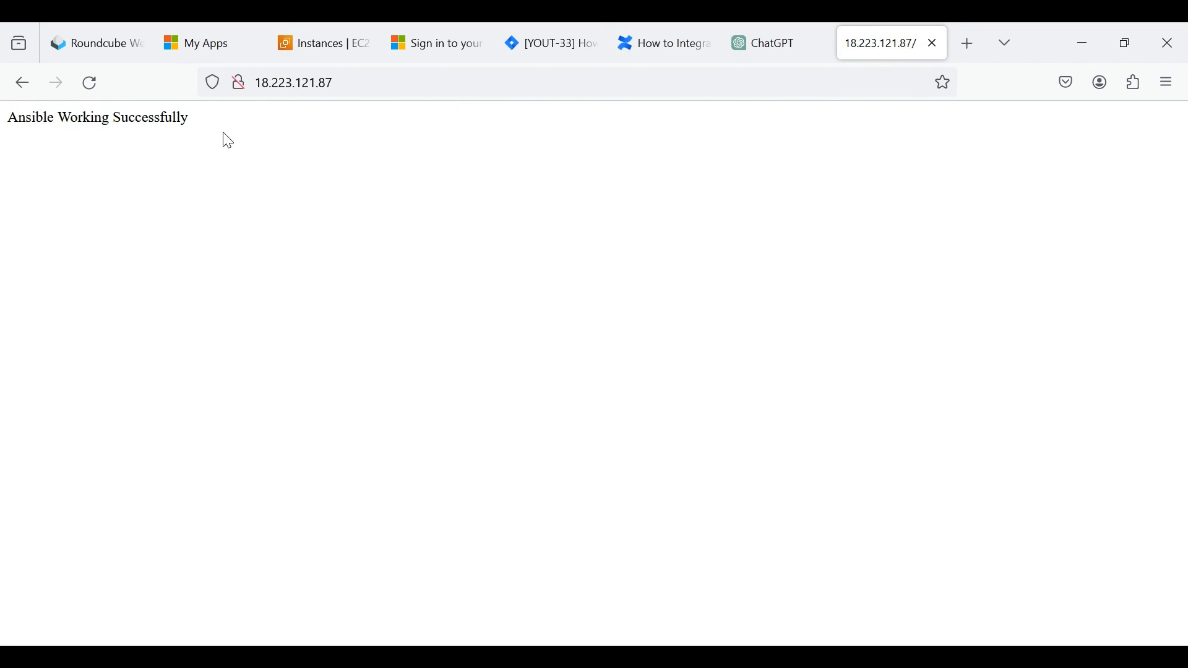
left_click(321, 42)
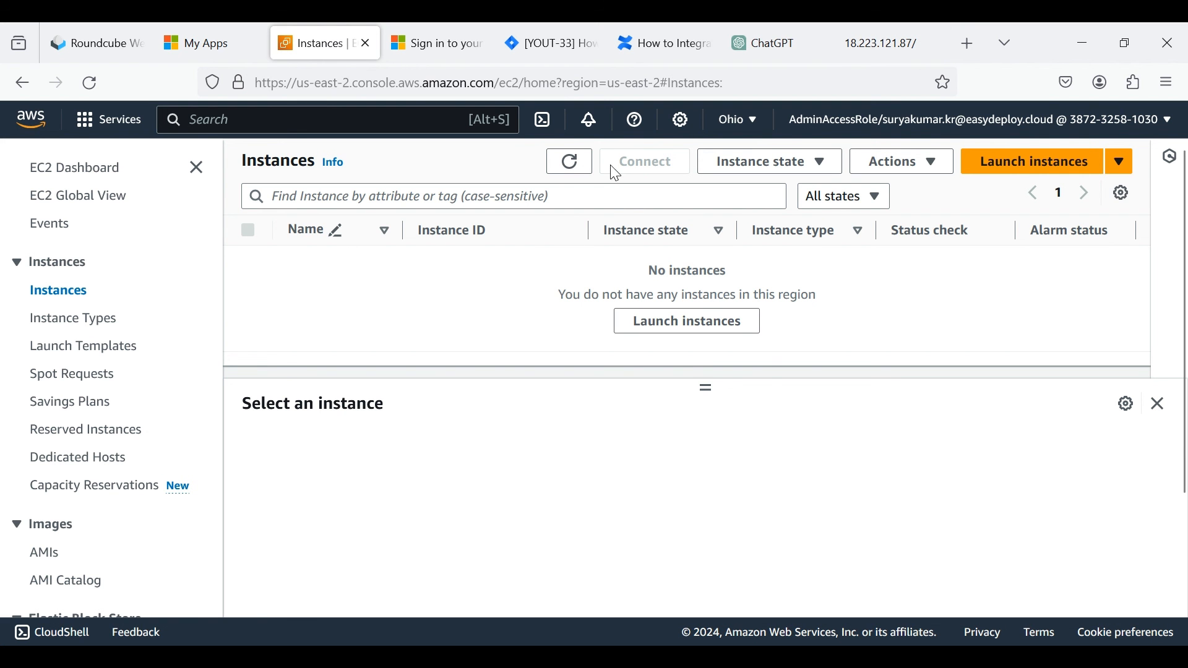
Refresh the EC2 Instances list until Apache-server shows running with 2/2 checks passed
left_click(568, 160)
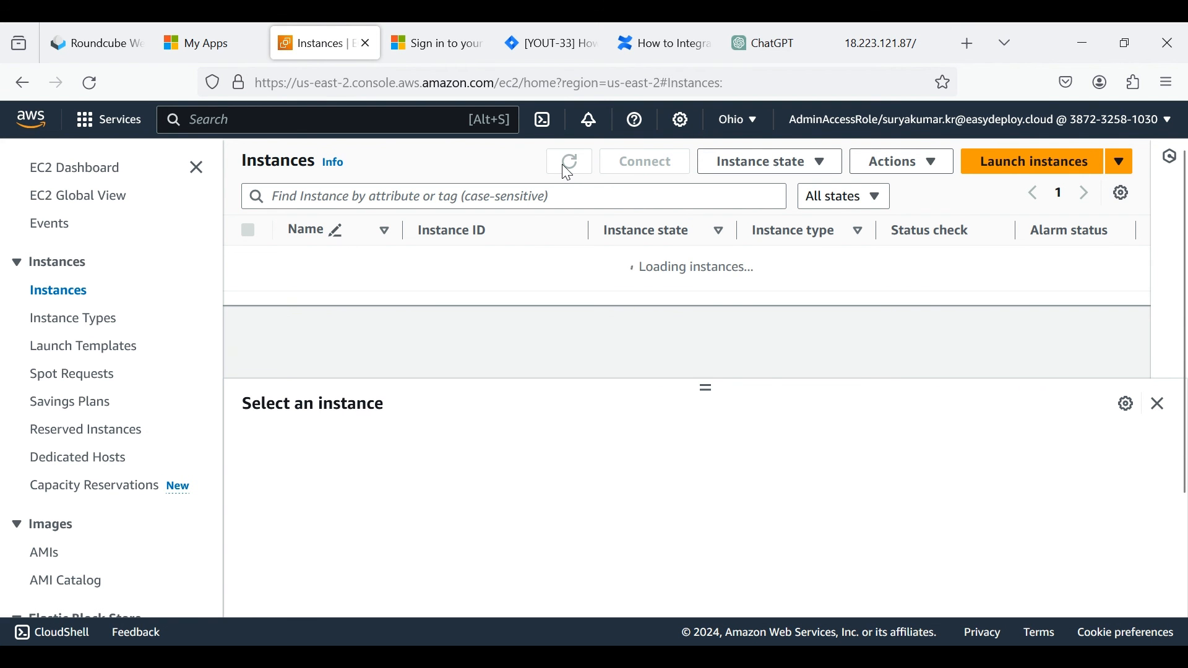
left_click(568, 161)
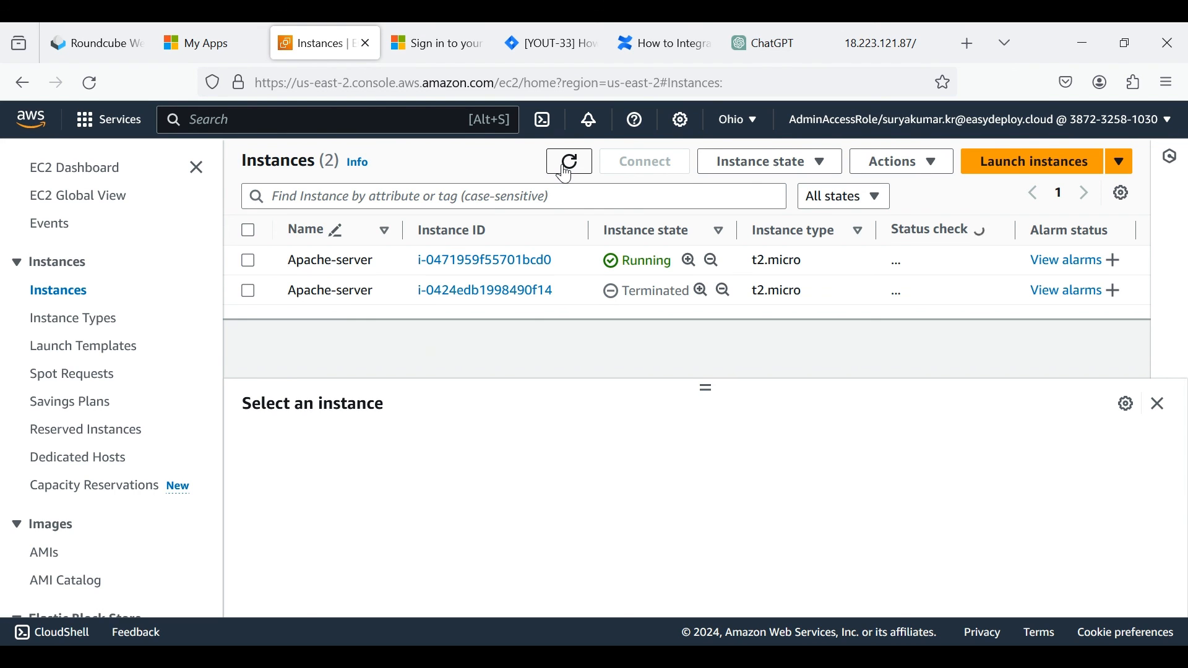
left_click(569, 161)
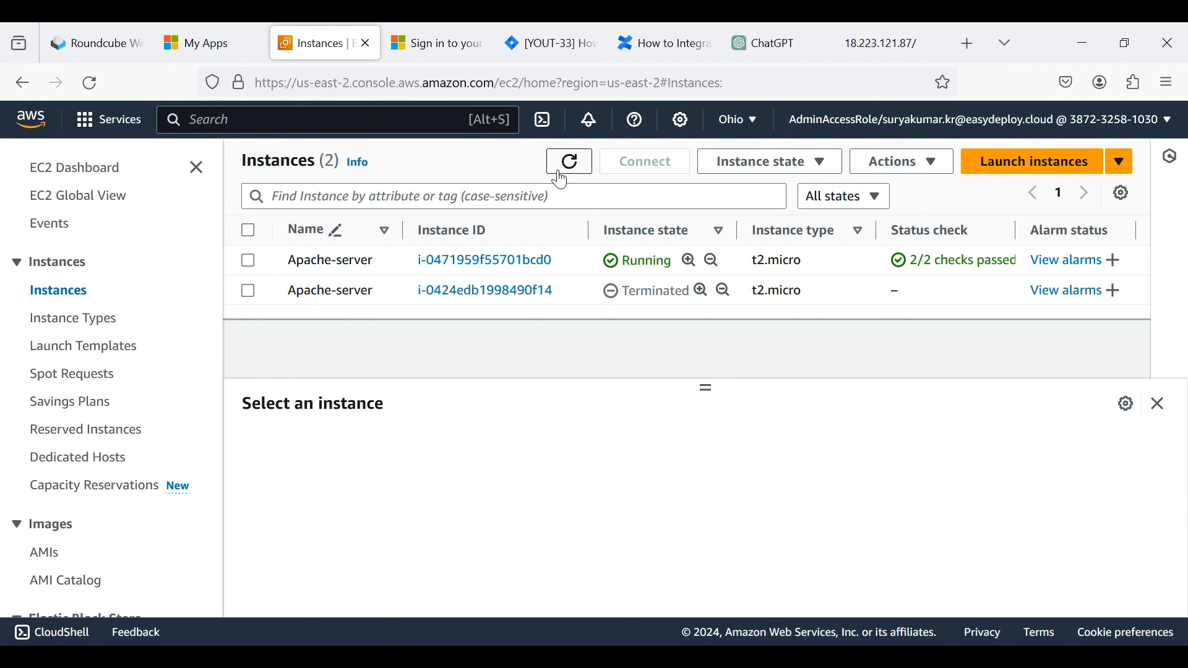
mouse_move(329, 260)
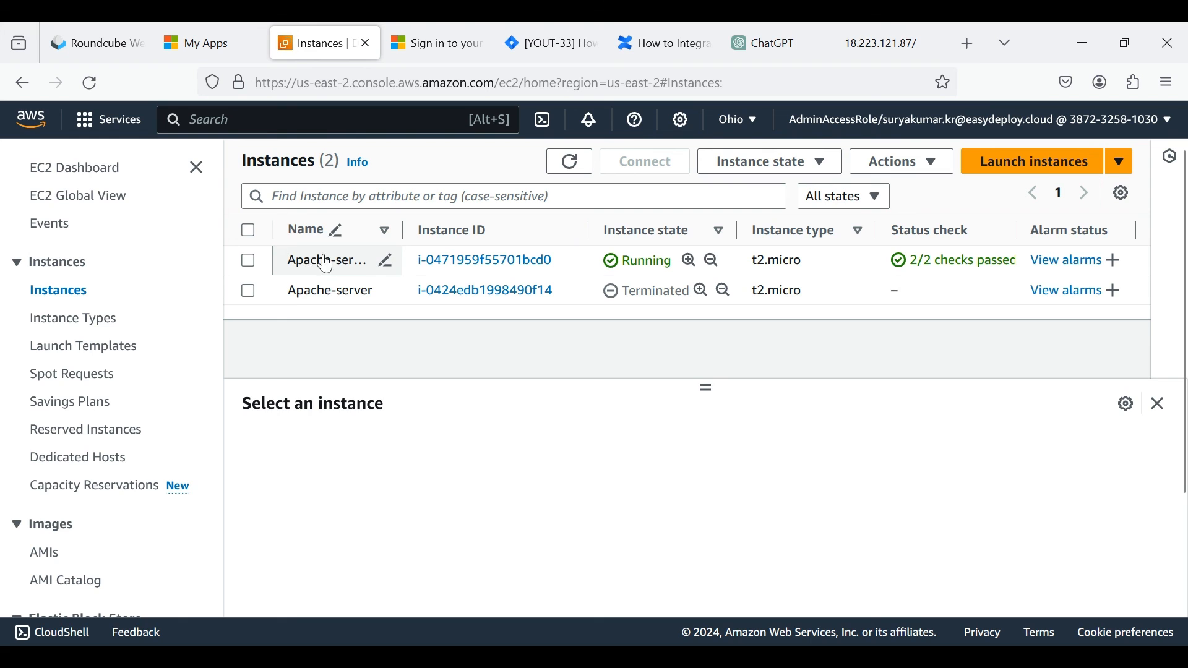
mouse_move(356, 263)
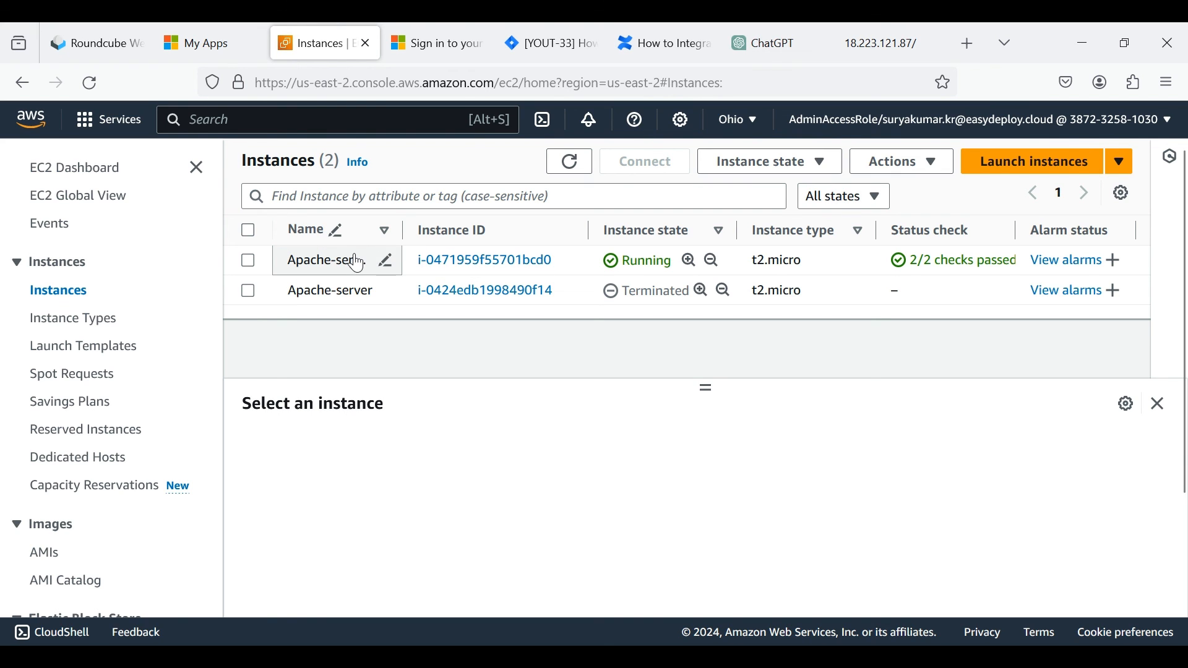